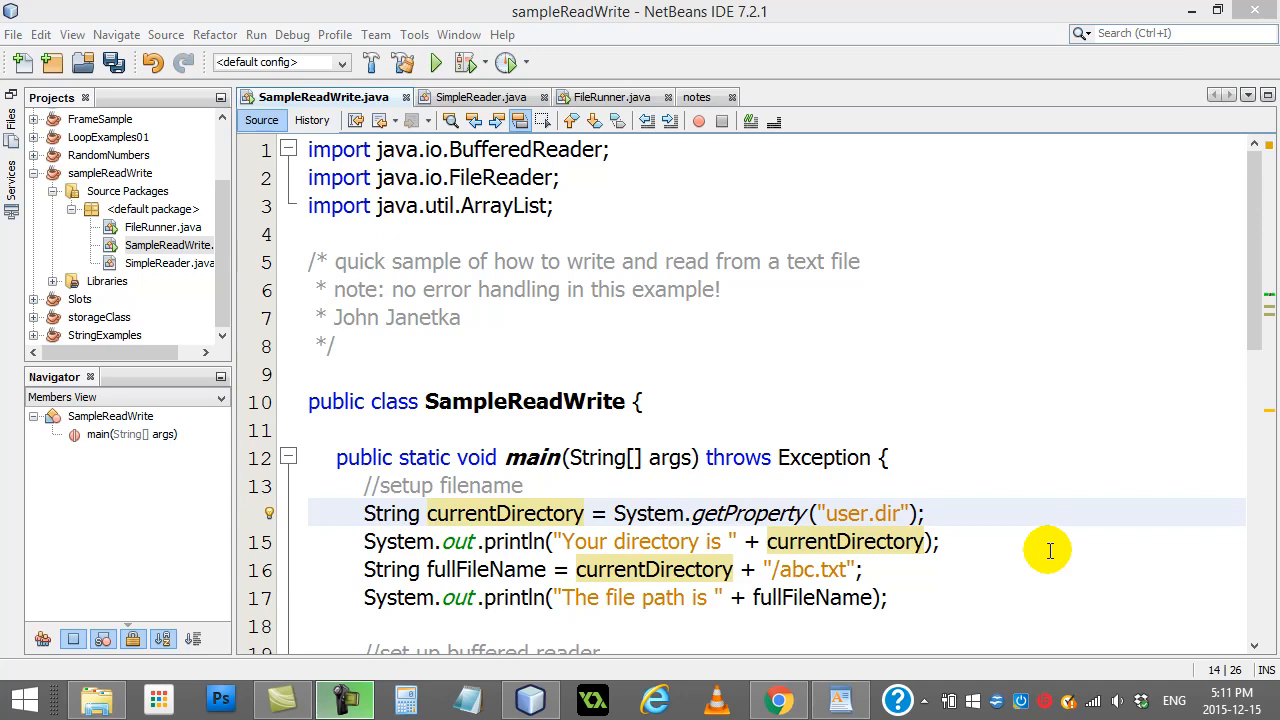
{"action": "mouse_move", "coordinate": [1056, 520]}
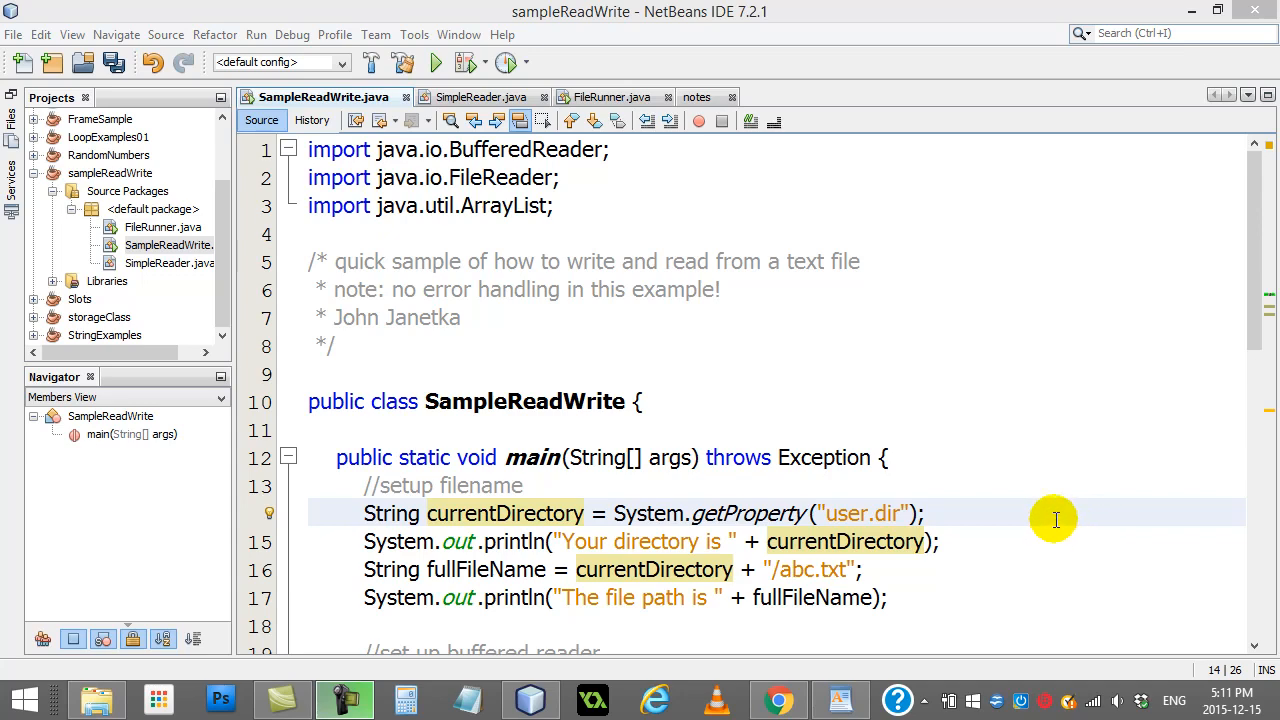
- Bring WordPad forward with abc.txt showing its three lines: one, two, three
{"action": "left_click", "coordinate": [838, 698]}
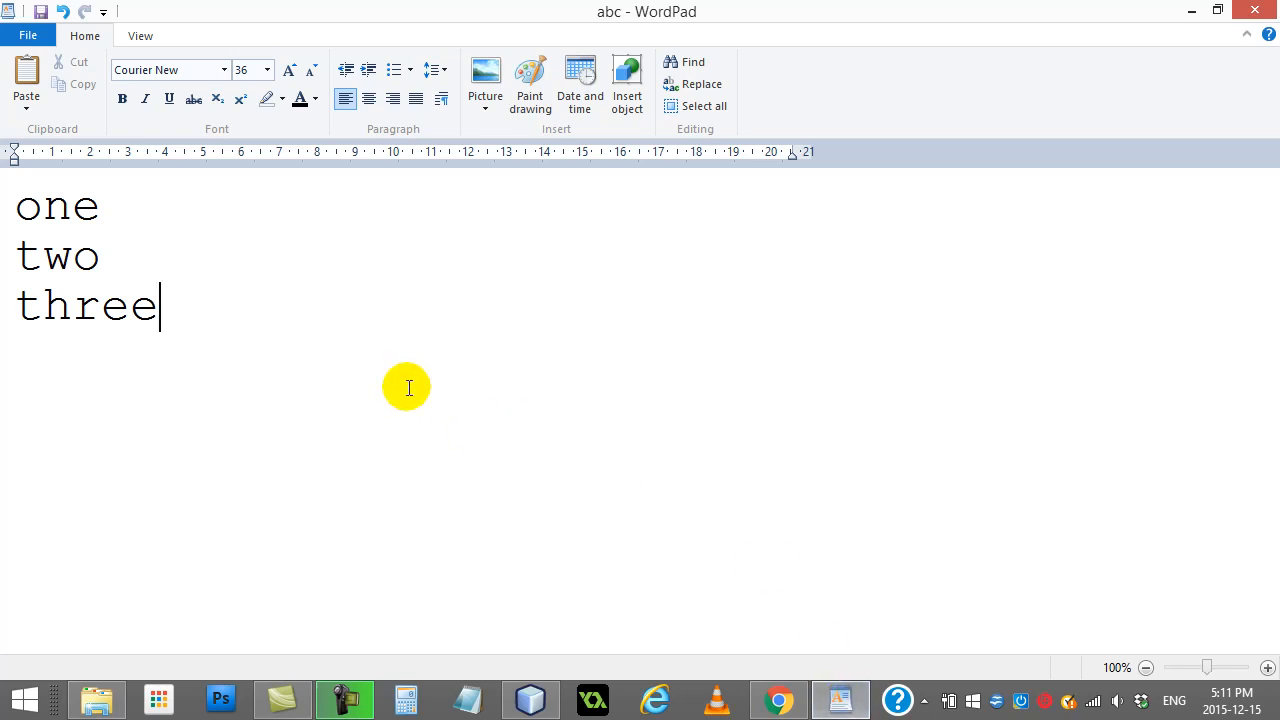
{"action": "mouse_move", "coordinate": [620, 18]}
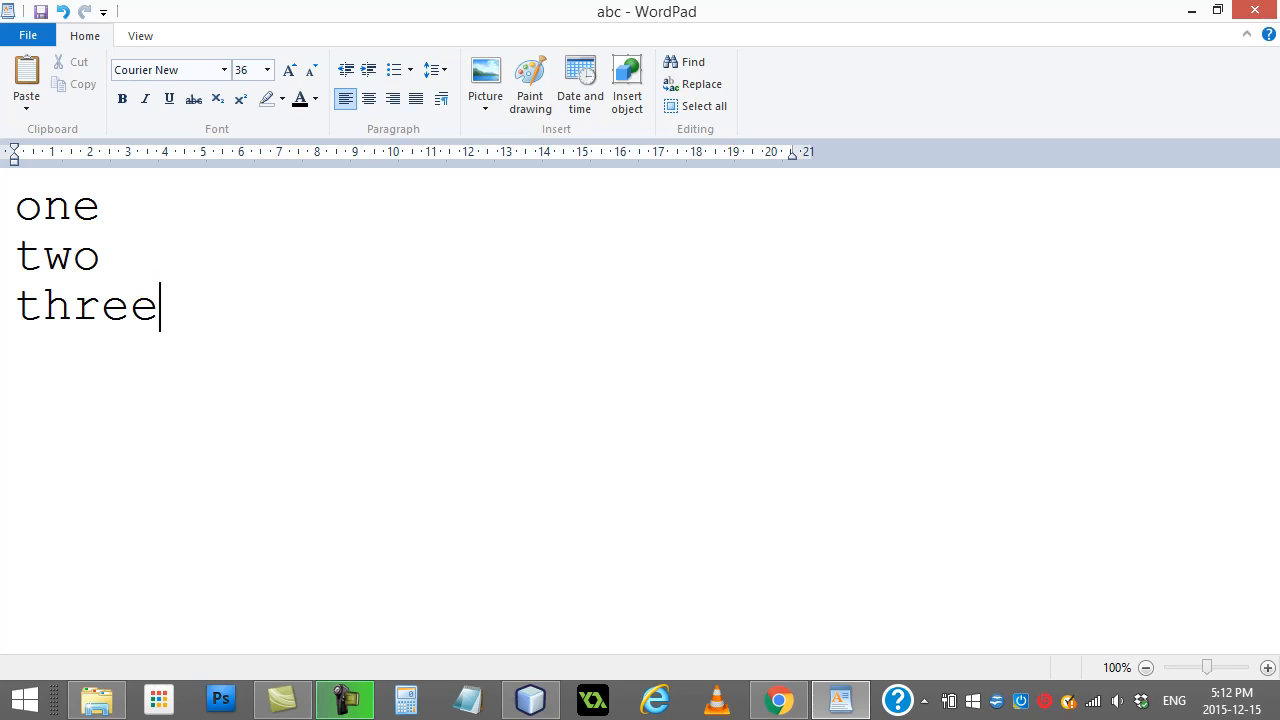
{"action": "mouse_move", "coordinate": [630, 14]}
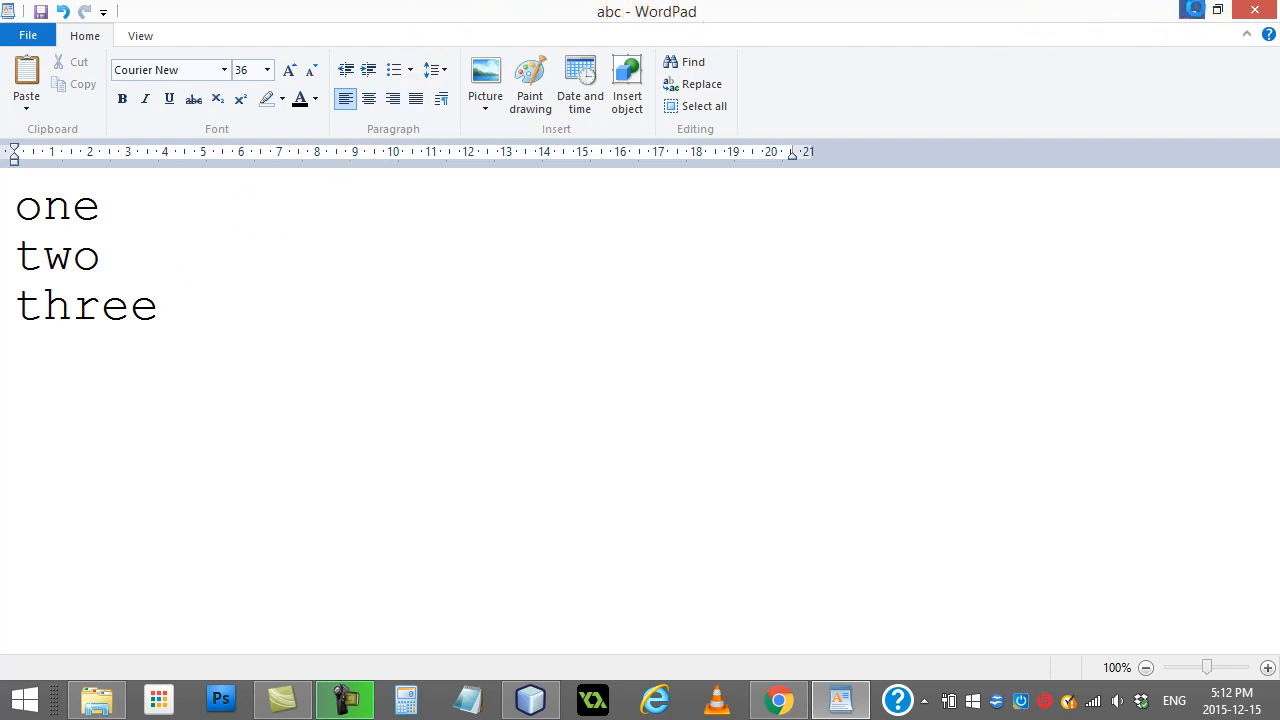
- Show the sampleReadWrite project folder and pick out the abc text file beside build, nbproject and src
{"action": "left_click", "coordinate": [96, 700]}
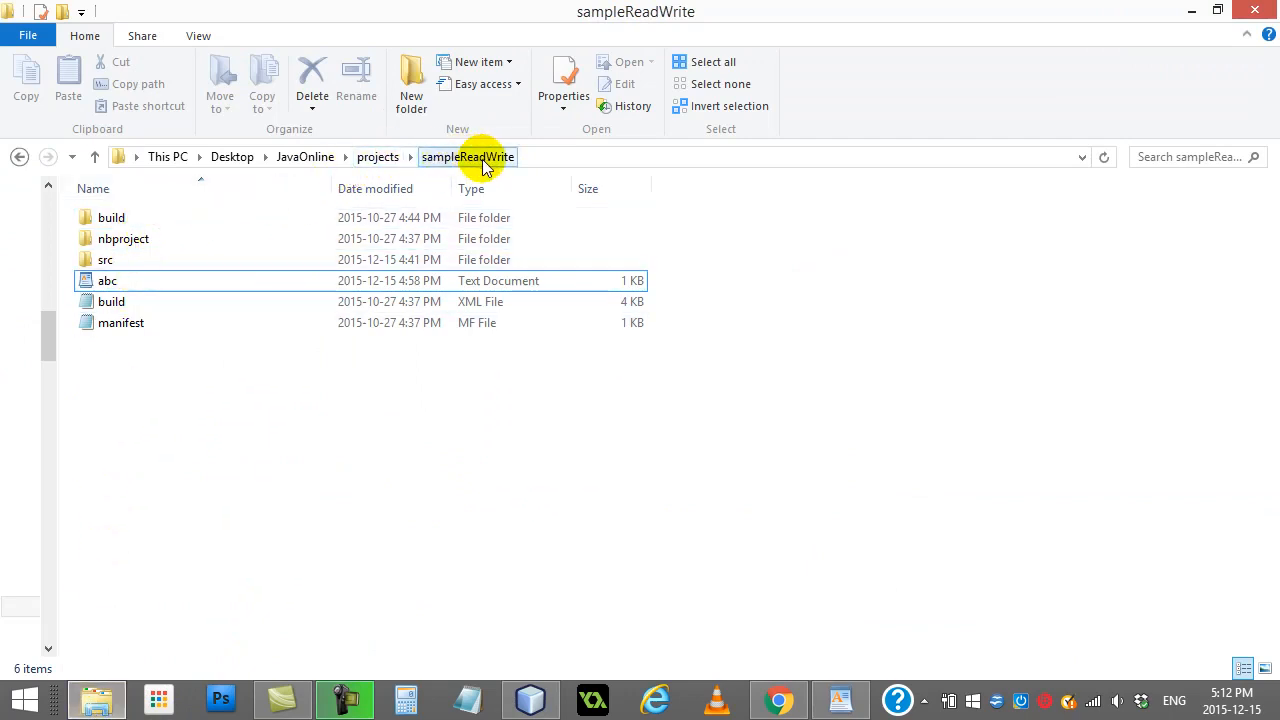
{"action": "mouse_move", "coordinate": [500, 156]}
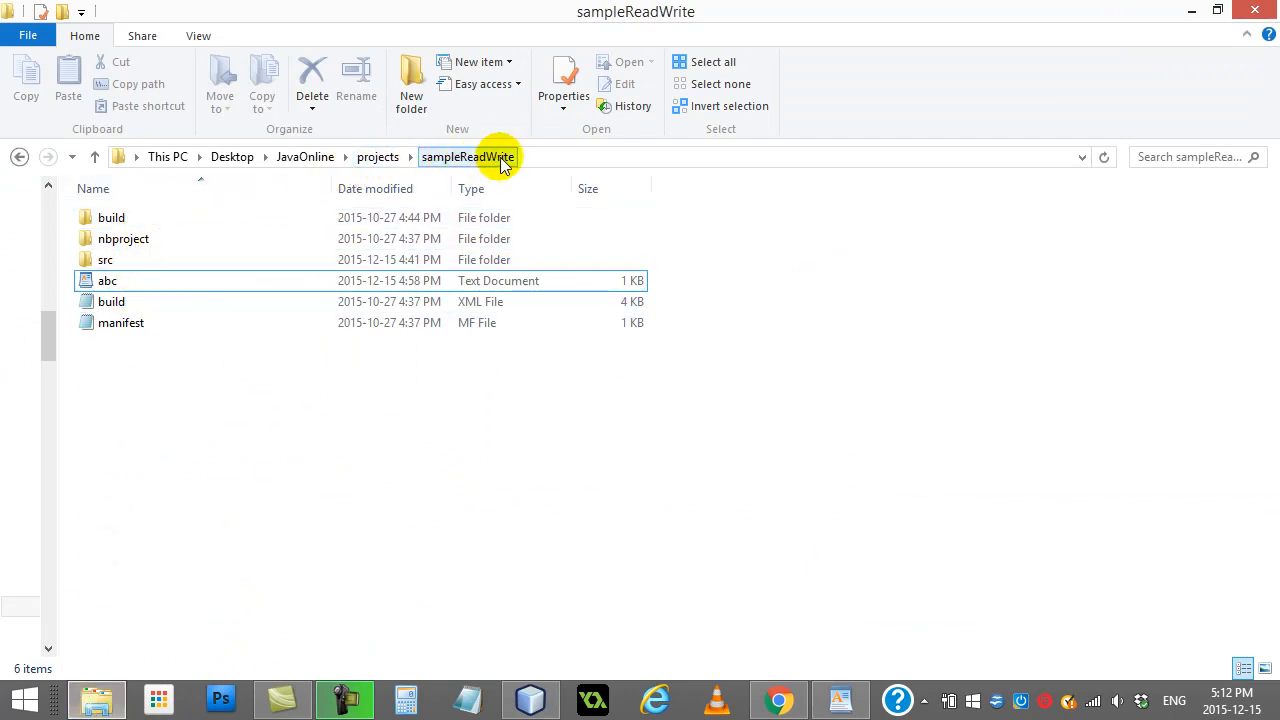
{"action": "left_click", "coordinate": [108, 280]}
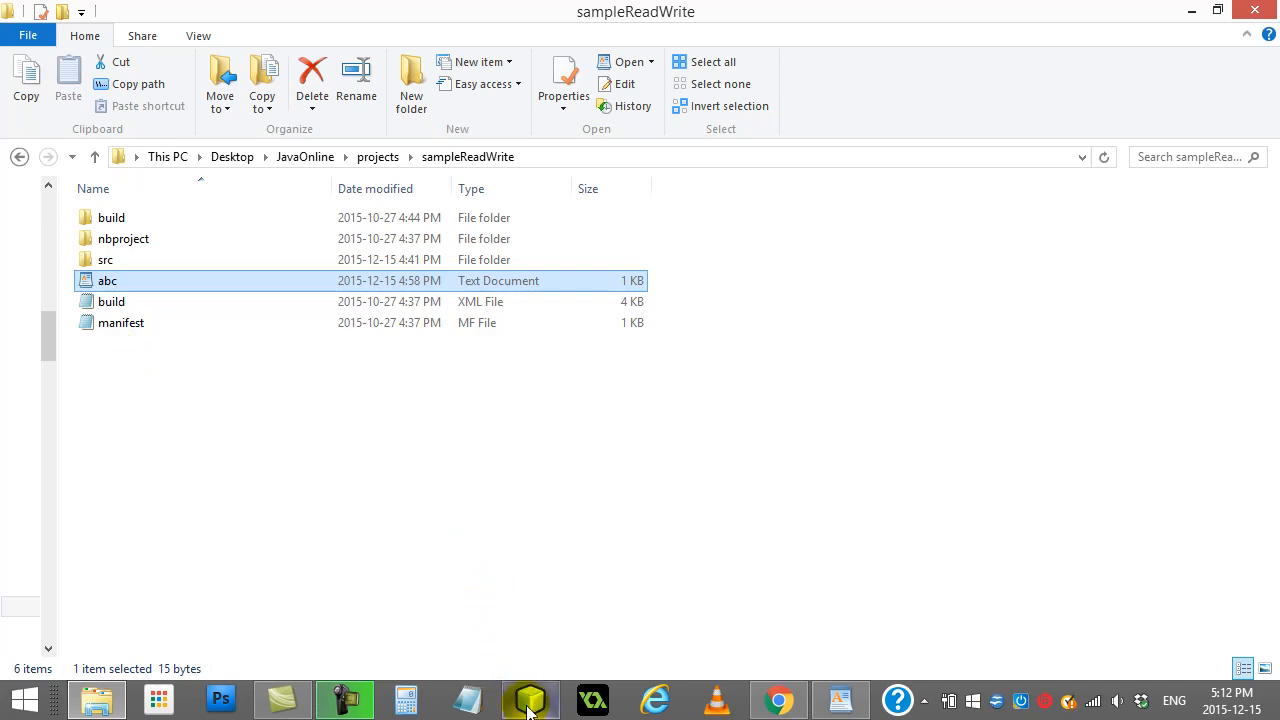
- Return to SampleReadWrite.java and highlight the BufferedReader, FileReader and ArrayList imports
{"action": "left_click", "coordinate": [530, 698]}
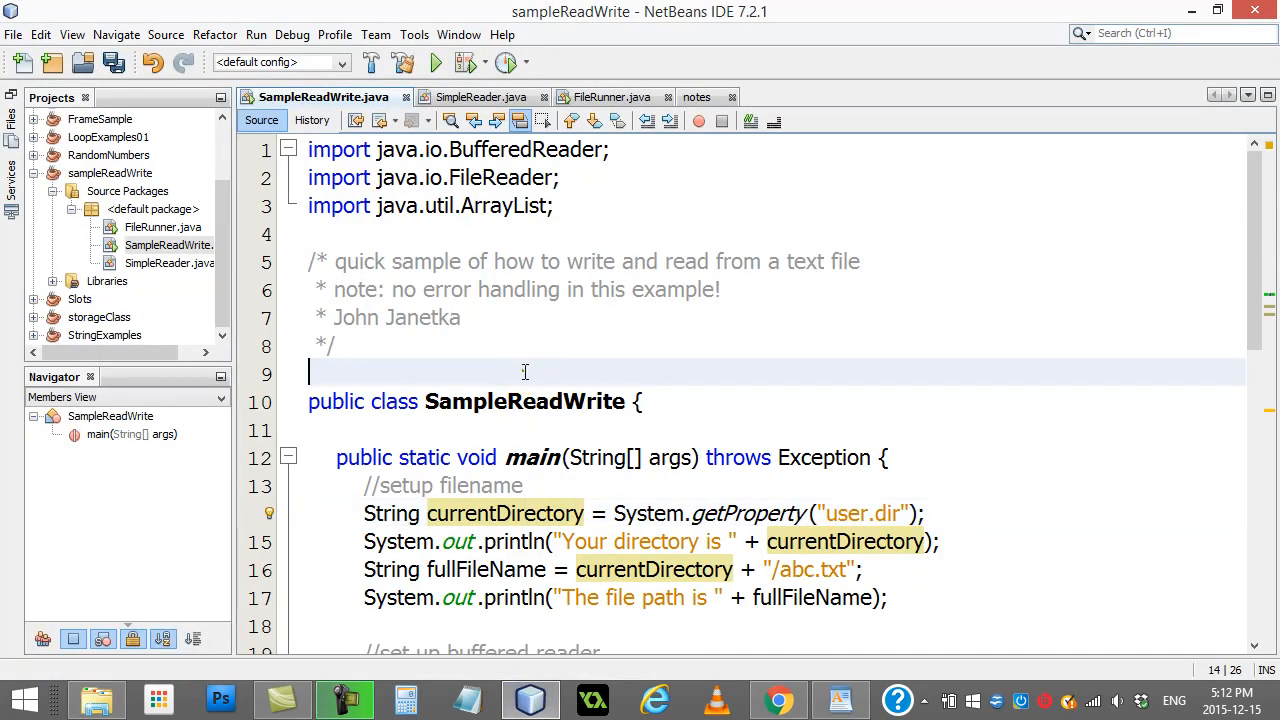
{"action": "left_click", "coordinate": [524, 372]}
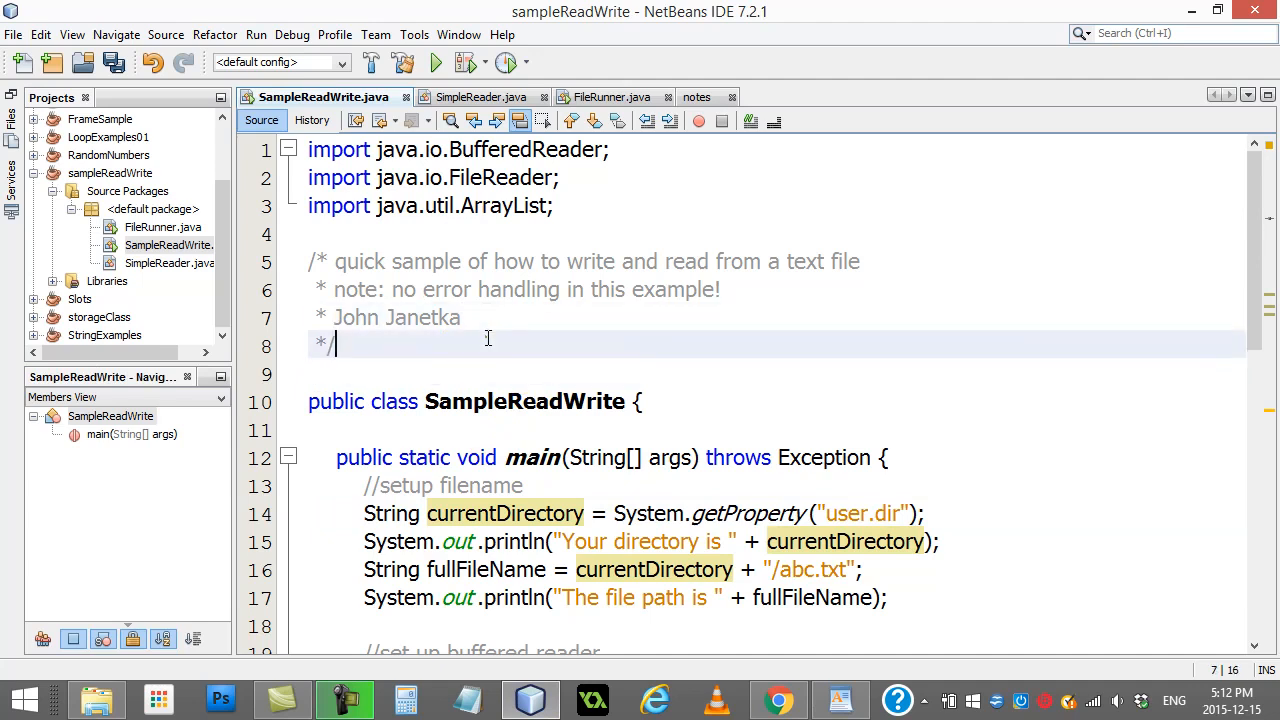
{"action": "left_click", "coordinate": [490, 316]}
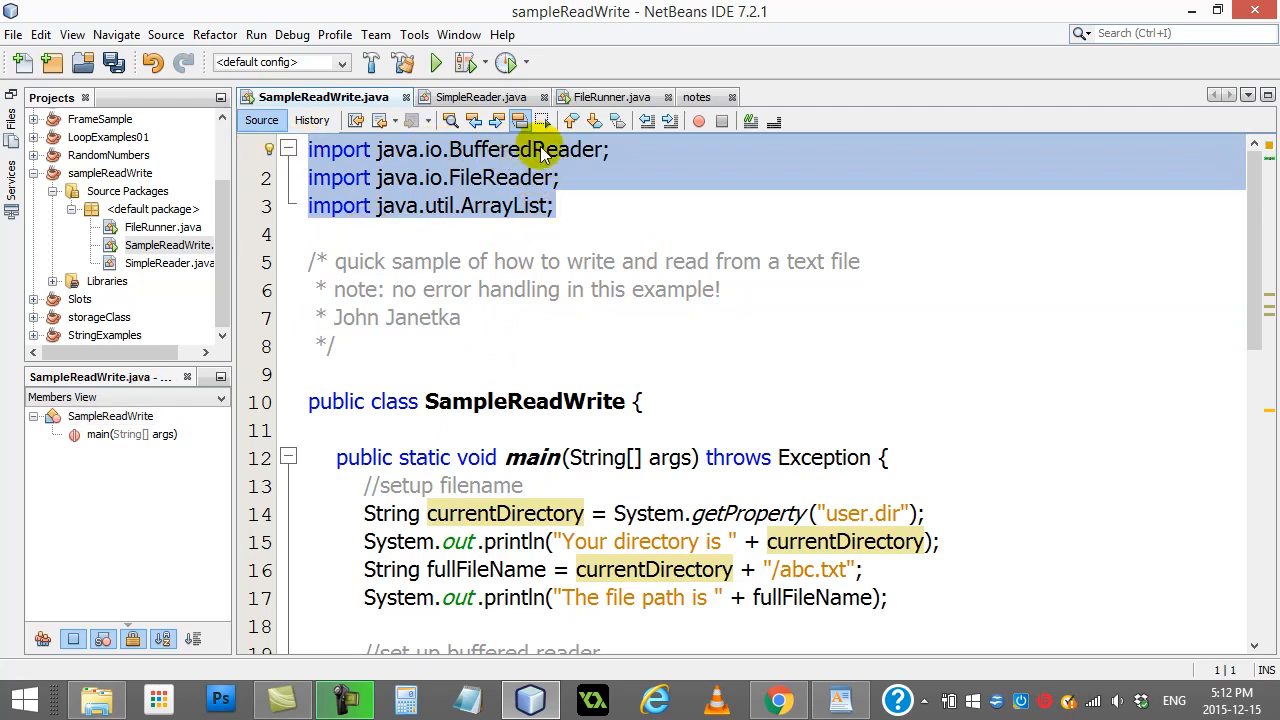
{"action": "mouse_move", "coordinate": [474, 296]}
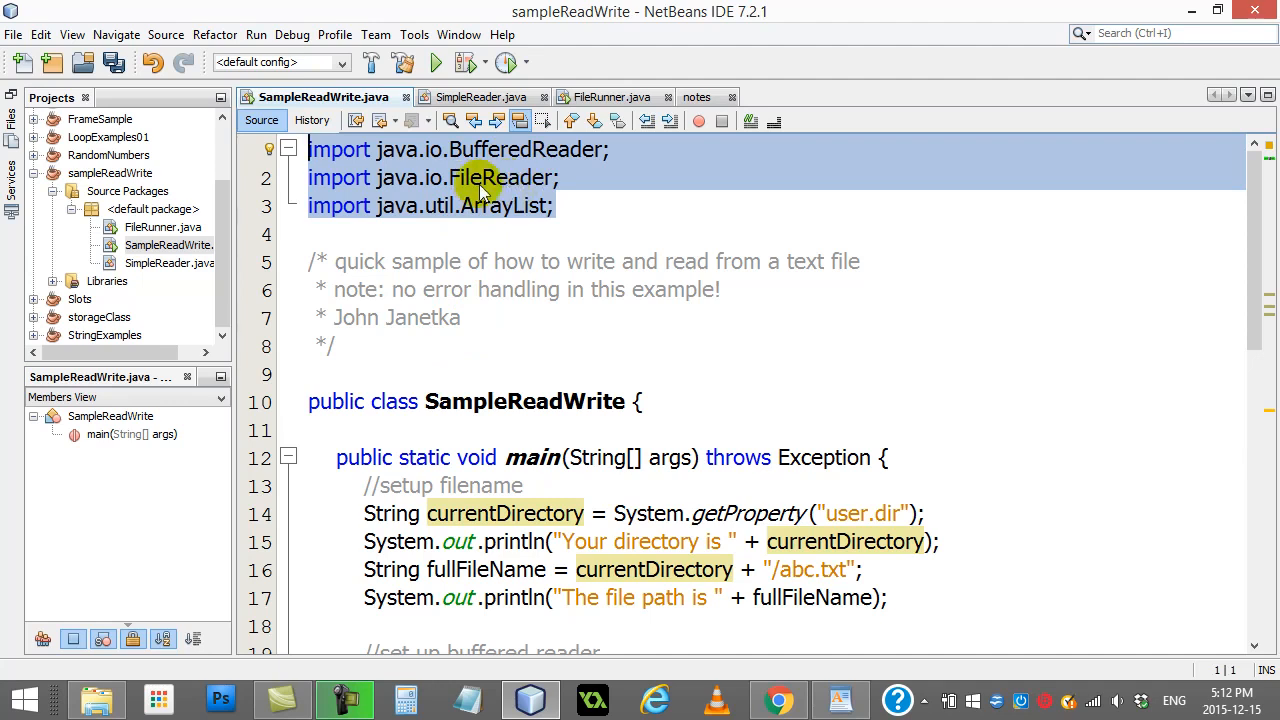
{"action": "mouse_move", "coordinate": [490, 212]}
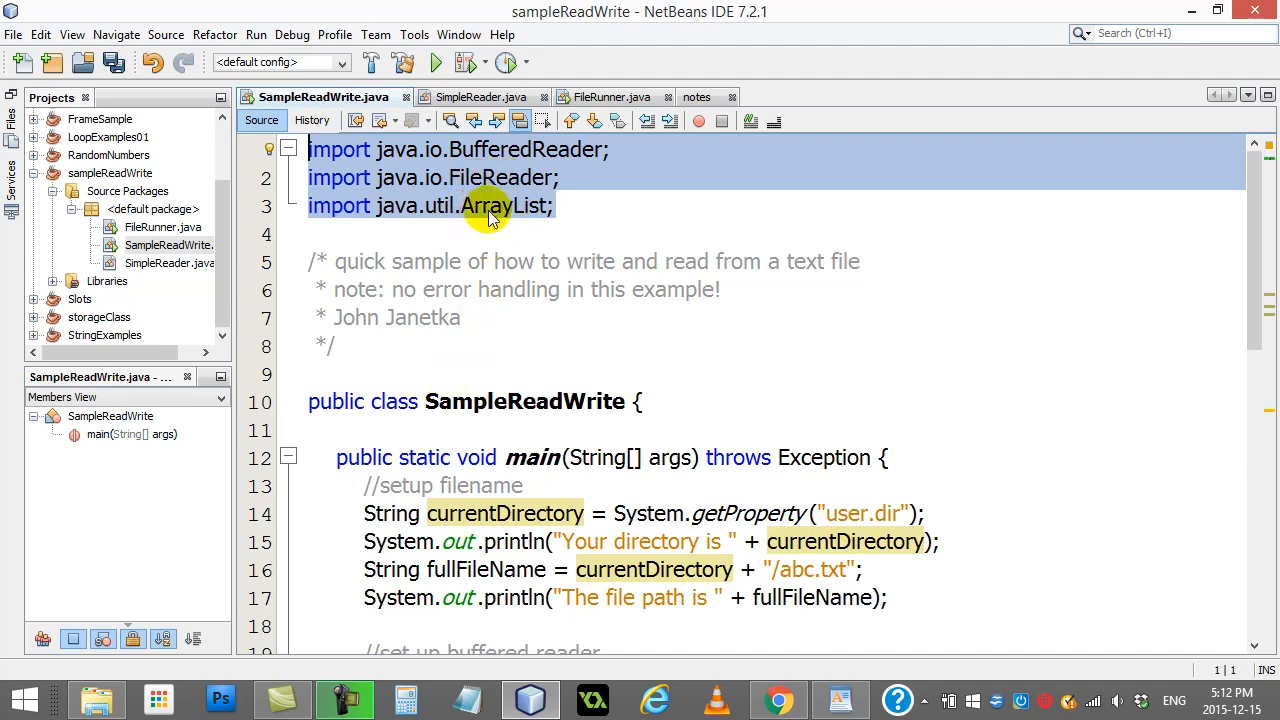
{"action": "mouse_move", "coordinate": [516, 204]}
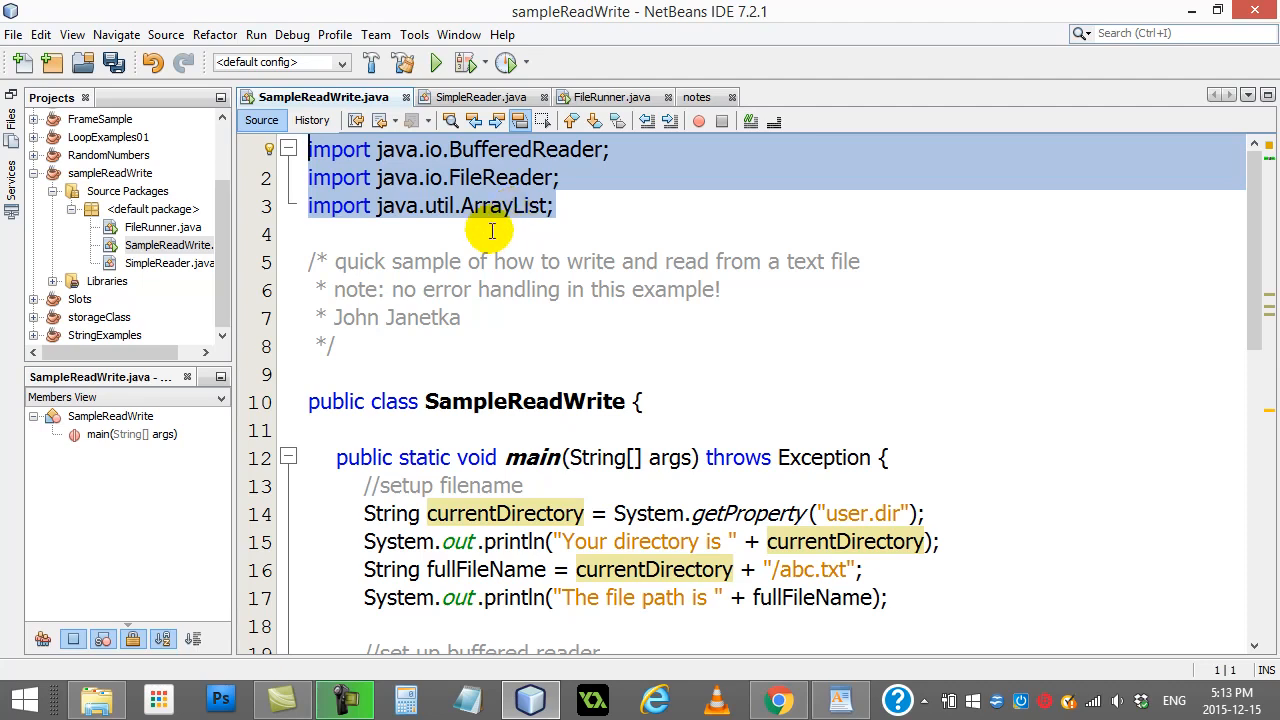
{"action": "mouse_move", "coordinate": [476, 288]}
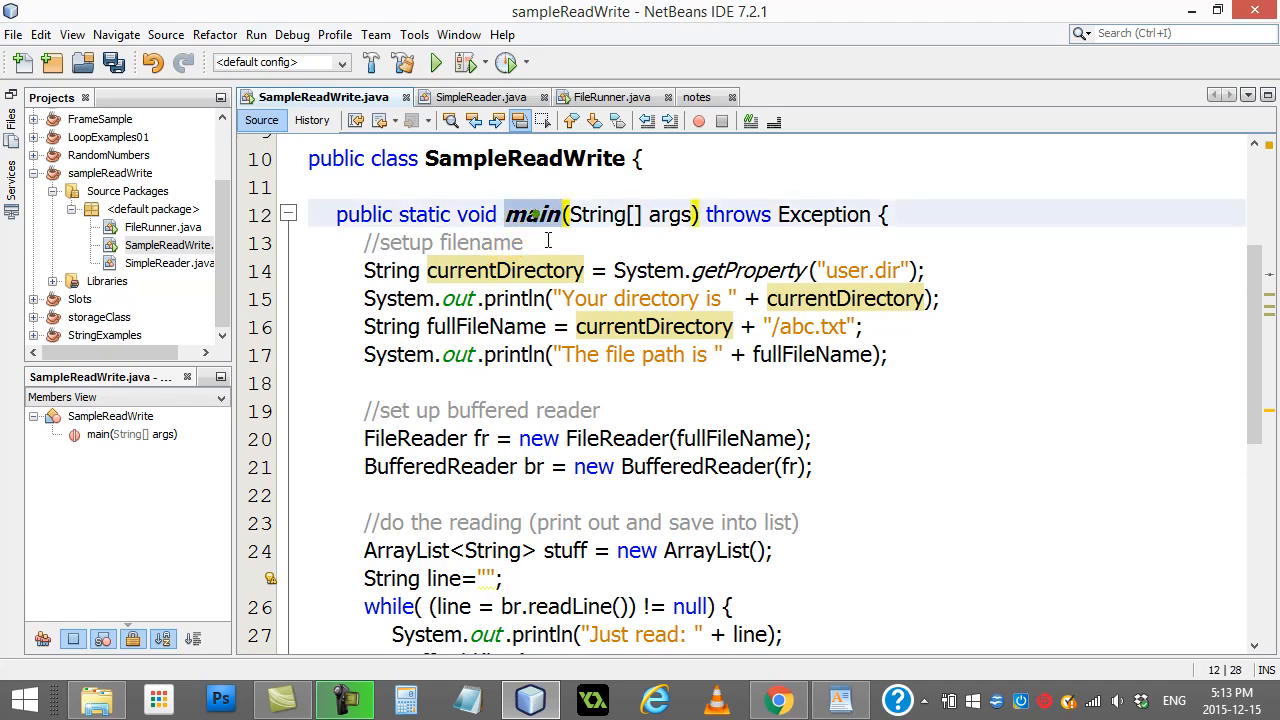
{"action": "left_click", "coordinate": [548, 240]}
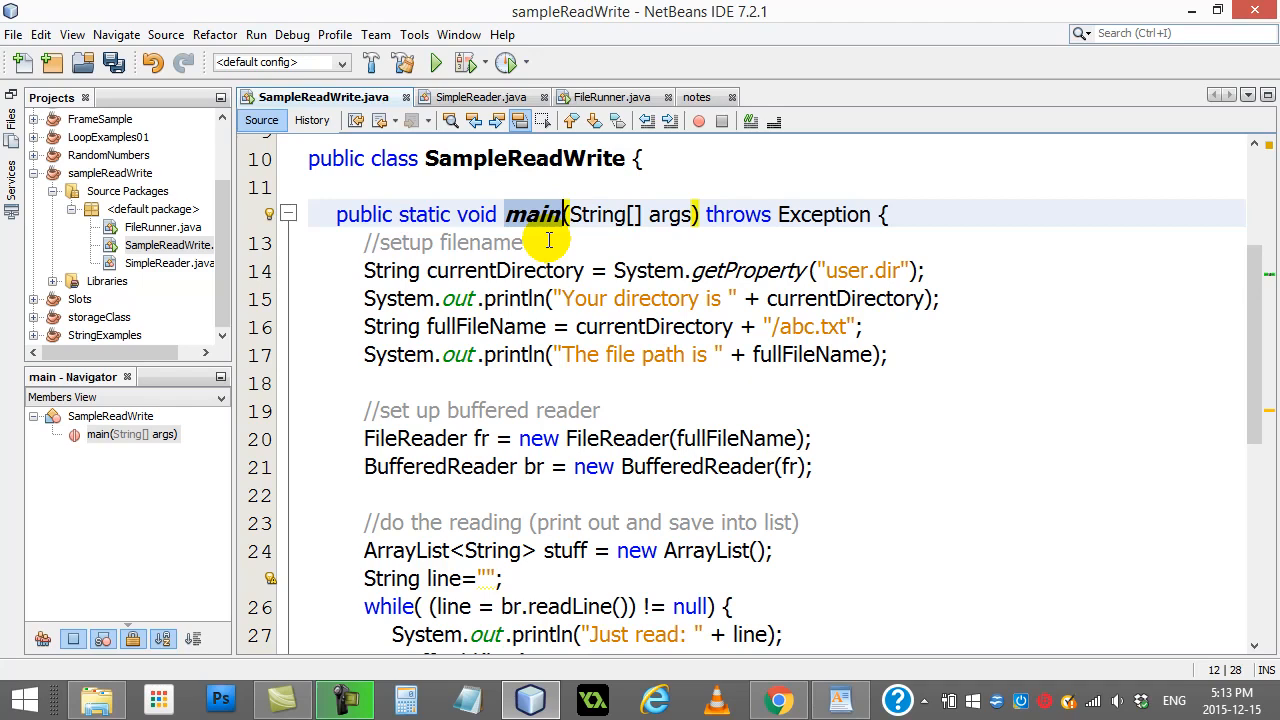
{"action": "mouse_move", "coordinate": [510, 270]}
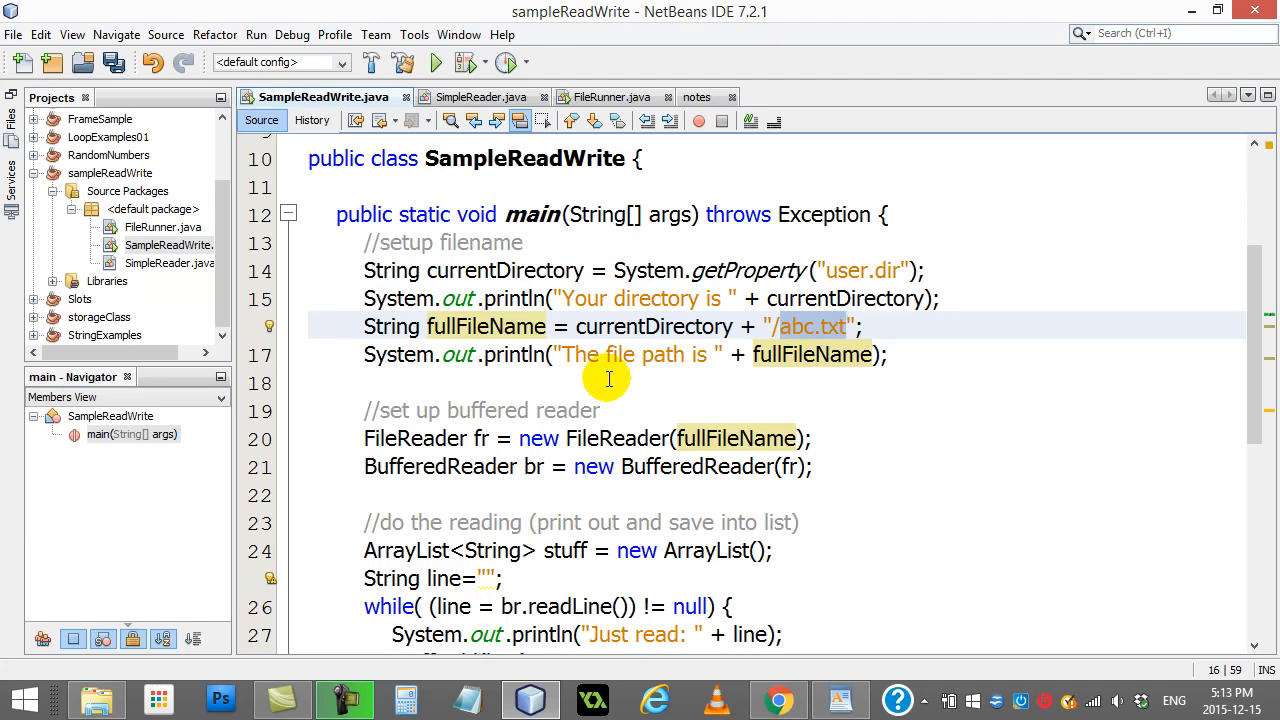
{"action": "mouse_move", "coordinate": [440, 330]}
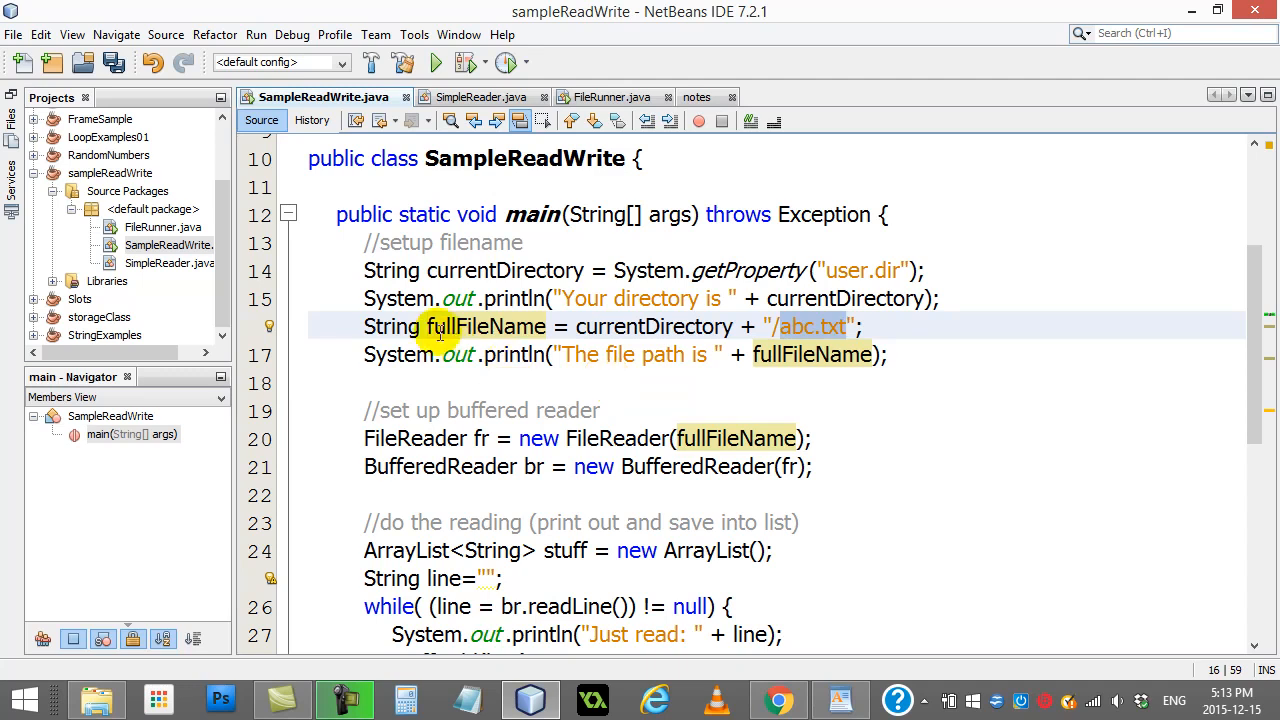
{"action": "left_click_drag", "start_coordinate": [428, 326], "coordinate": [860, 326]}
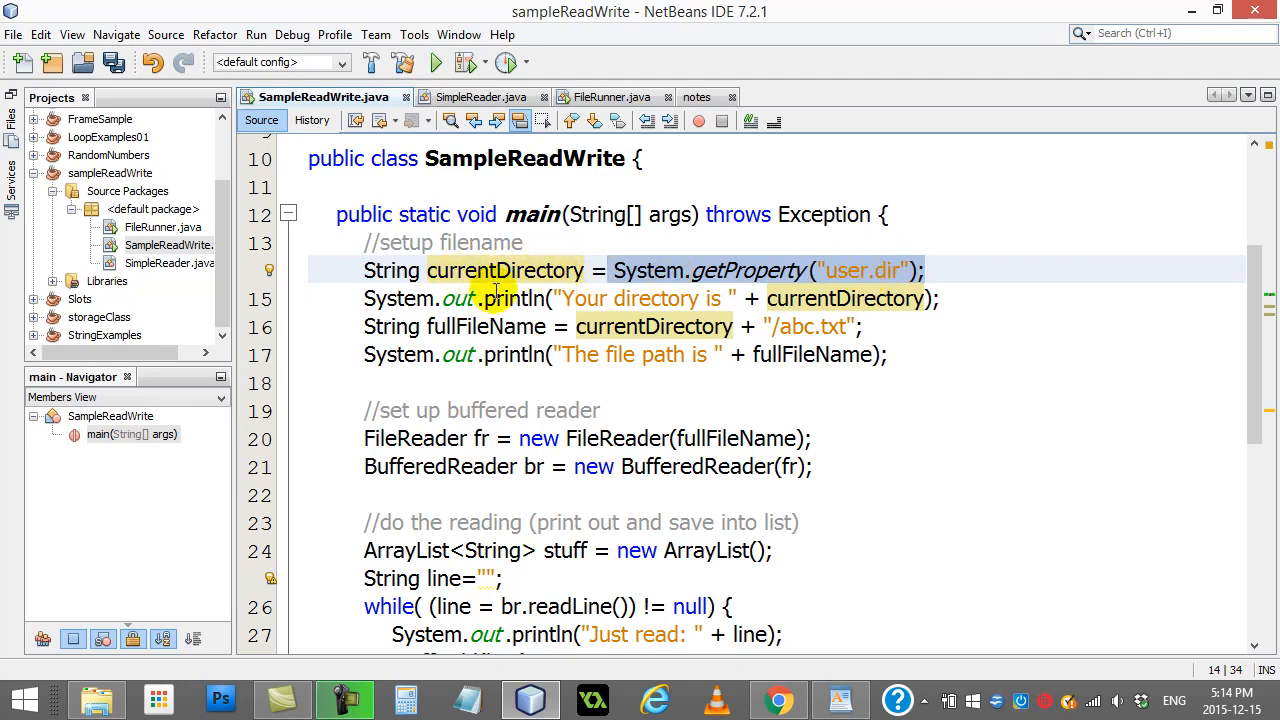
{"action": "left_click", "coordinate": [936, 298]}
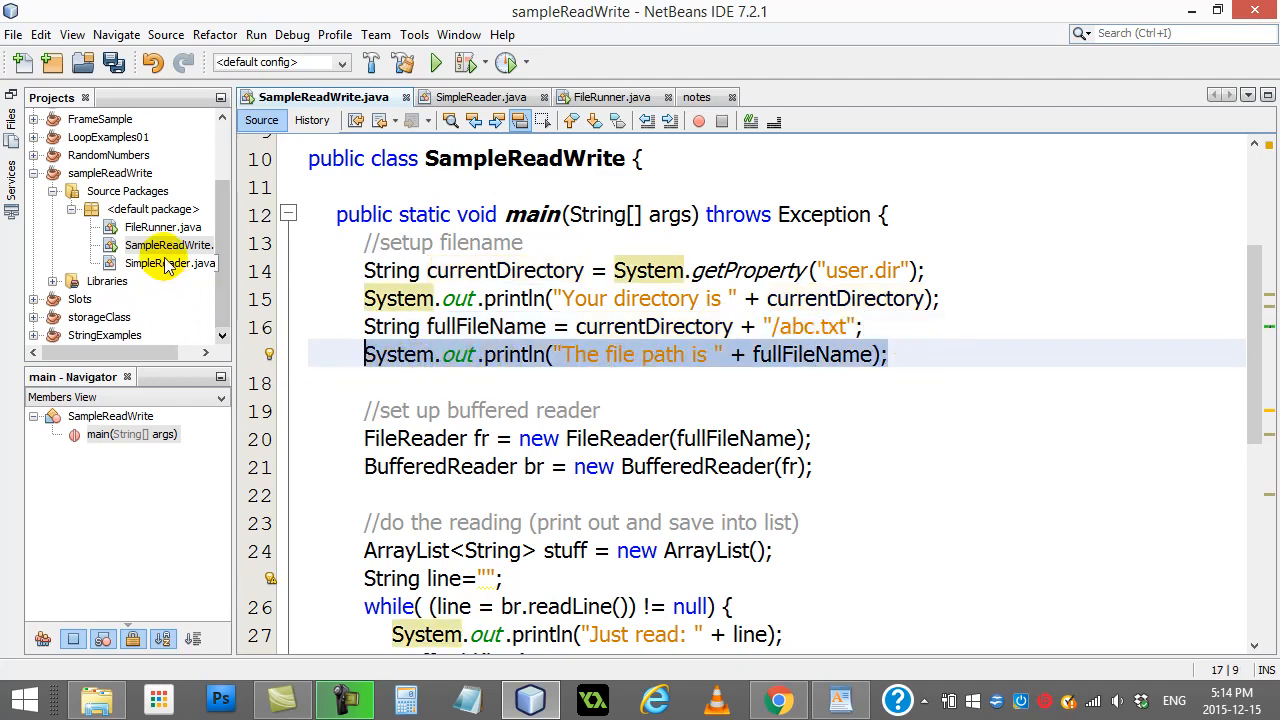
- Run SampleReadWrite so the output lists the file path, the three lines read and a successful build
{"action": "left_click", "coordinate": [436, 62]}
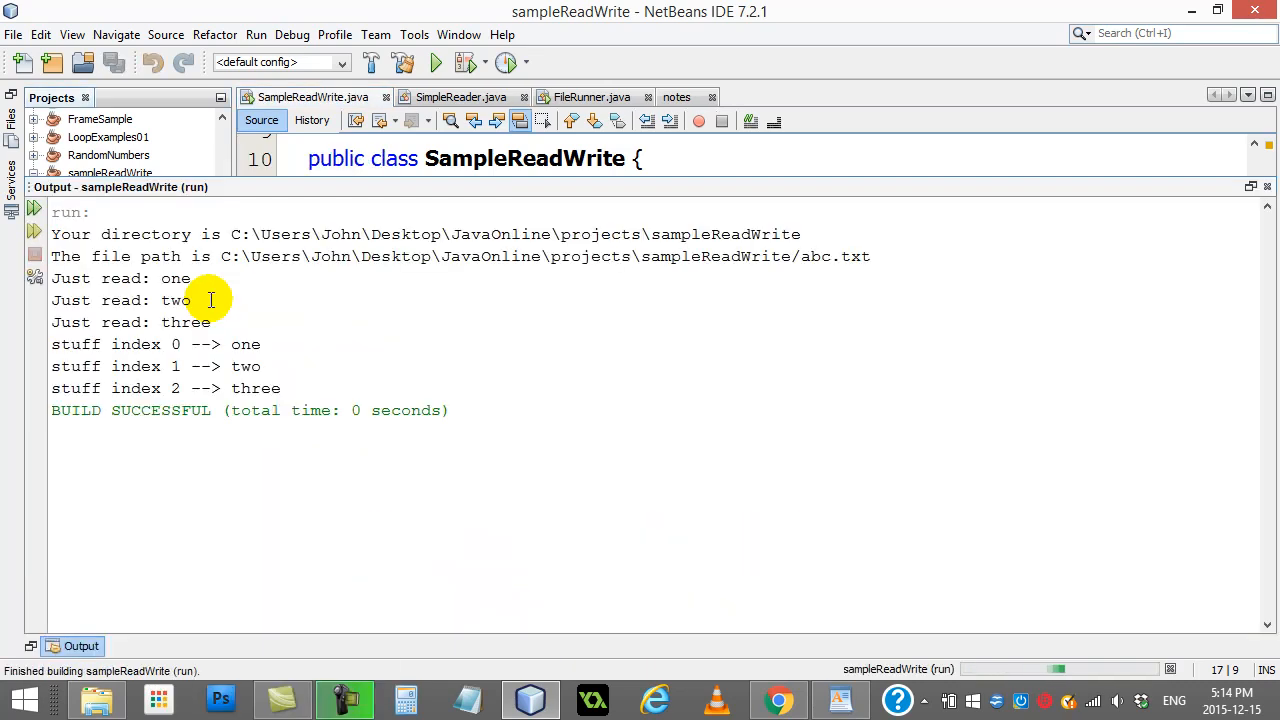
{"action": "mouse_move", "coordinate": [96, 232]}
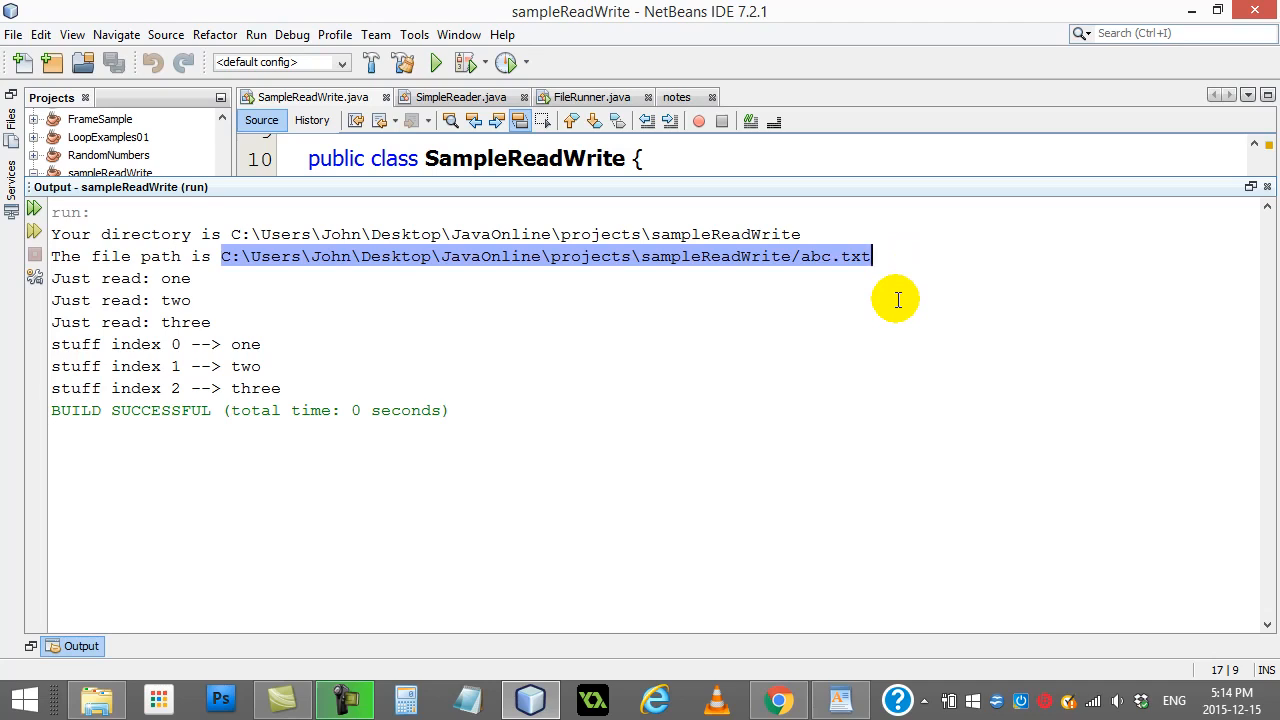
{"action": "mouse_move", "coordinate": [714, 300]}
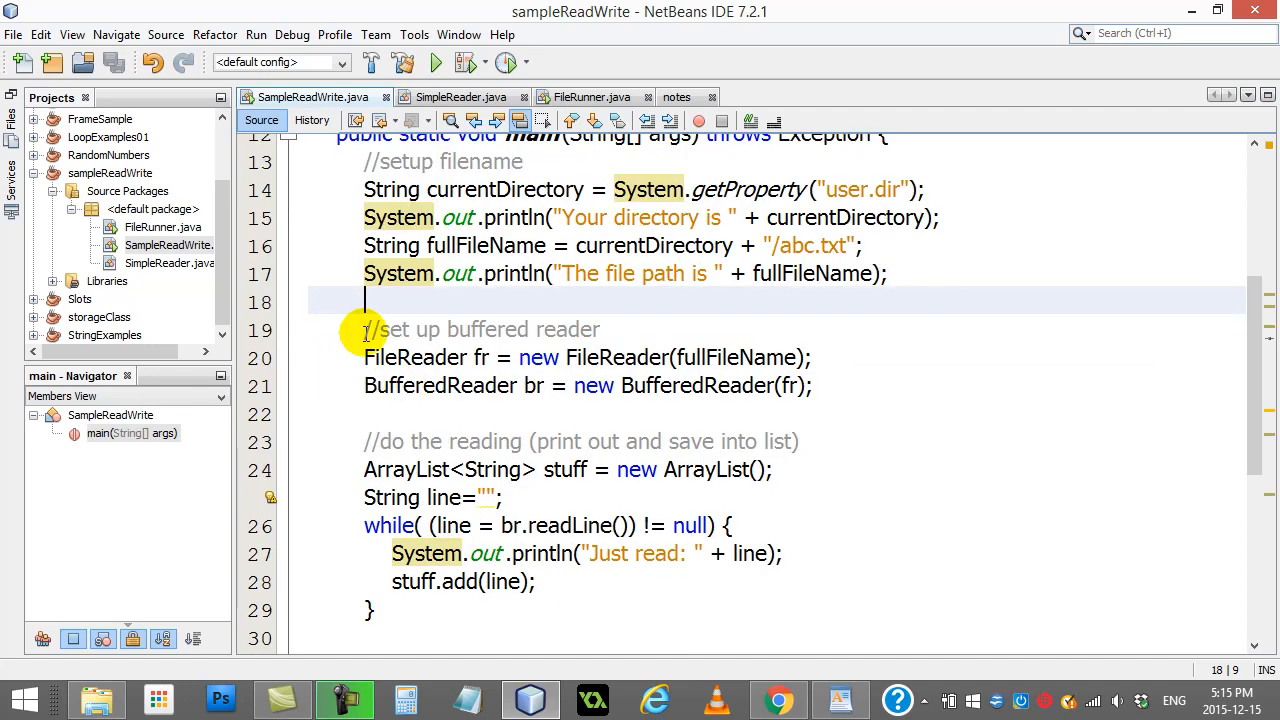
- Put the Output window away and return to the FileReader and BufferedReader setup lines
{"action": "scroll", "scroll_direction": "up", "scroll_amount": 3}
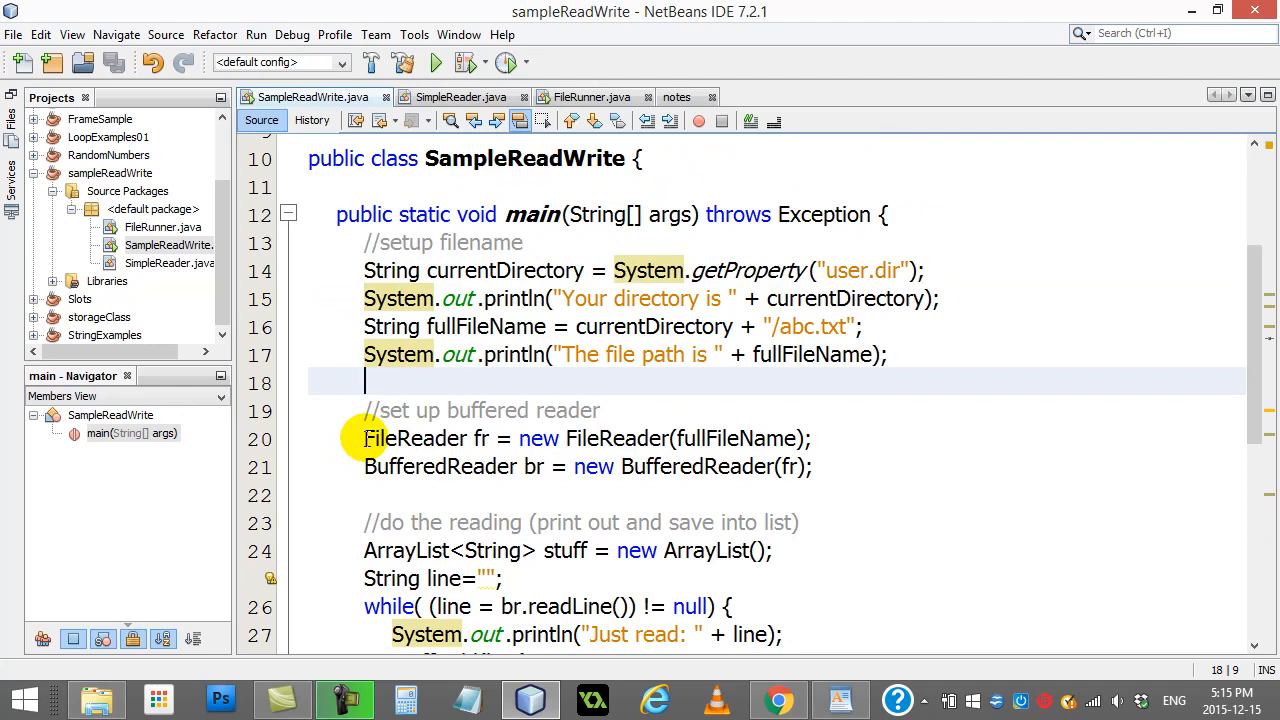
{"action": "mouse_move", "coordinate": [316, 432]}
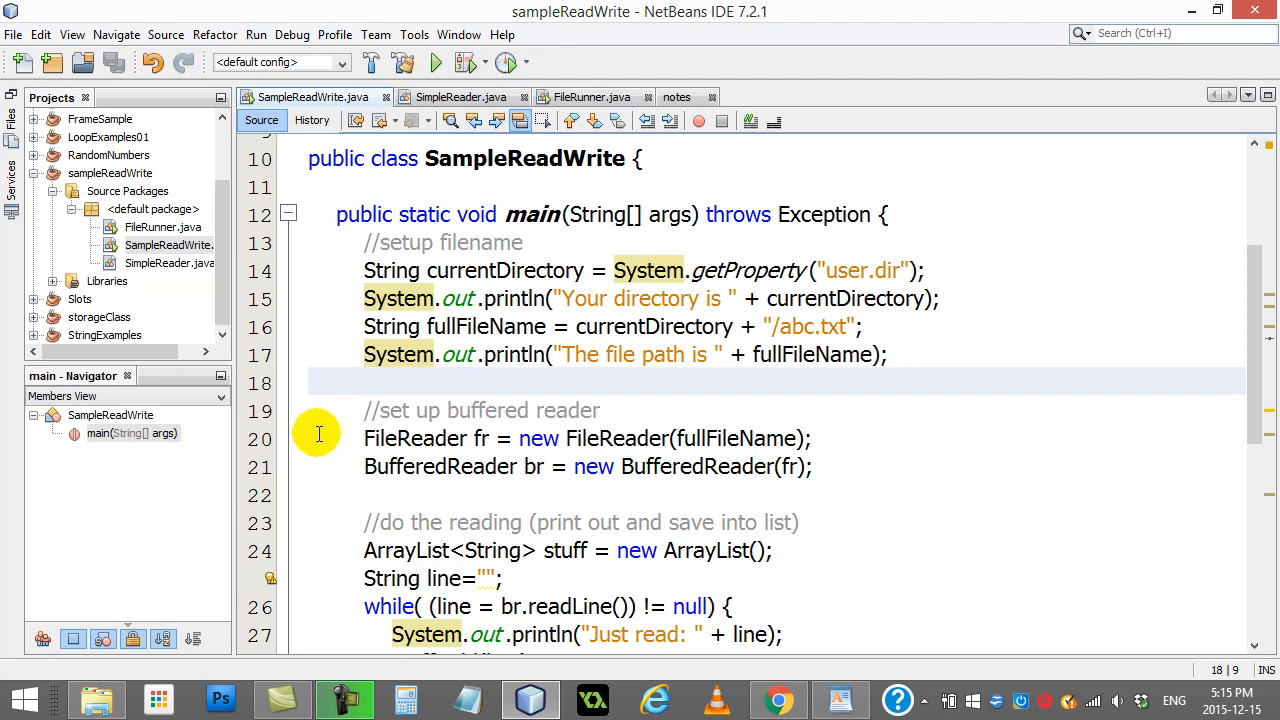
{"action": "left_click", "coordinate": [370, 384]}
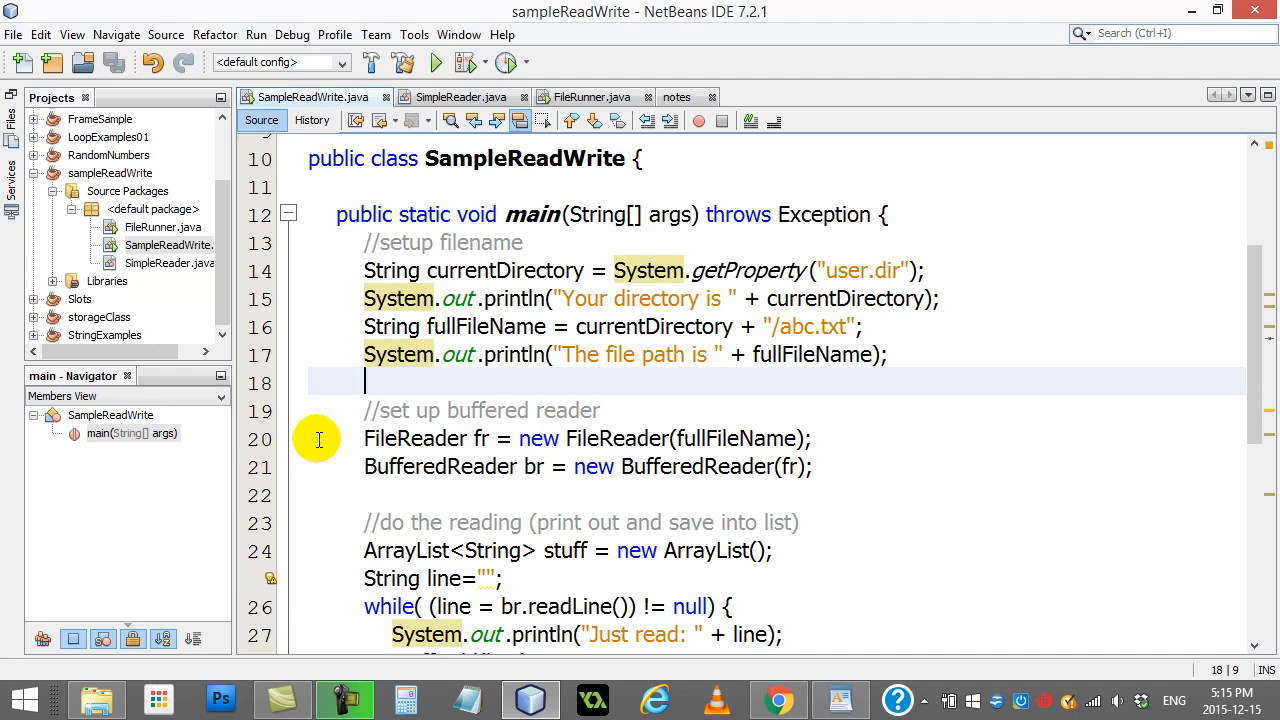
{"action": "mouse_move", "coordinate": [872, 480]}
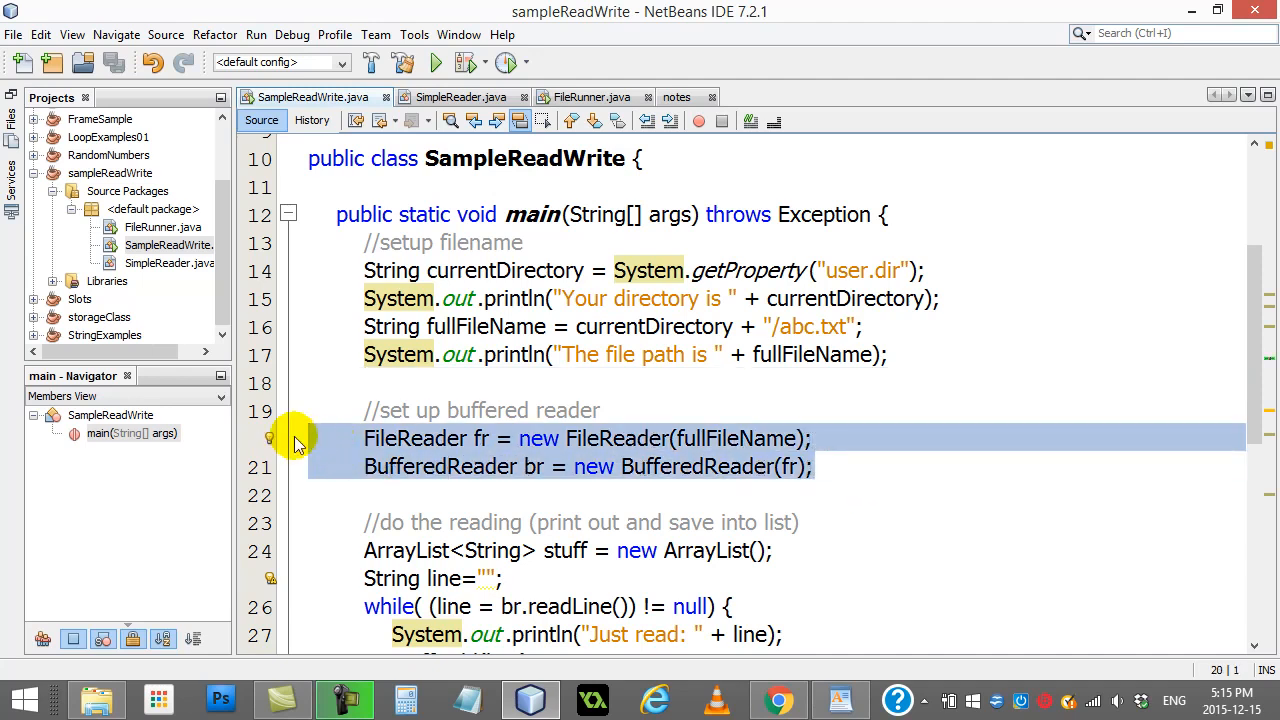
{"action": "mouse_move", "coordinate": [390, 456]}
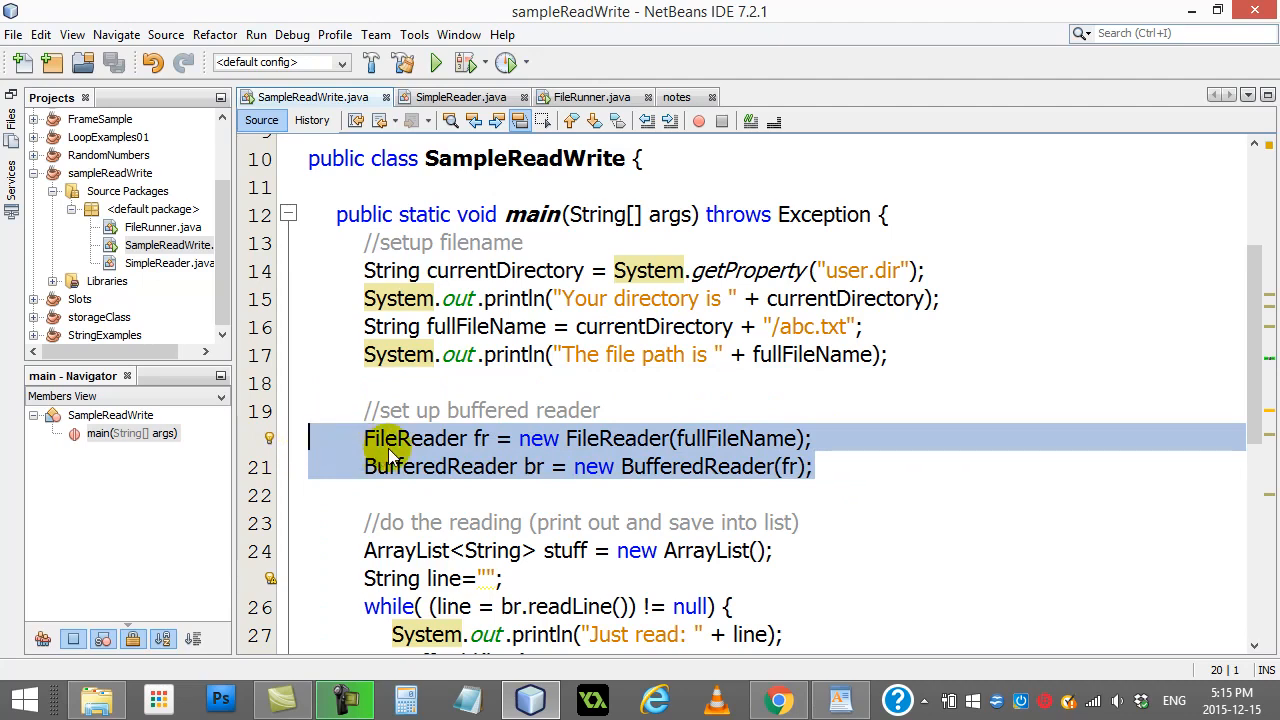
{"action": "left_click", "coordinate": [852, 438]}
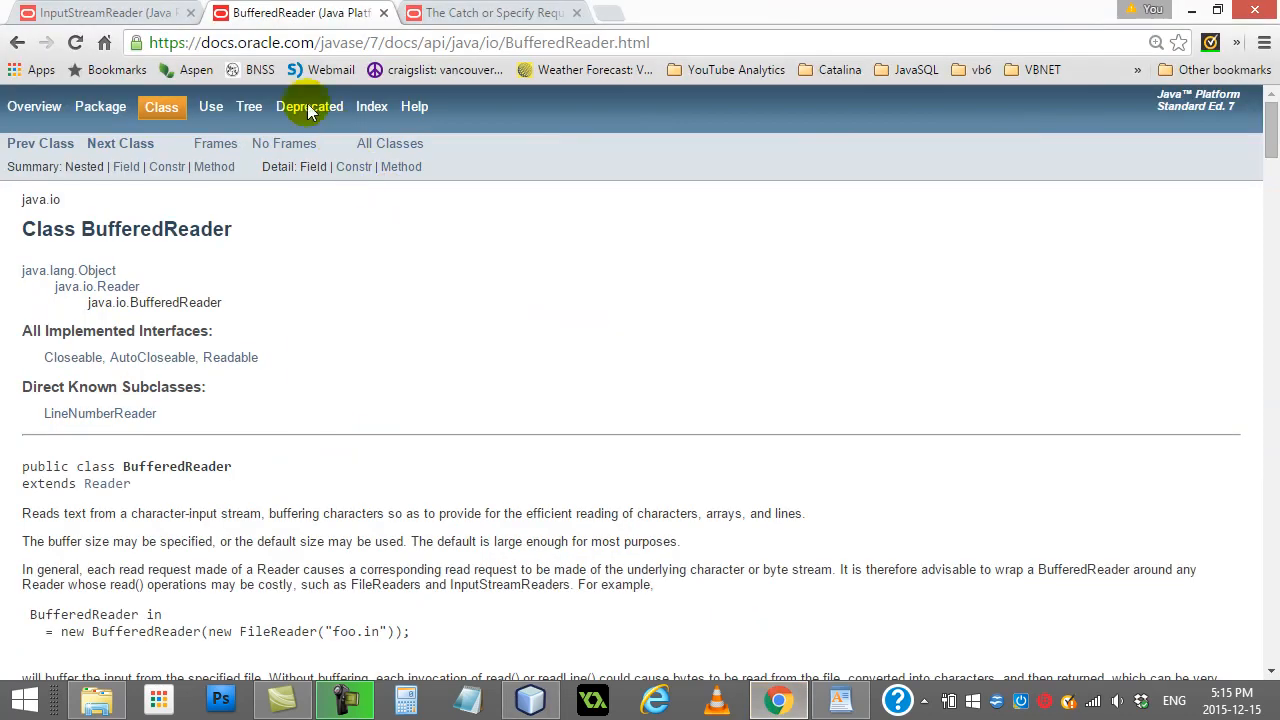
{"action": "mouse_move", "coordinate": [120, 16]}
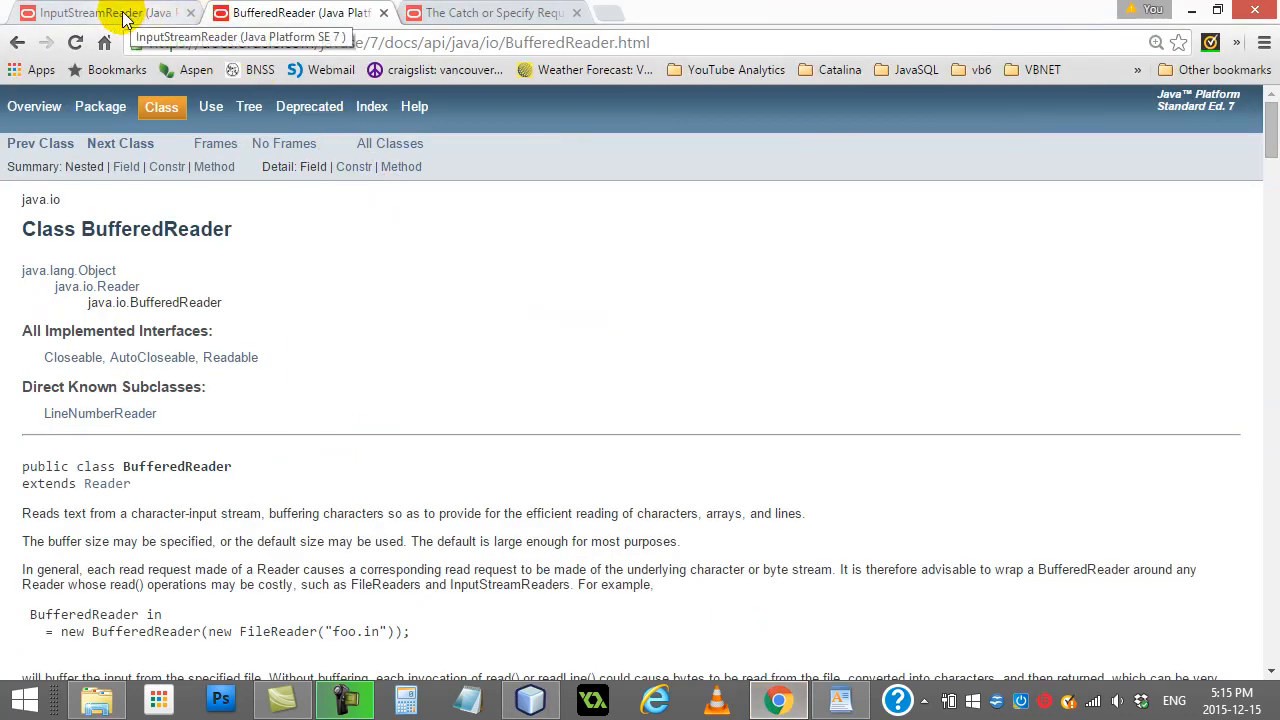
- In the InputStreamReader Javadoc, locate and highlight the read() method that returns a single character
{"action": "left_click", "coordinate": [90, 12]}
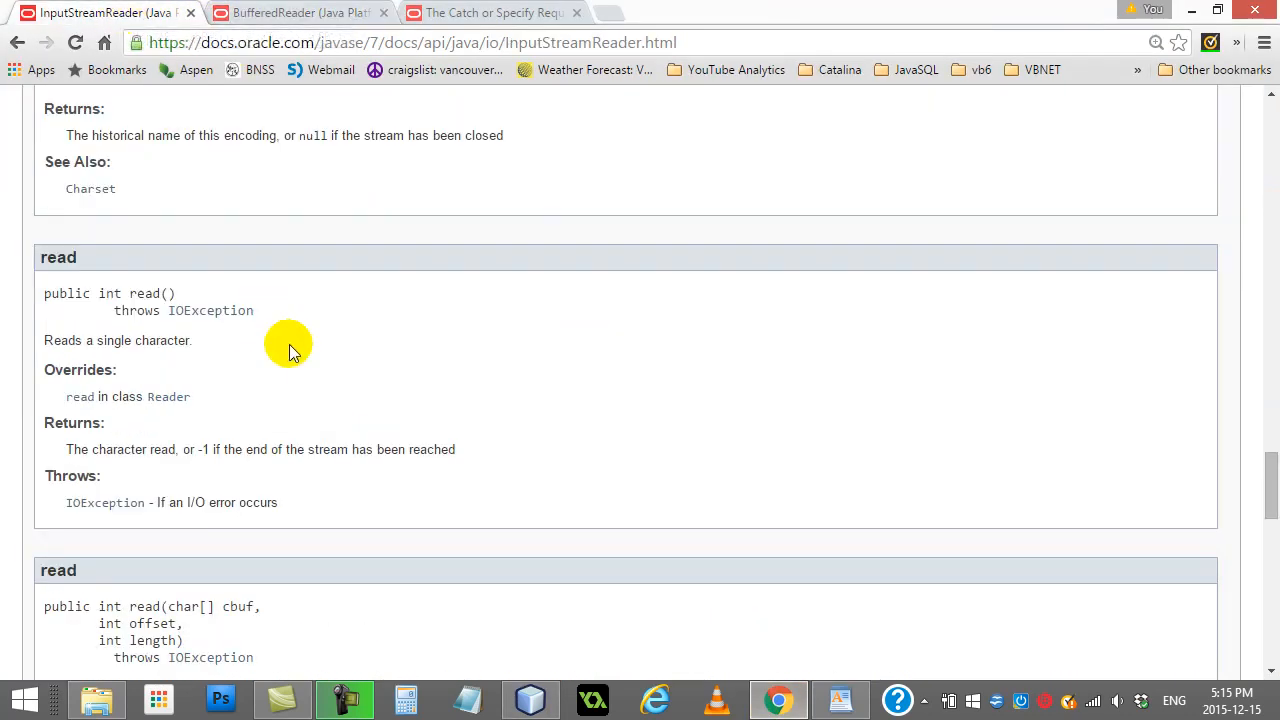
{"action": "scroll", "scroll_direction": "down", "scroll_amount": 3}
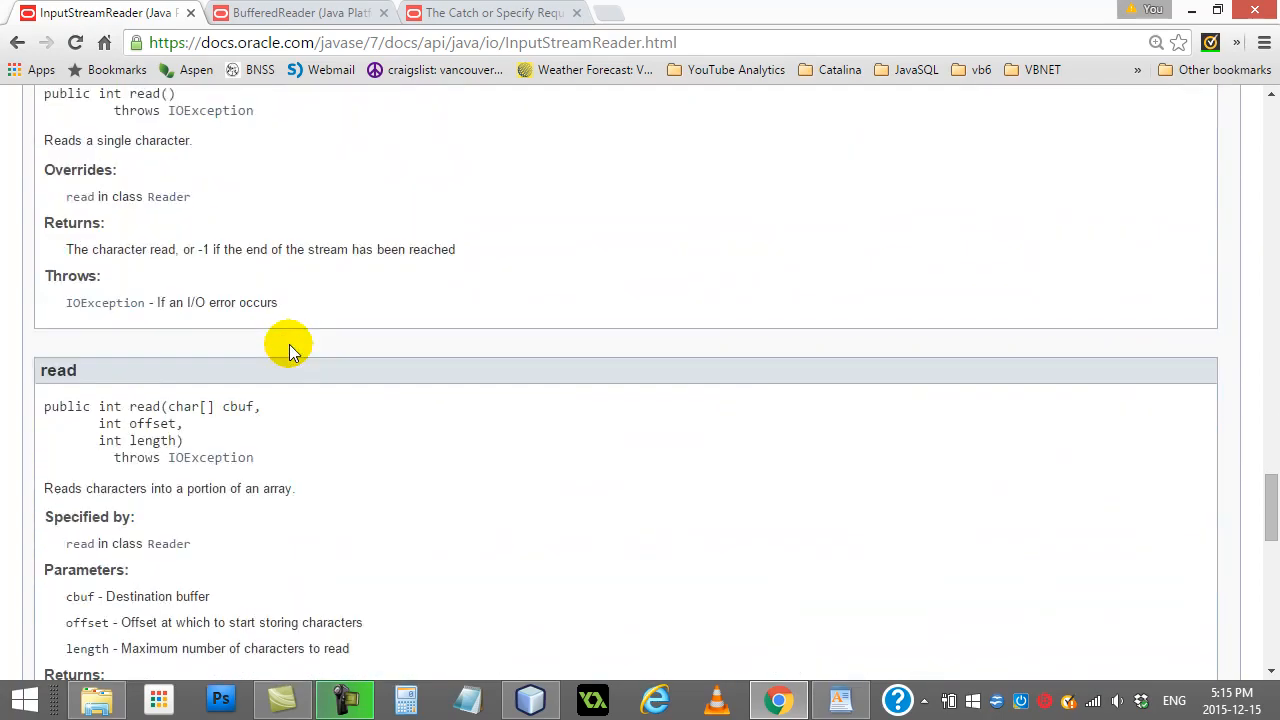
{"action": "scroll", "scroll_direction": "down", "scroll_amount": 3}
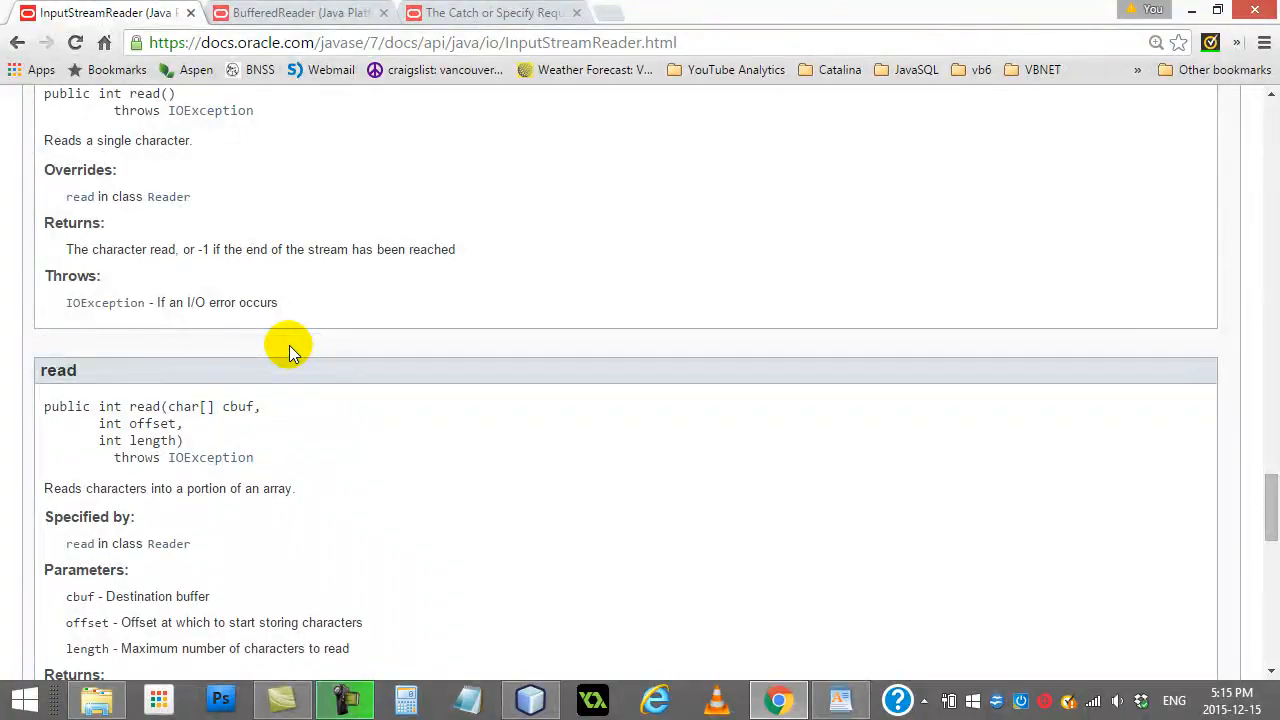
{"action": "scroll", "scroll_direction": "down", "scroll_amount": 3}
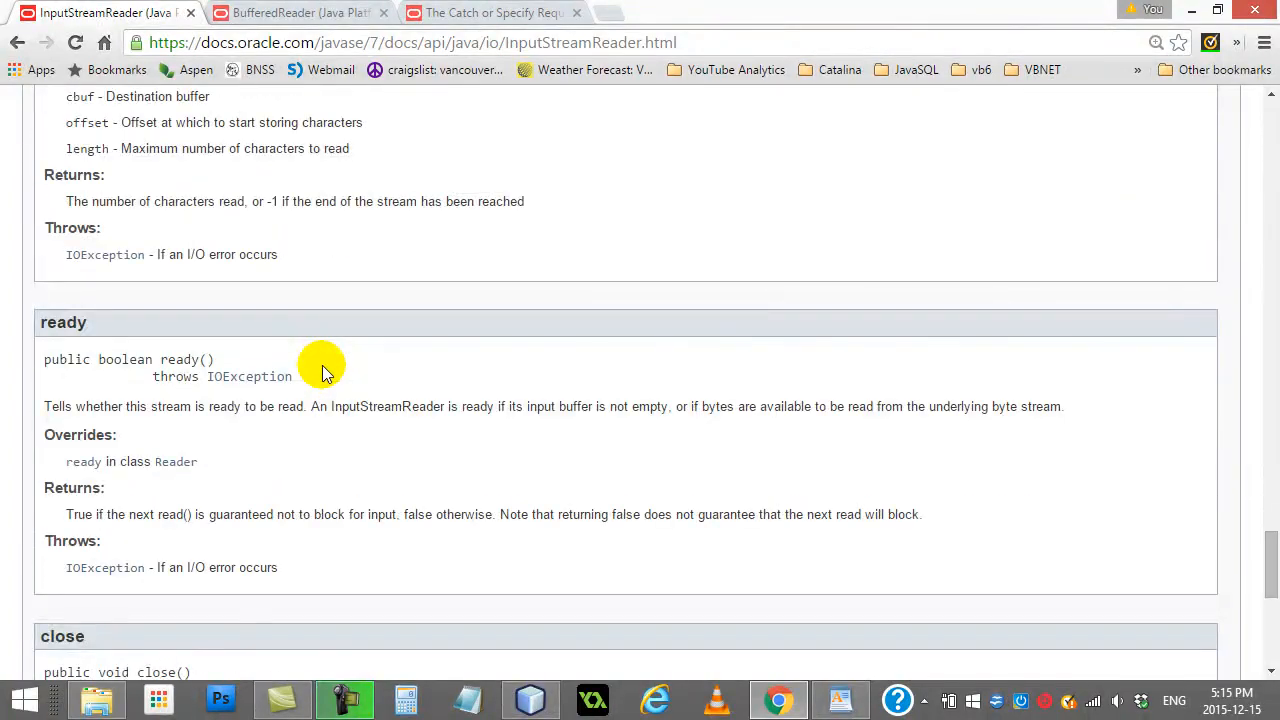
{"action": "scroll", "scroll_direction": "down", "scroll_amount": 3}
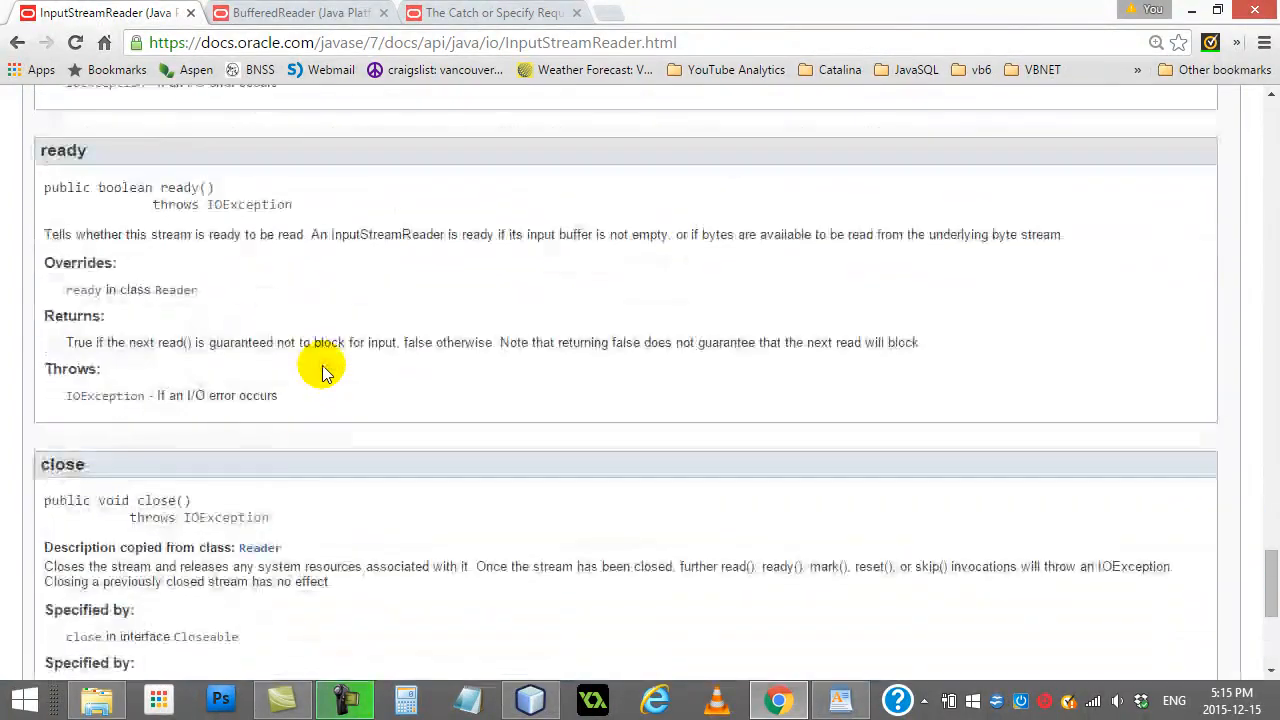
{"action": "scroll", "scroll_direction": "up", "scroll_amount": 3}
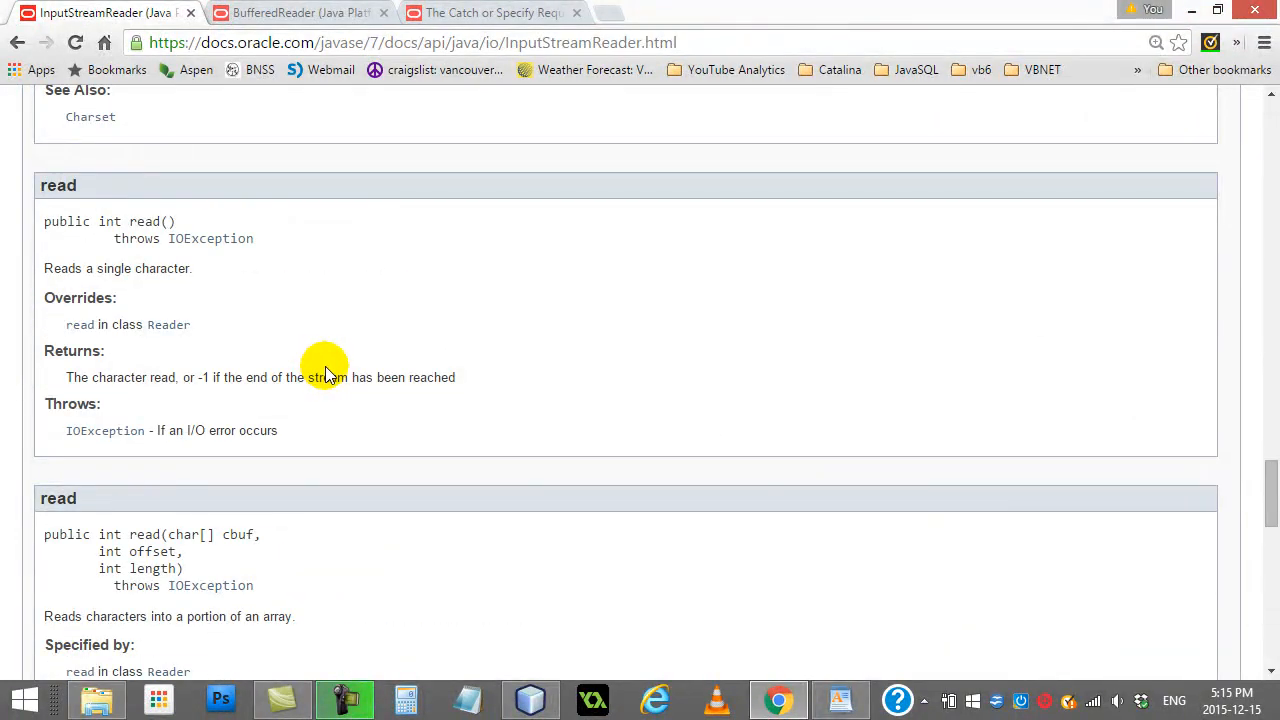
{"action": "mouse_move", "coordinate": [130, 218]}
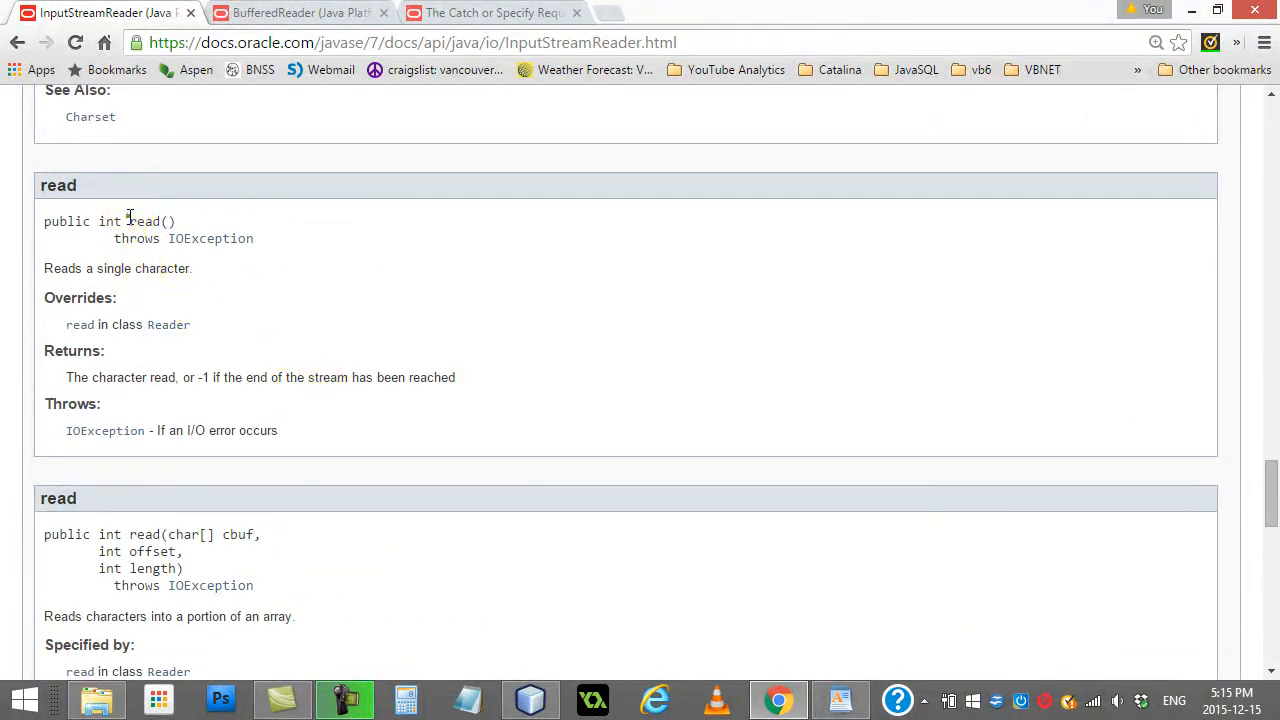
{"action": "double_click", "coordinate": [152, 220]}
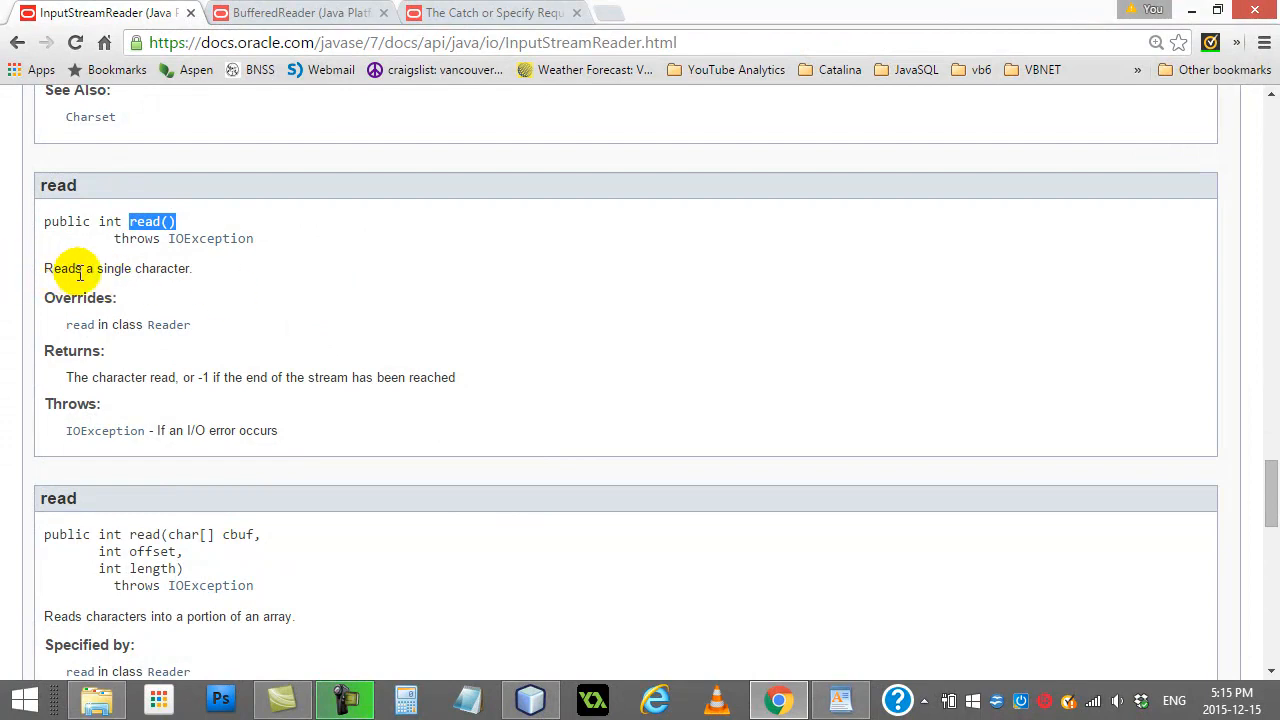
{"action": "mouse_move", "coordinate": [200, 278]}
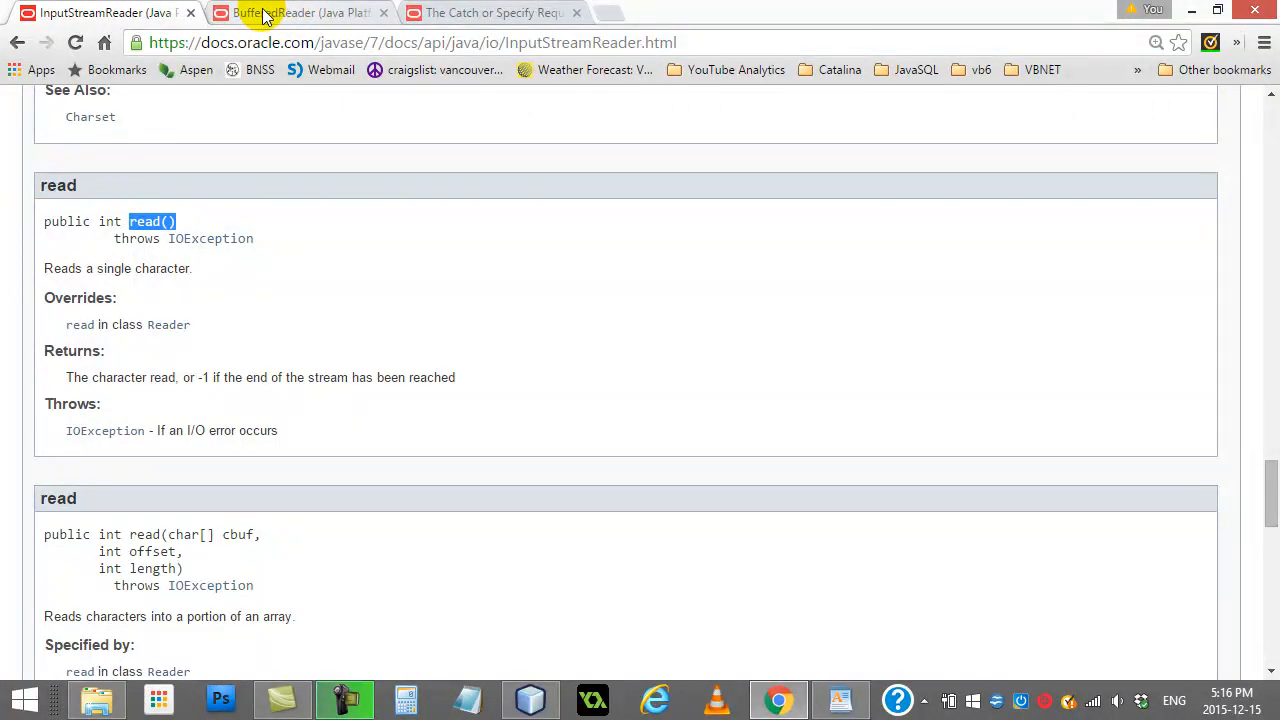
- In the BufferedReader Javadoc, locate and highlight the readLine() method returning a line as a String
{"action": "left_click", "coordinate": [290, 12]}
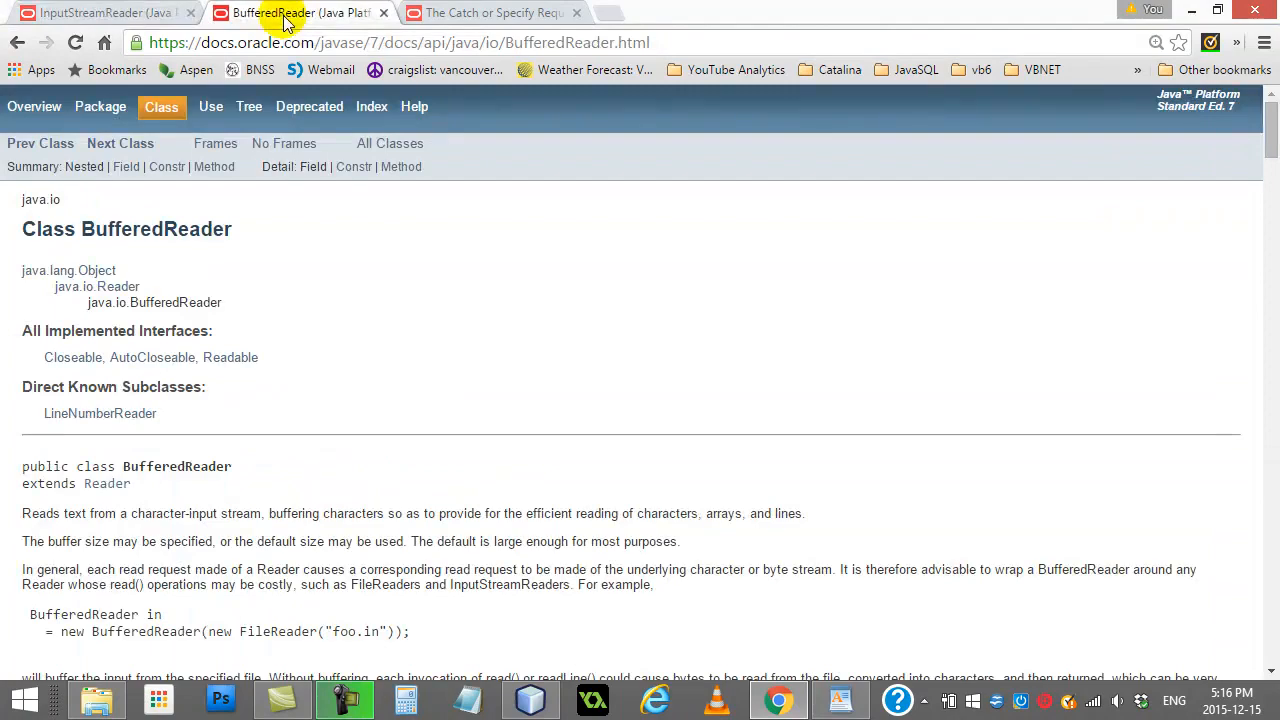
{"action": "mouse_move", "coordinate": [316, 344]}
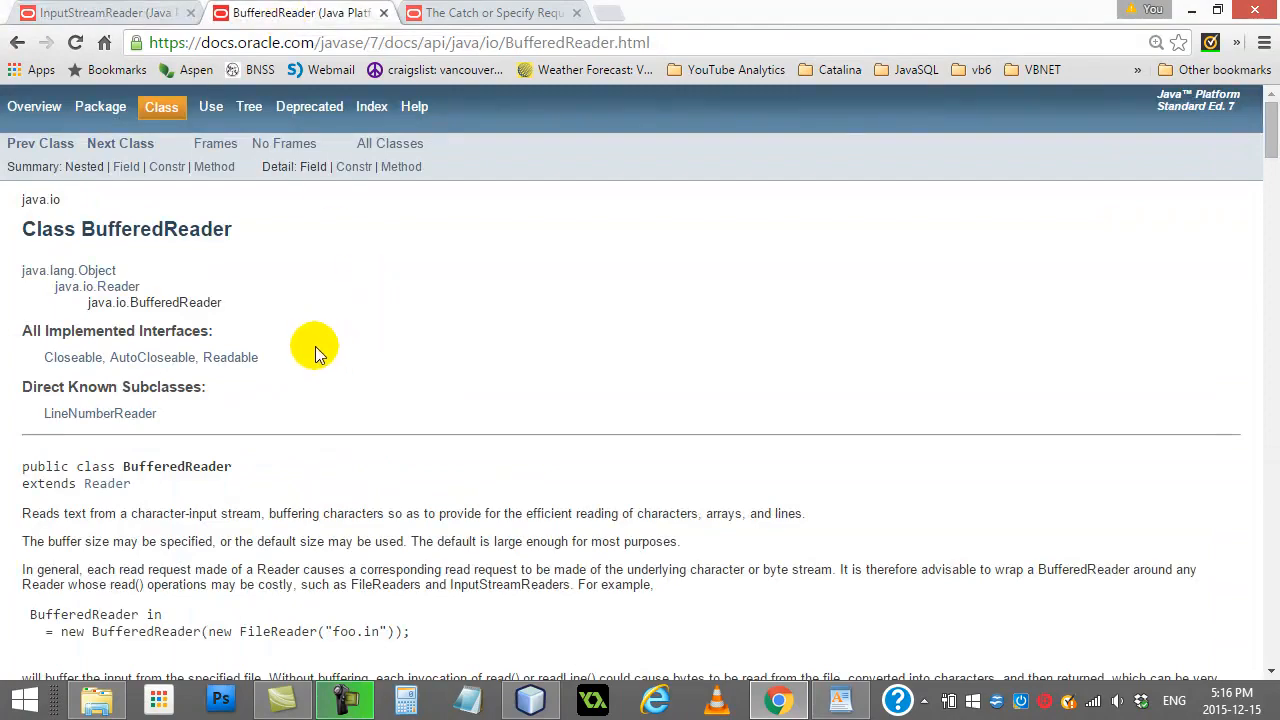
{"action": "scroll", "scroll_direction": "down", "scroll_amount": 3}
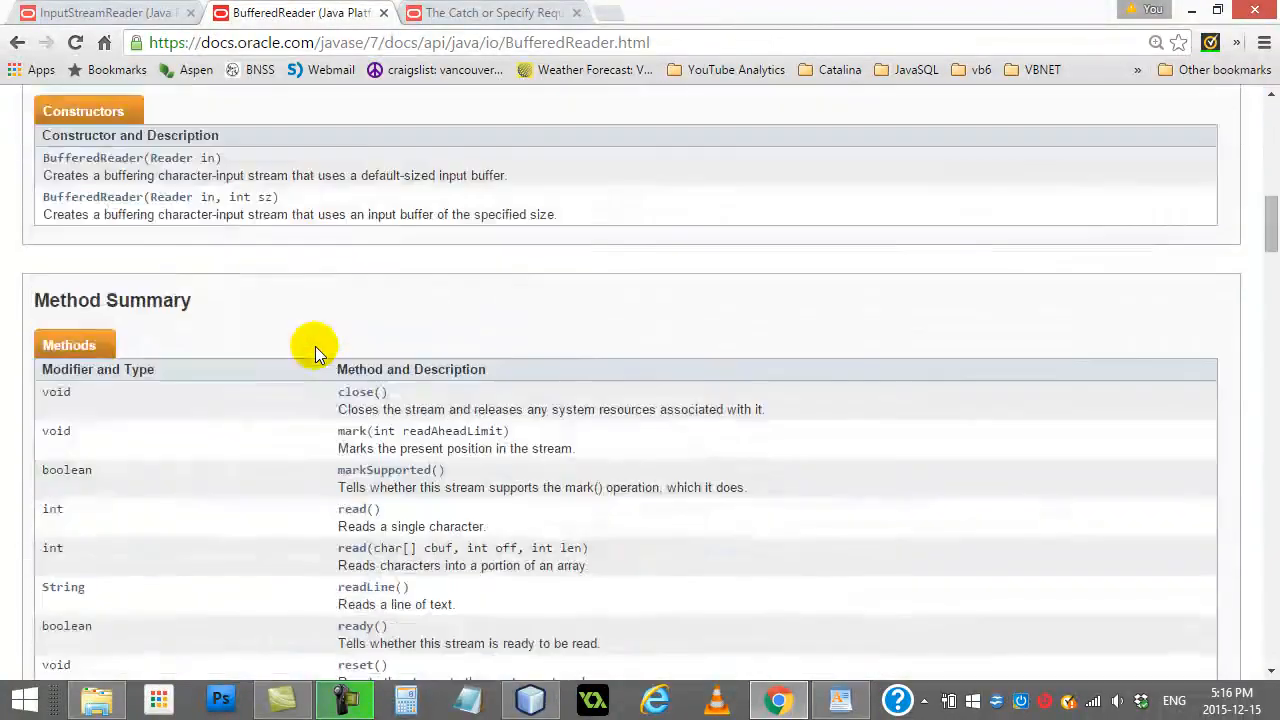
{"action": "scroll", "scroll_direction": "down", "scroll_amount": 3}
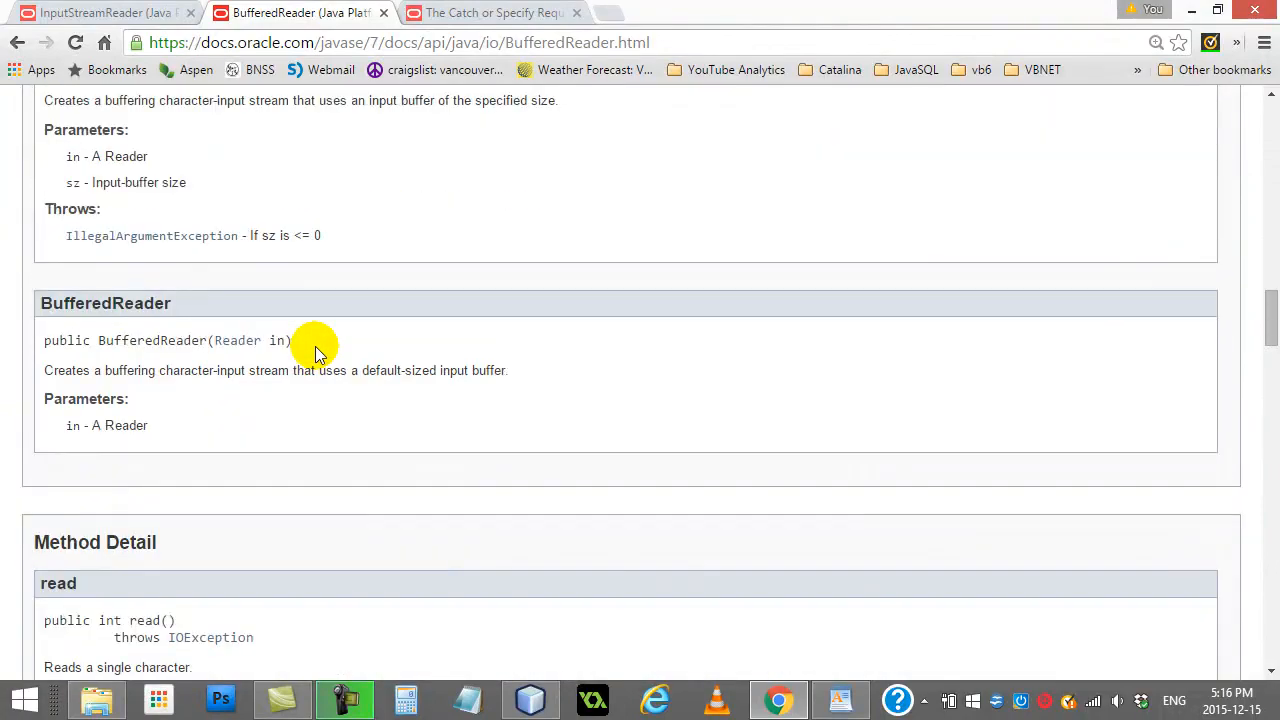
{"action": "scroll", "scroll_direction": "down", "scroll_amount": 3}
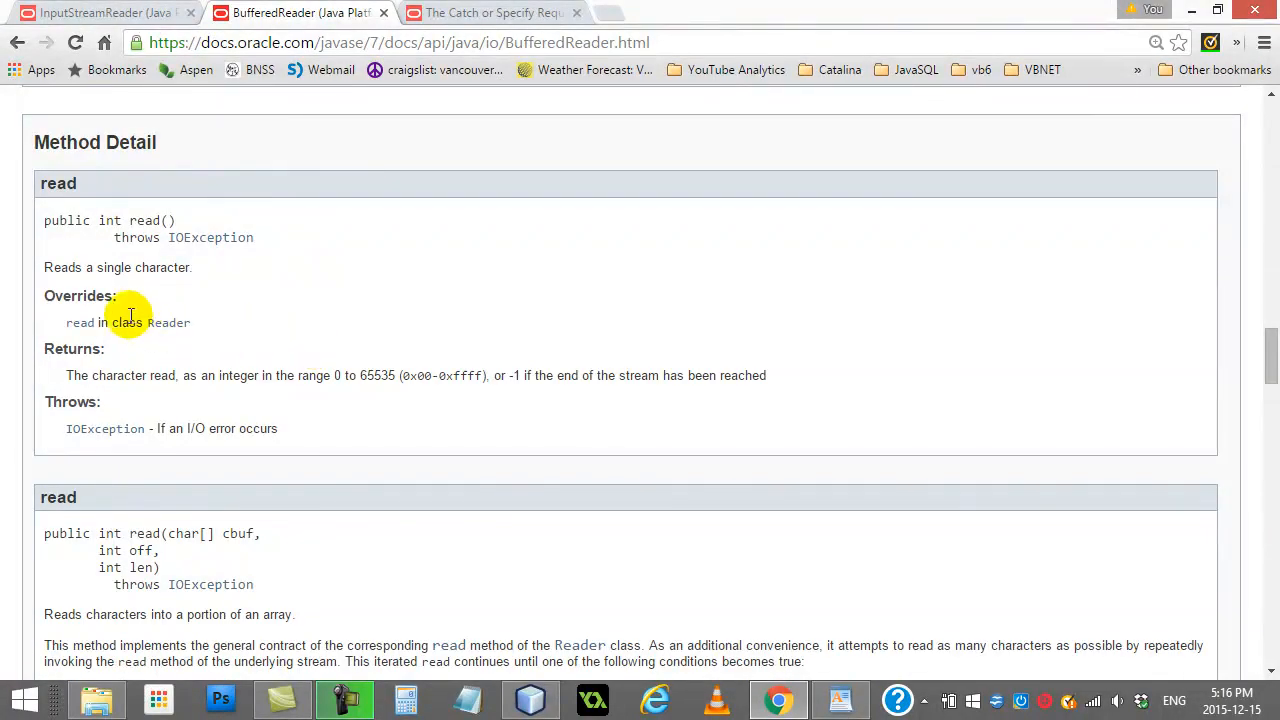
{"action": "scroll", "scroll_direction": "down", "scroll_amount": 3}
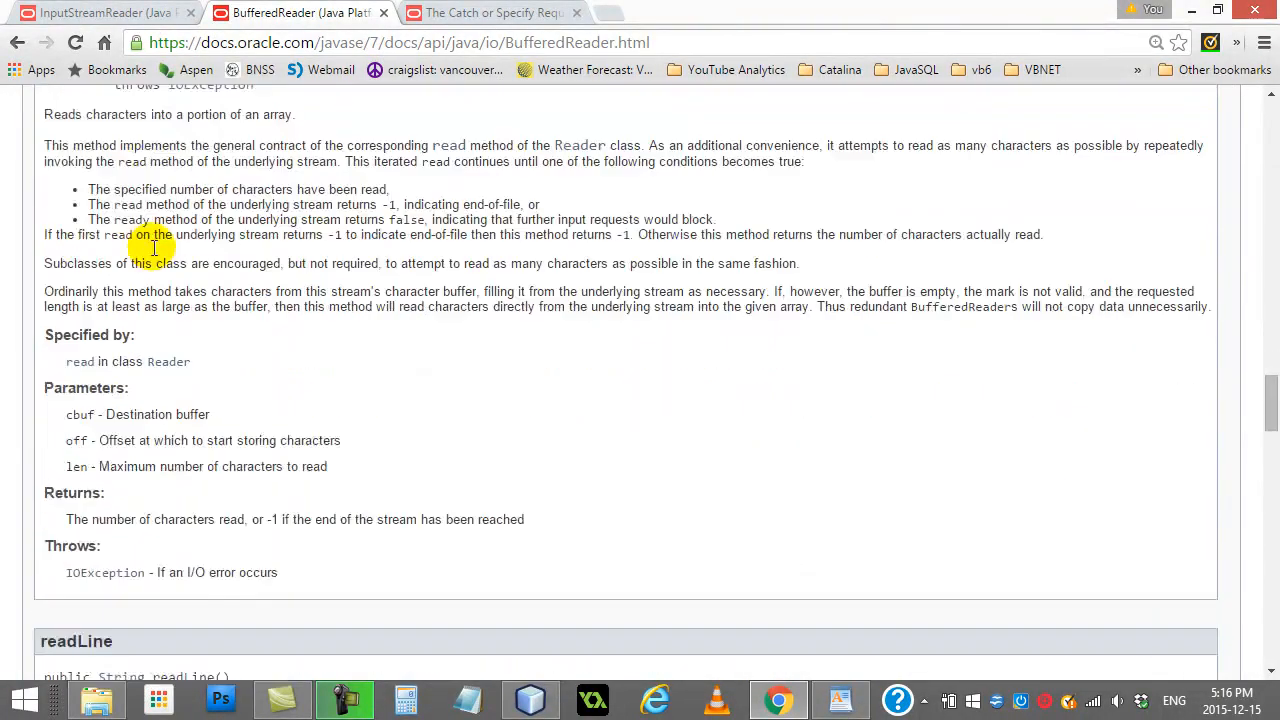
{"action": "scroll", "scroll_direction": "down", "scroll_amount": 3}
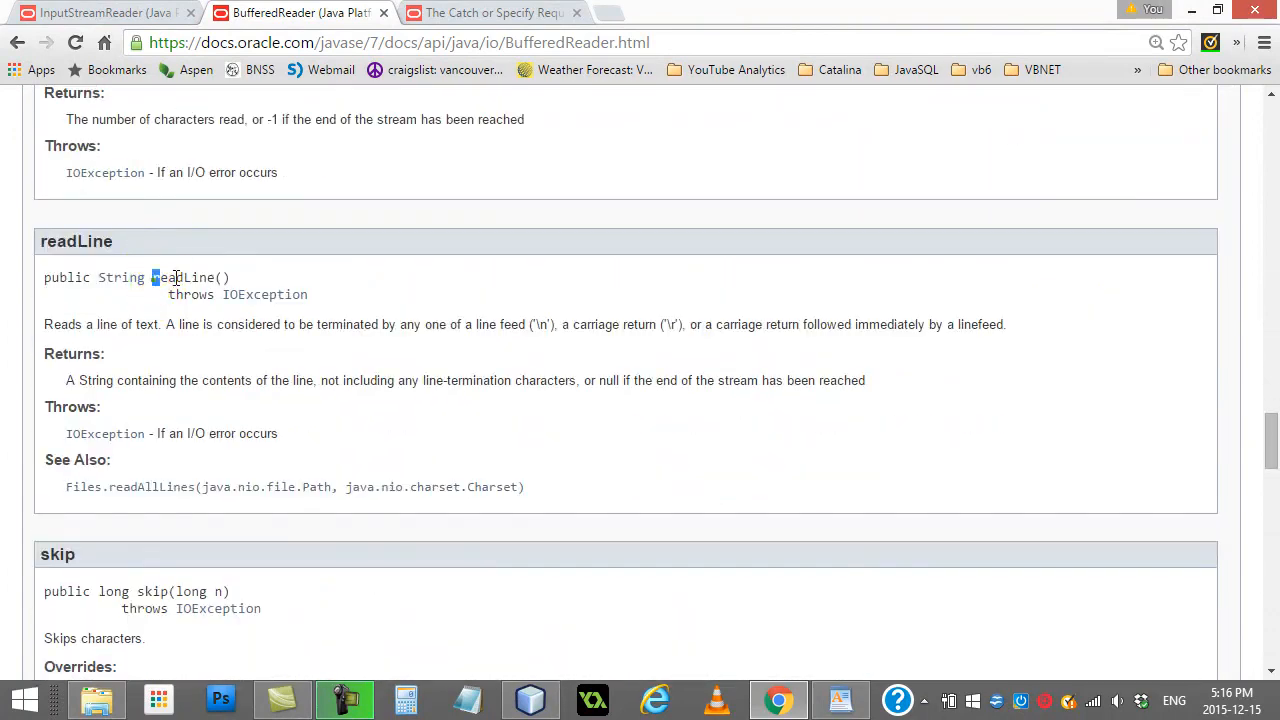
{"action": "double_click", "coordinate": [190, 276]}
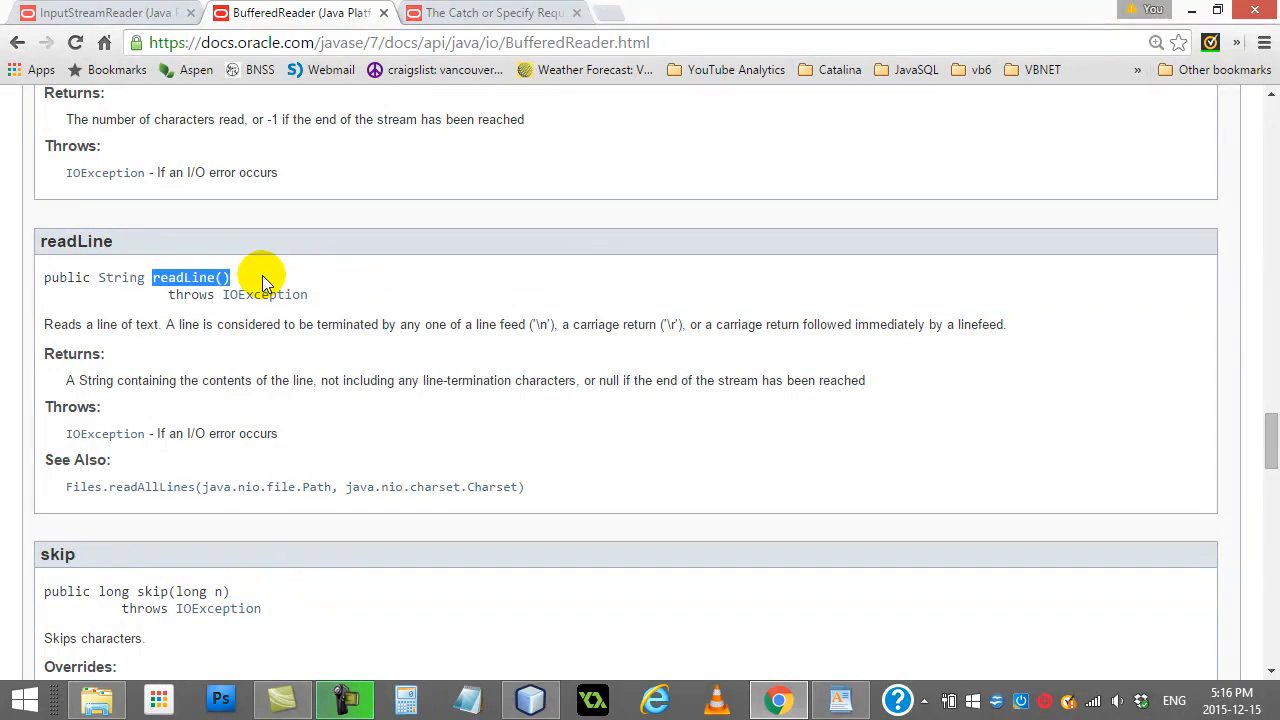
{"action": "mouse_move", "coordinate": [120, 284]}
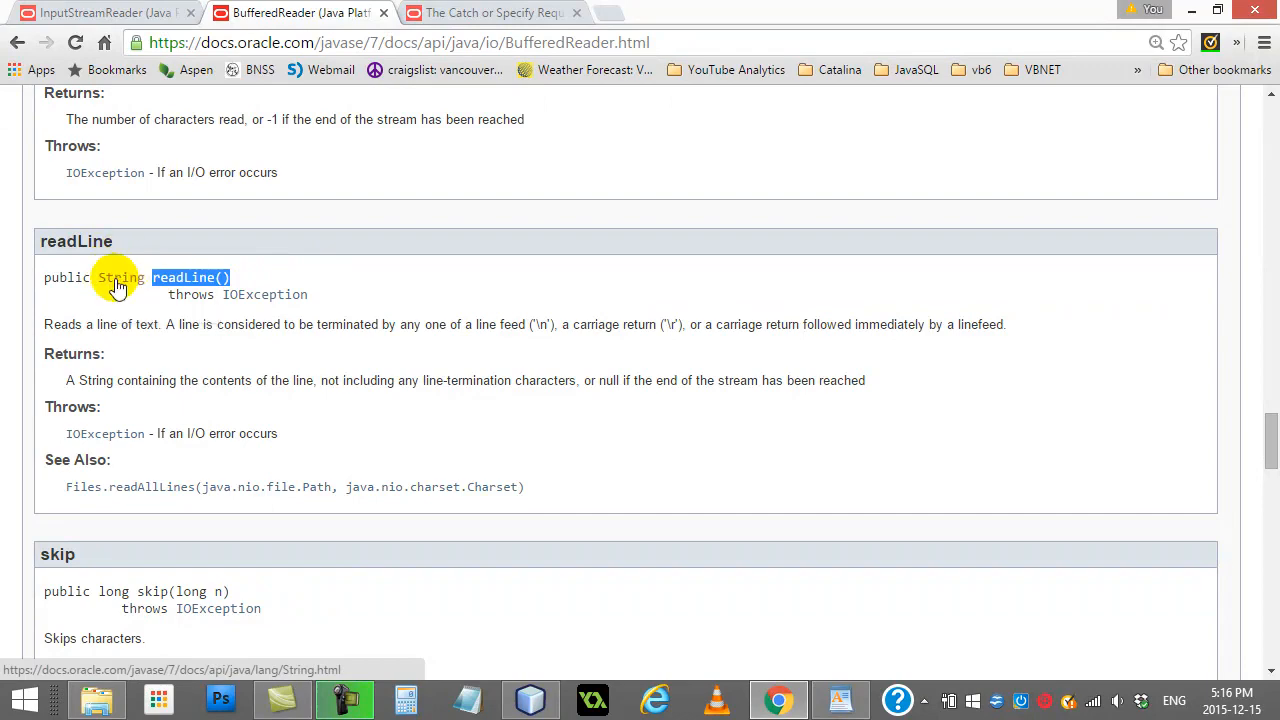
- Bring the abc text file in WordPad back to the front
{"action": "left_click", "coordinate": [840, 700]}
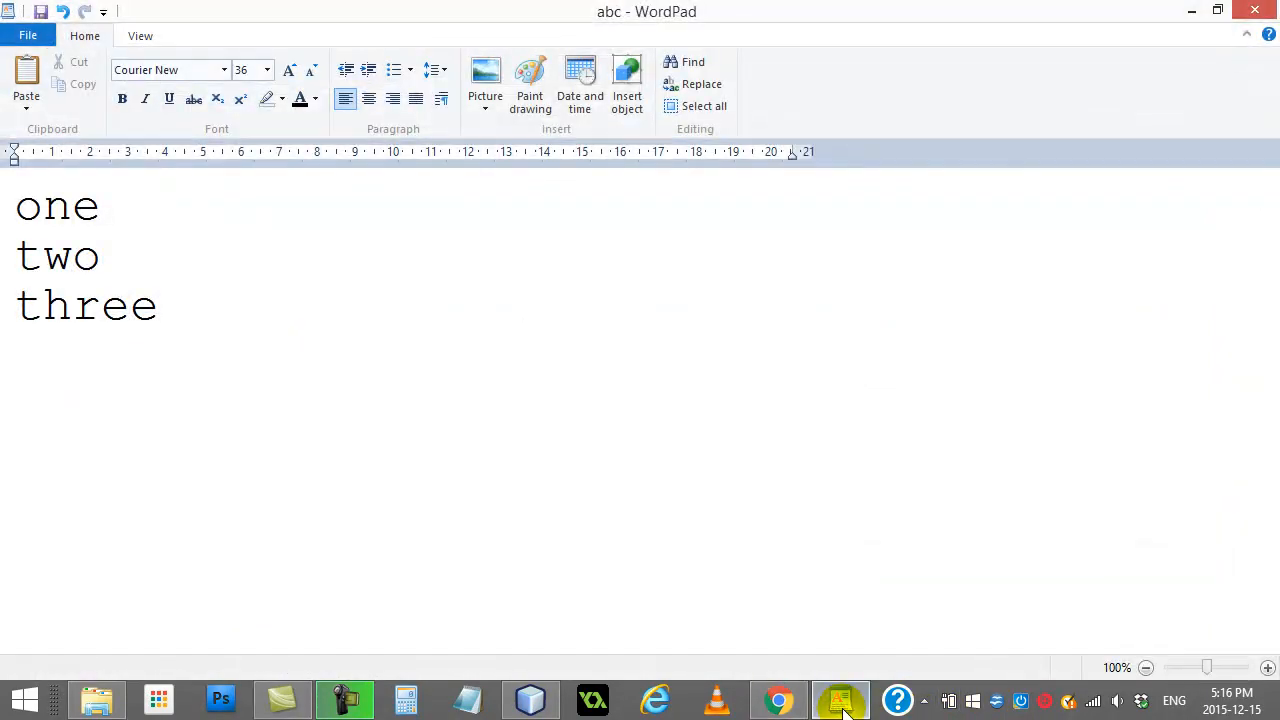
{"action": "left_click", "coordinate": [18, 206]}
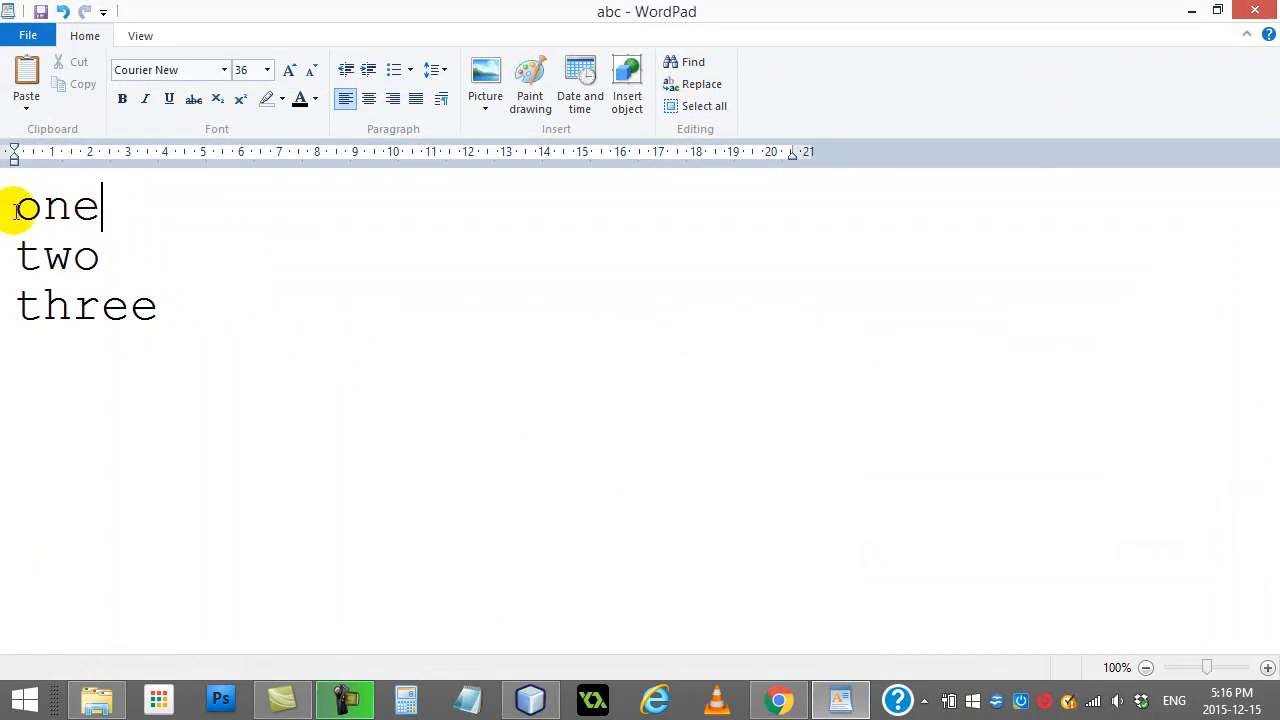
{"action": "mouse_move", "coordinate": [118, 264]}
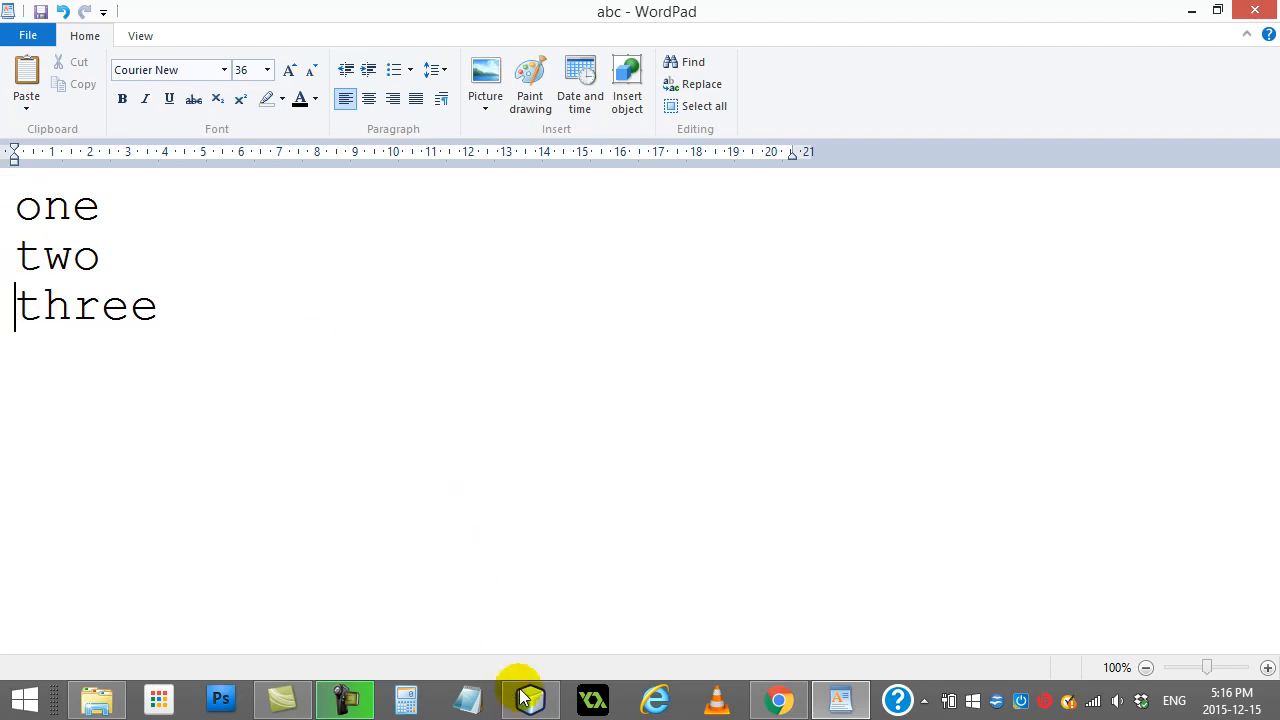
- Back in SampleReadWrite.java, walk through the FileReader and BufferedReader setup lines to the blank line after
{"action": "left_click", "coordinate": [528, 700]}
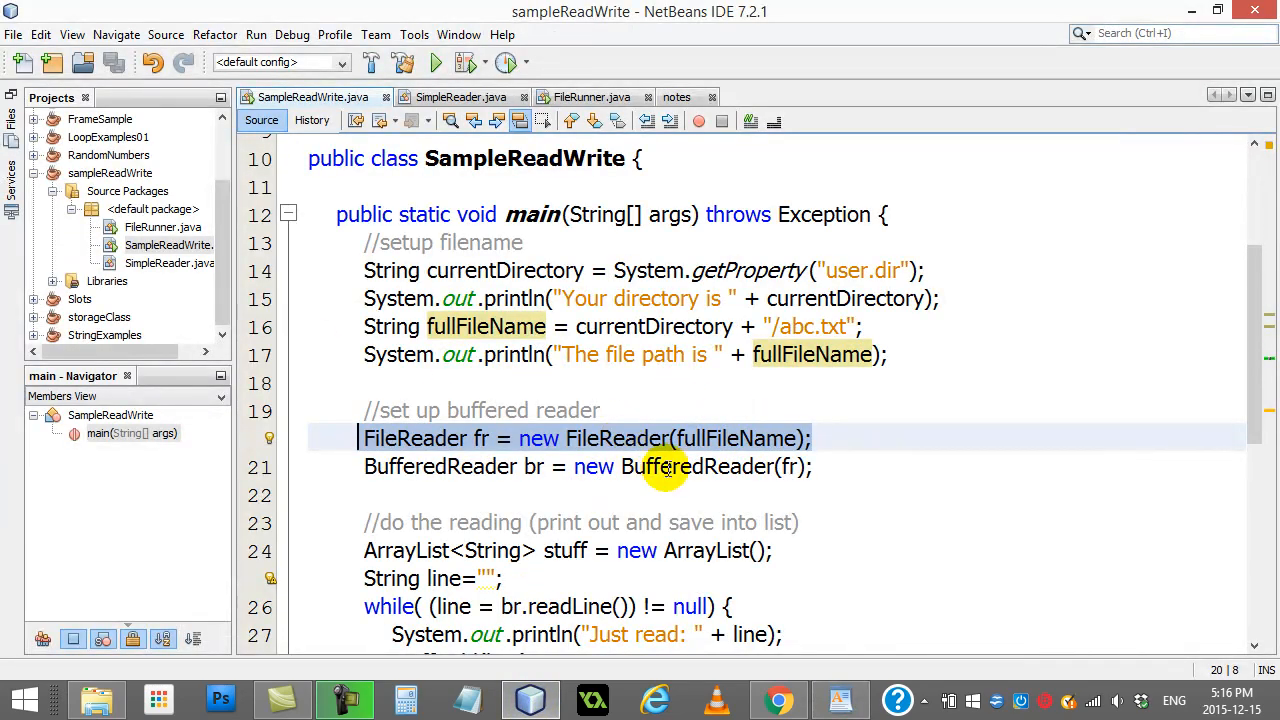
{"action": "mouse_move", "coordinate": [576, 488]}
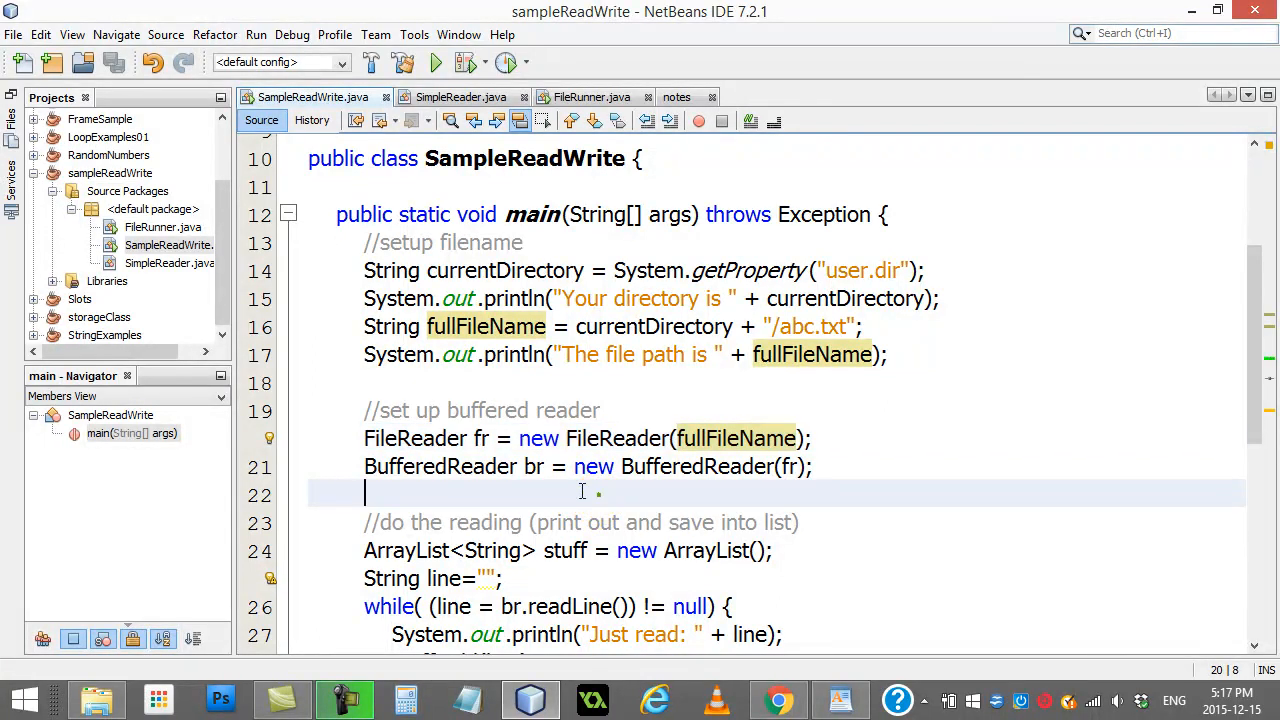
{"action": "left_click", "coordinate": [532, 438]}
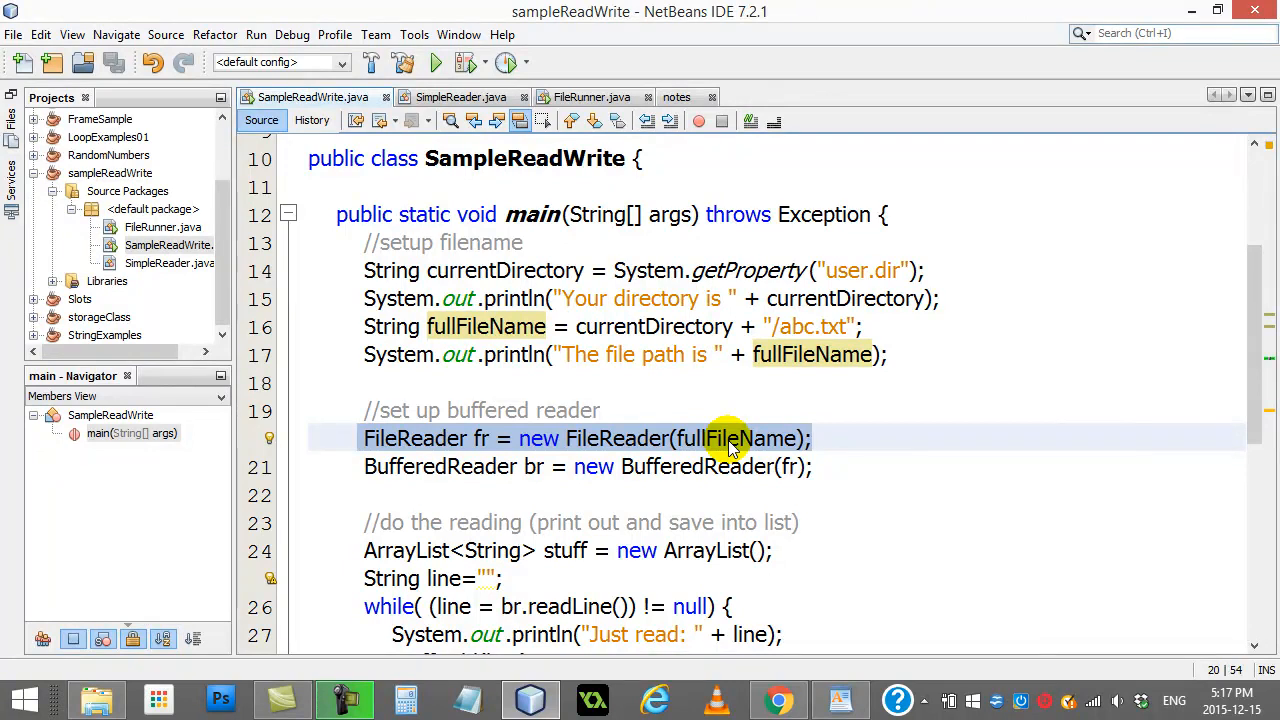
{"action": "left_click", "coordinate": [812, 438]}
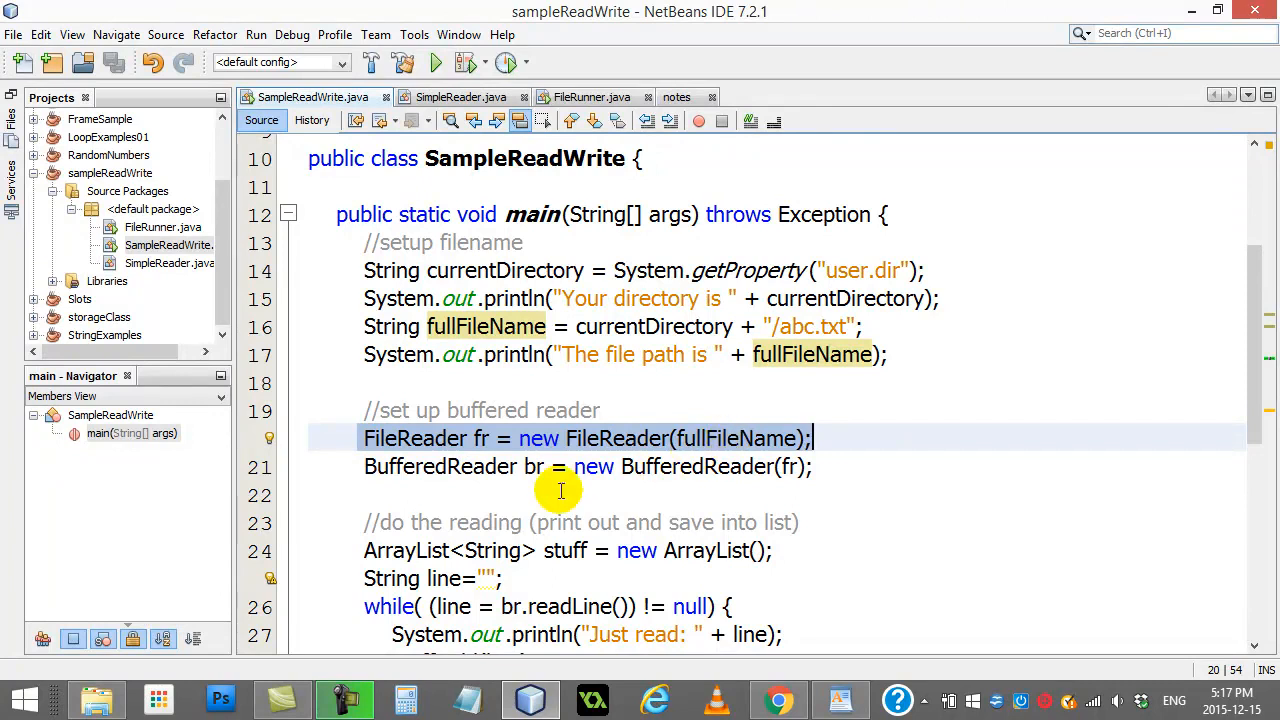
{"action": "left_click", "coordinate": [364, 466]}
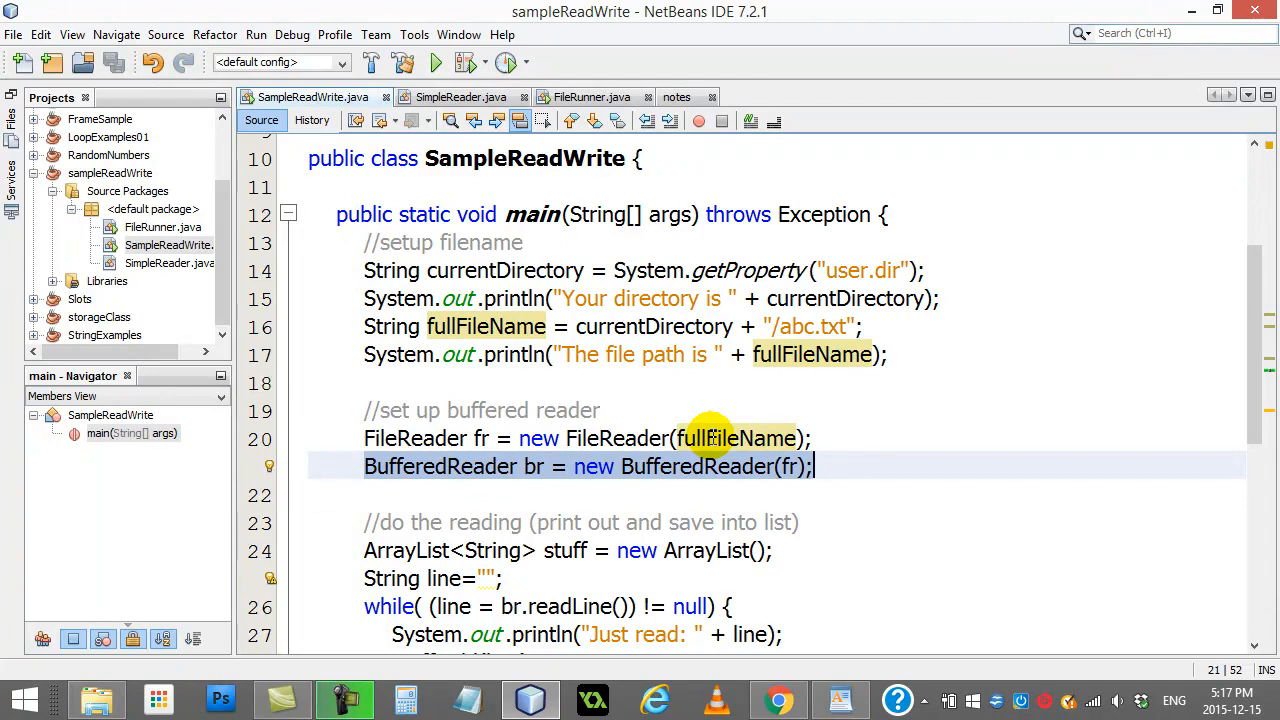
{"action": "left_click", "coordinate": [592, 496]}
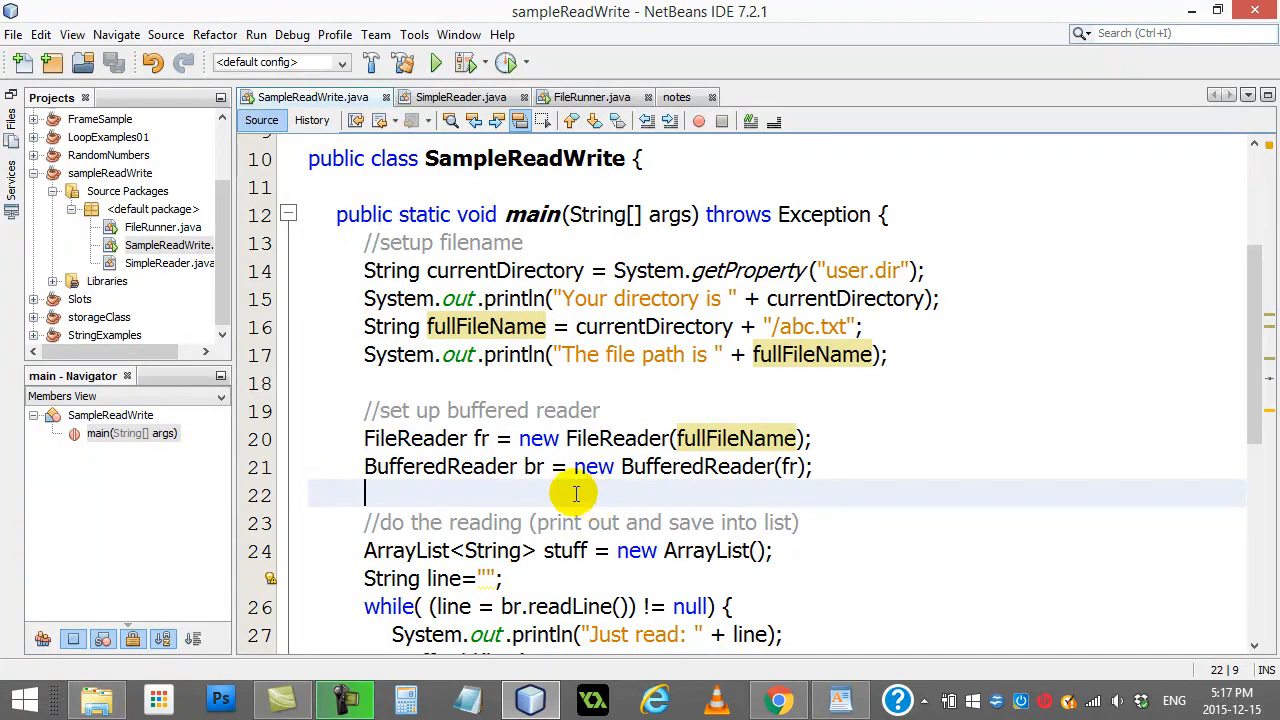
{"action": "scroll", "scroll_direction": "down", "scroll_amount": 3}
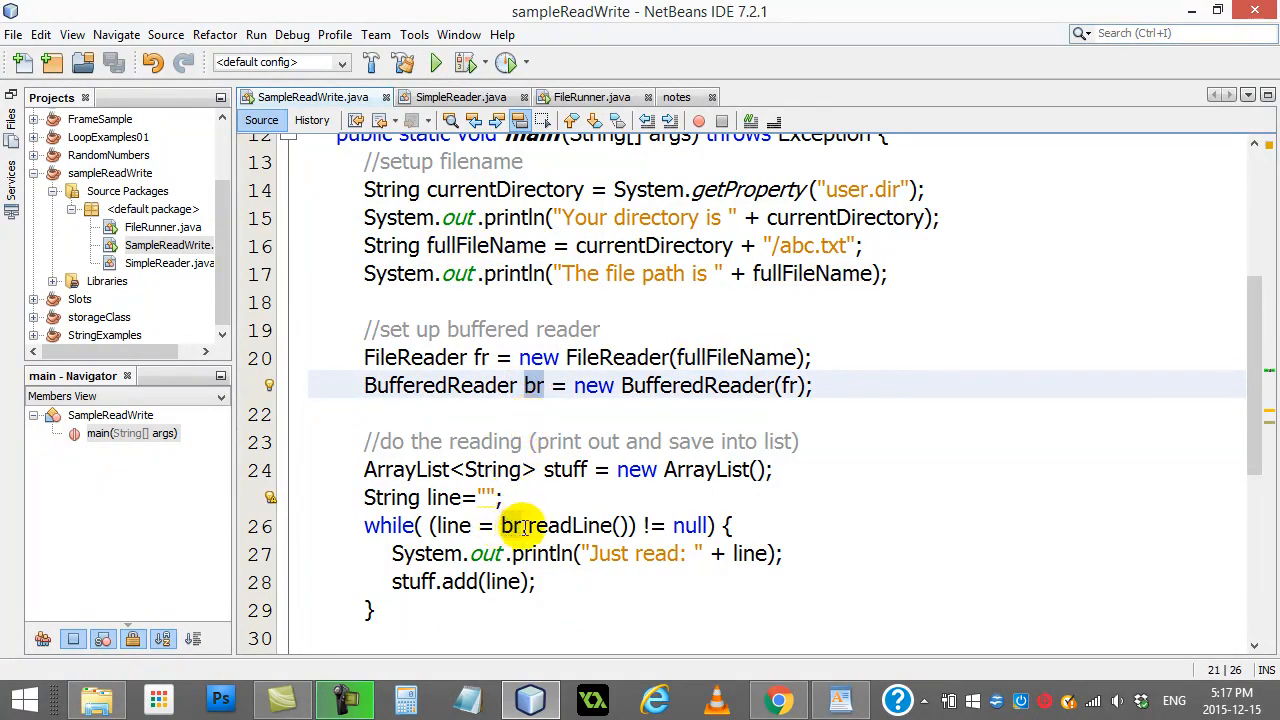
{"action": "mouse_move", "coordinate": [576, 442]}
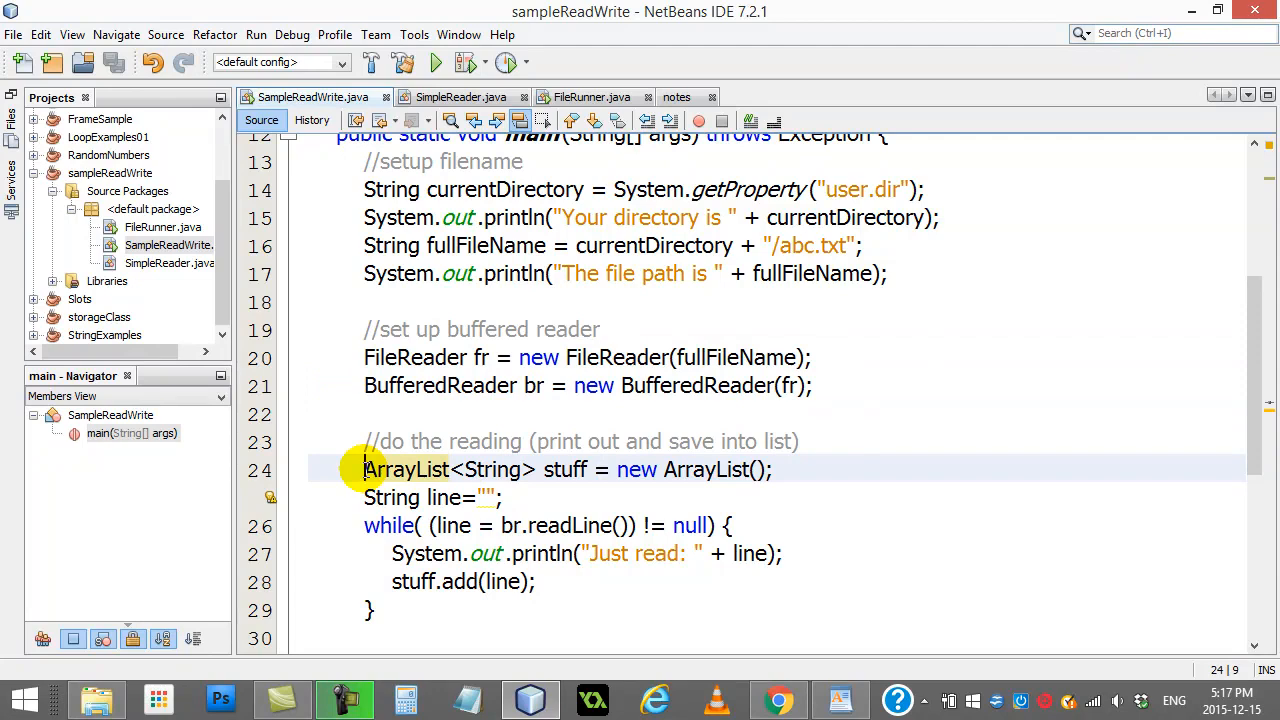
{"action": "scroll", "scroll_direction": "down", "scroll_amount": 3}
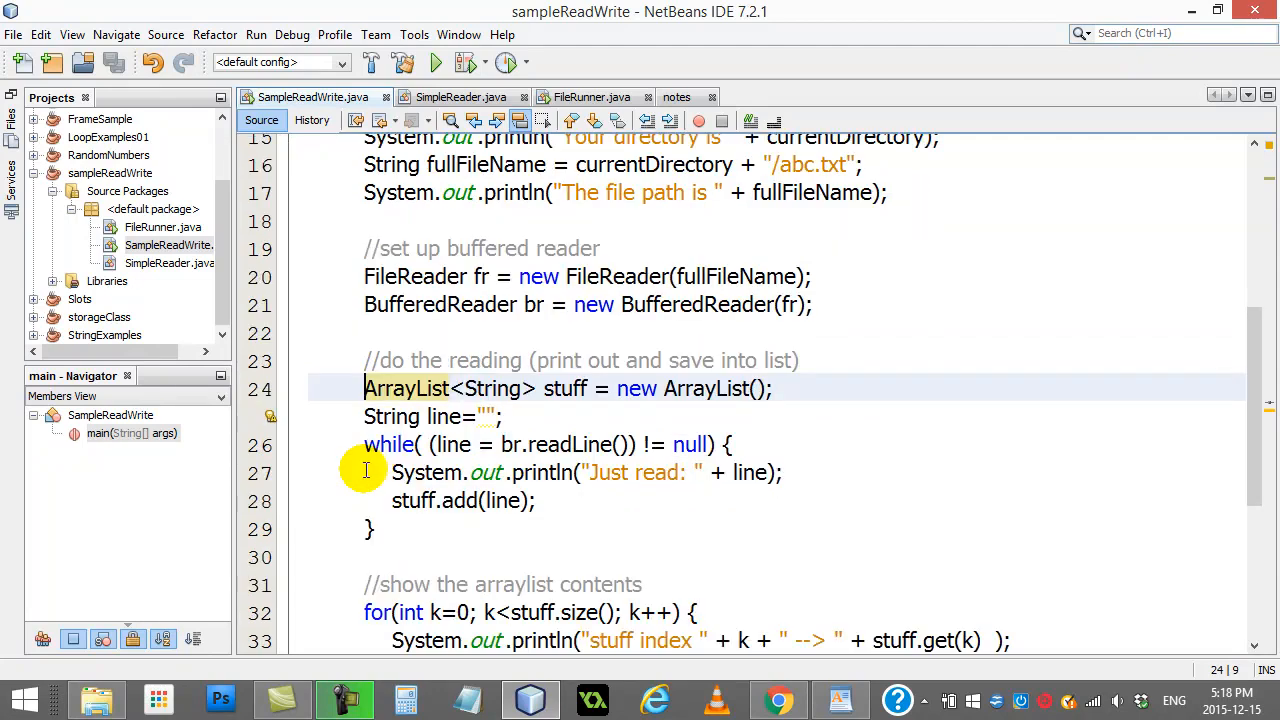
{"action": "mouse_move", "coordinate": [360, 388]}
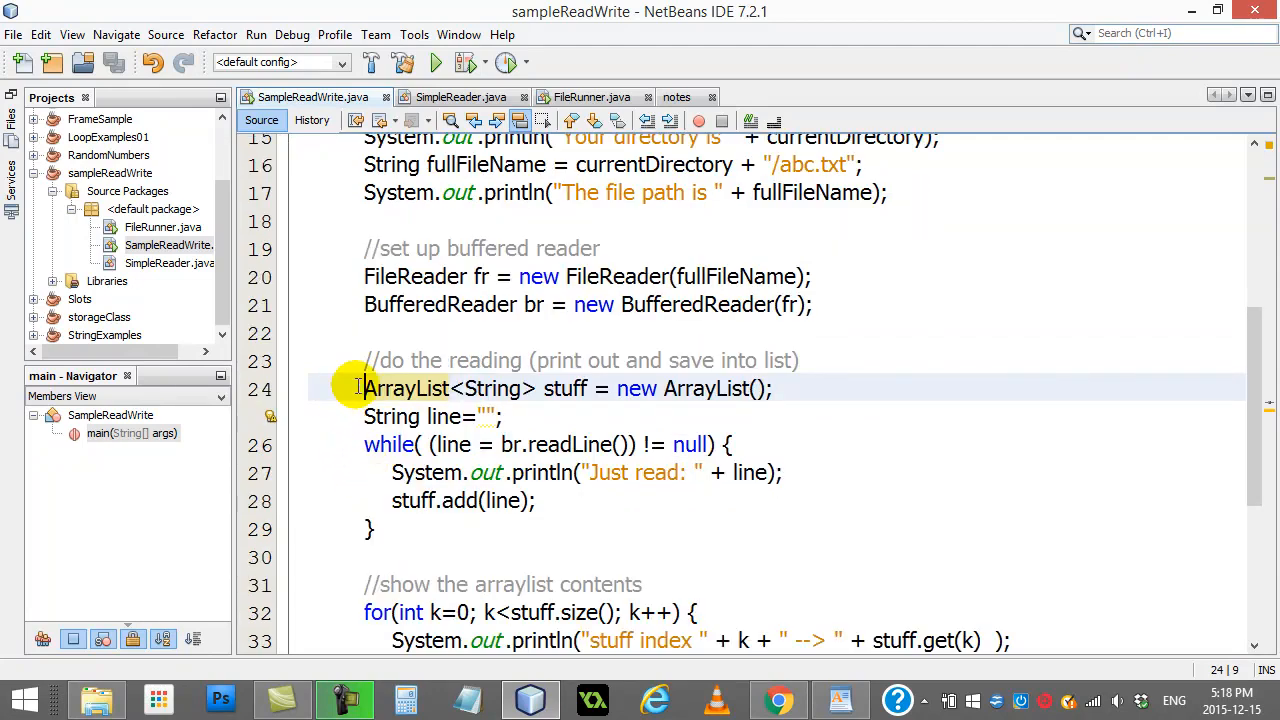
{"action": "double_click", "coordinate": [566, 388]}
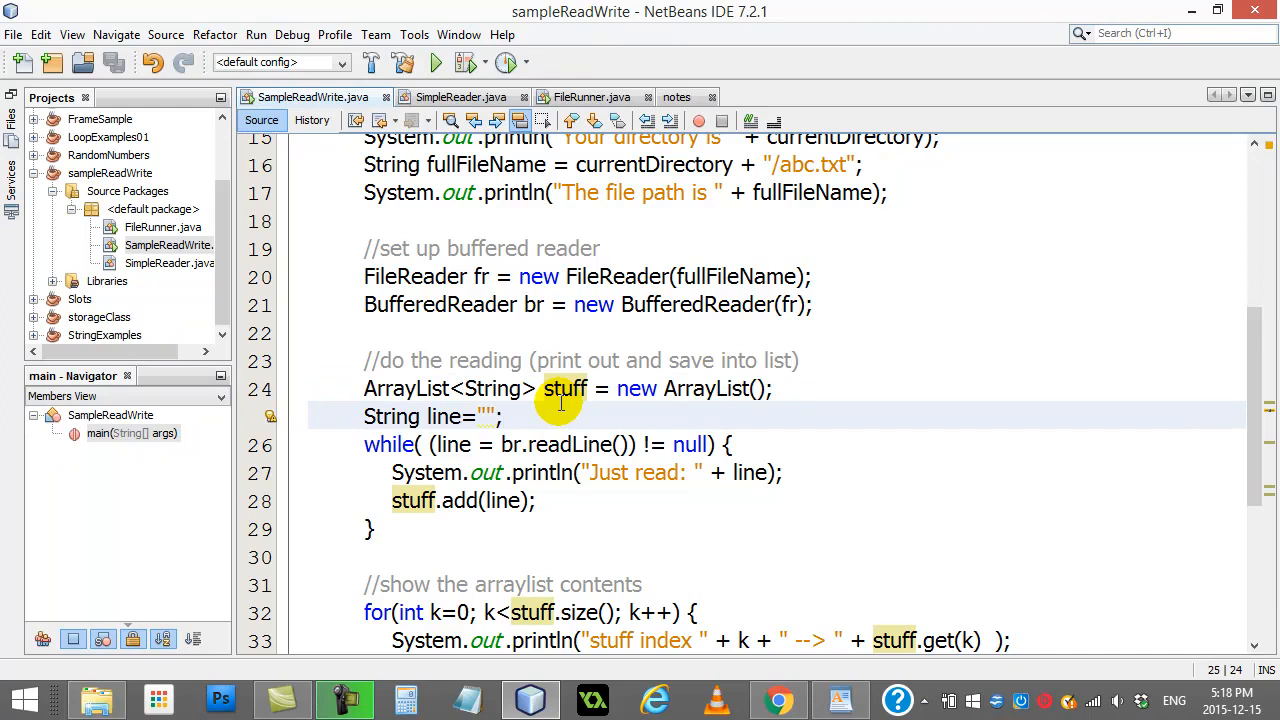
{"action": "left_click", "coordinate": [504, 416]}
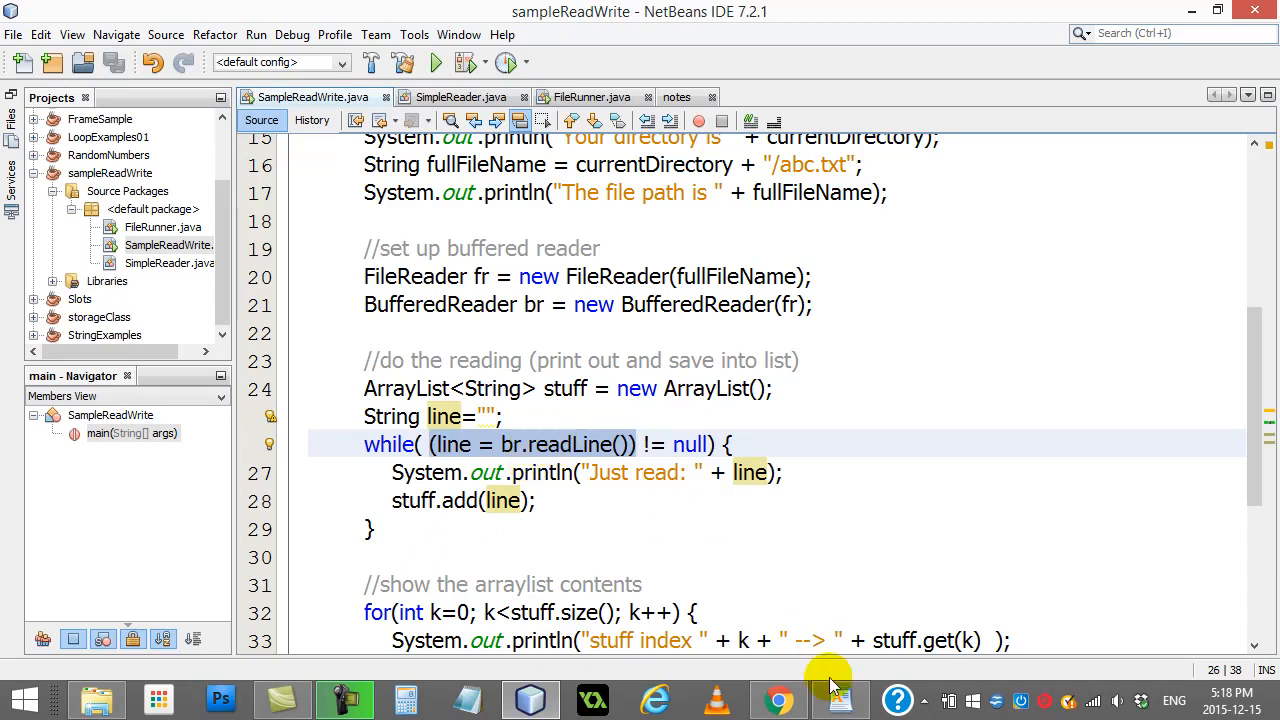
- Show abc.txt's third line, three, in WordPad, then switch back to NetBeans
{"action": "left_click", "coordinate": [840, 700]}
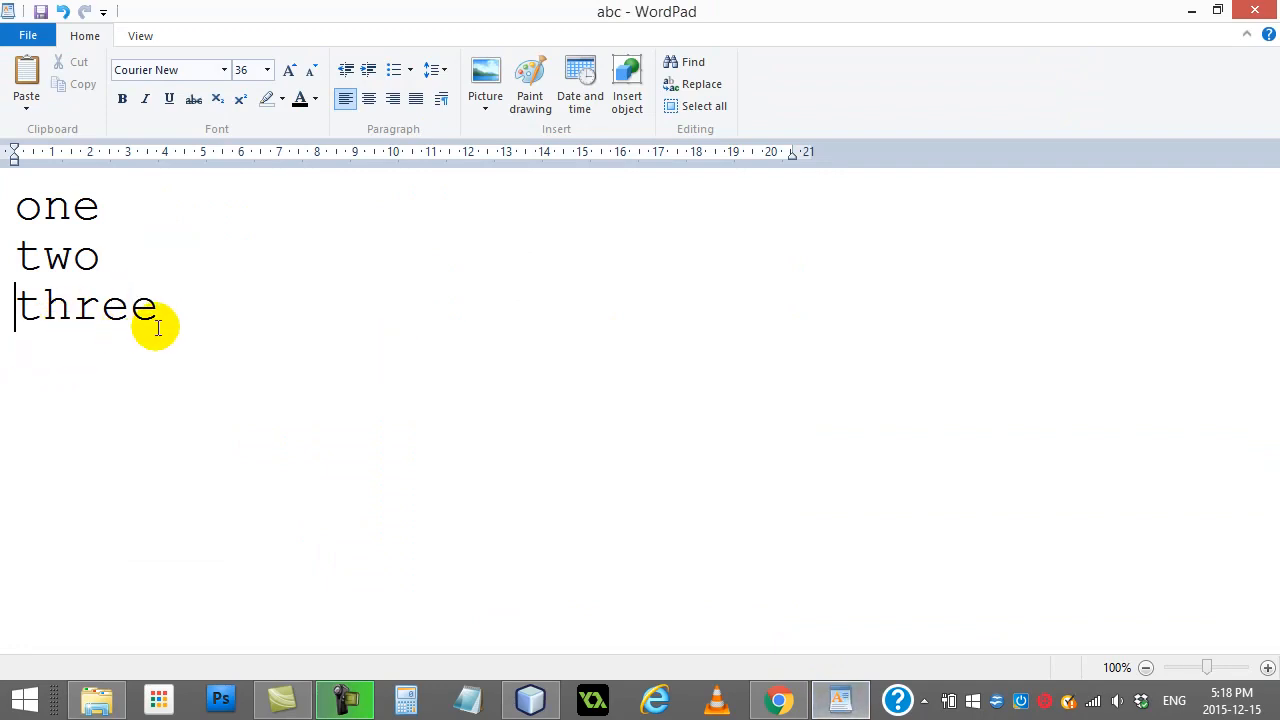
{"action": "left_click", "coordinate": [40, 304]}
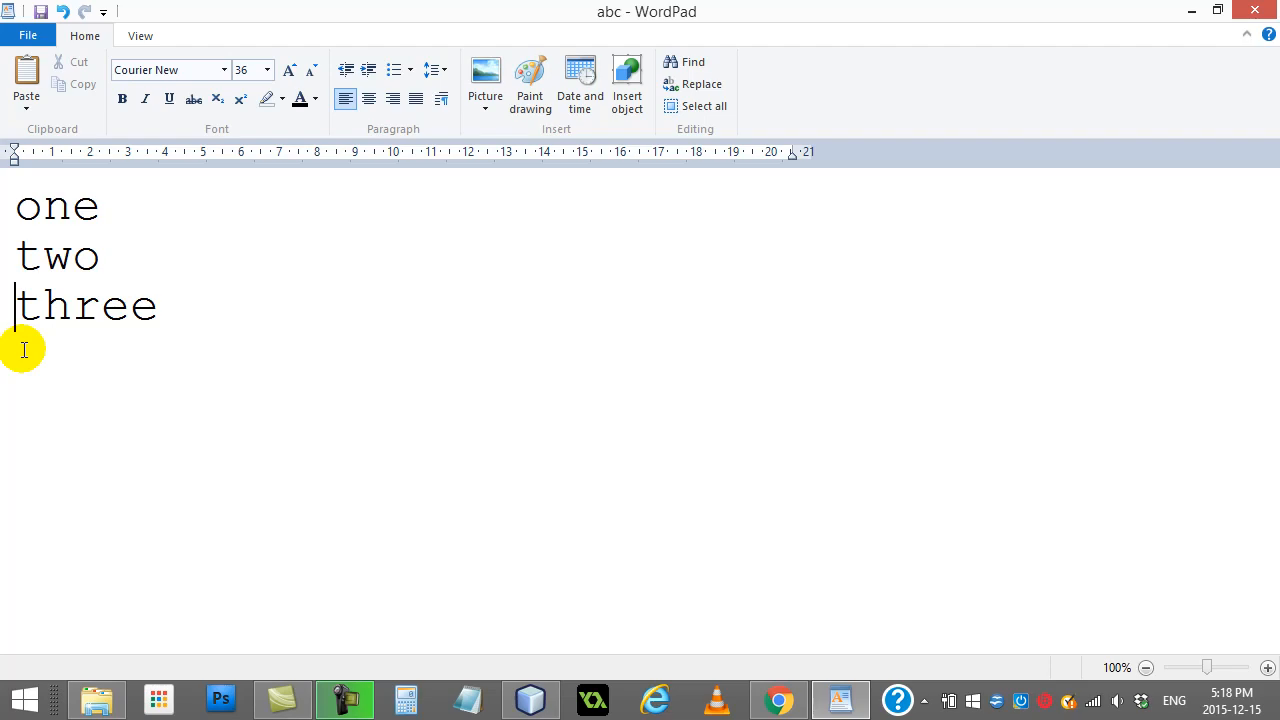
{"action": "left_click", "coordinate": [528, 700]}
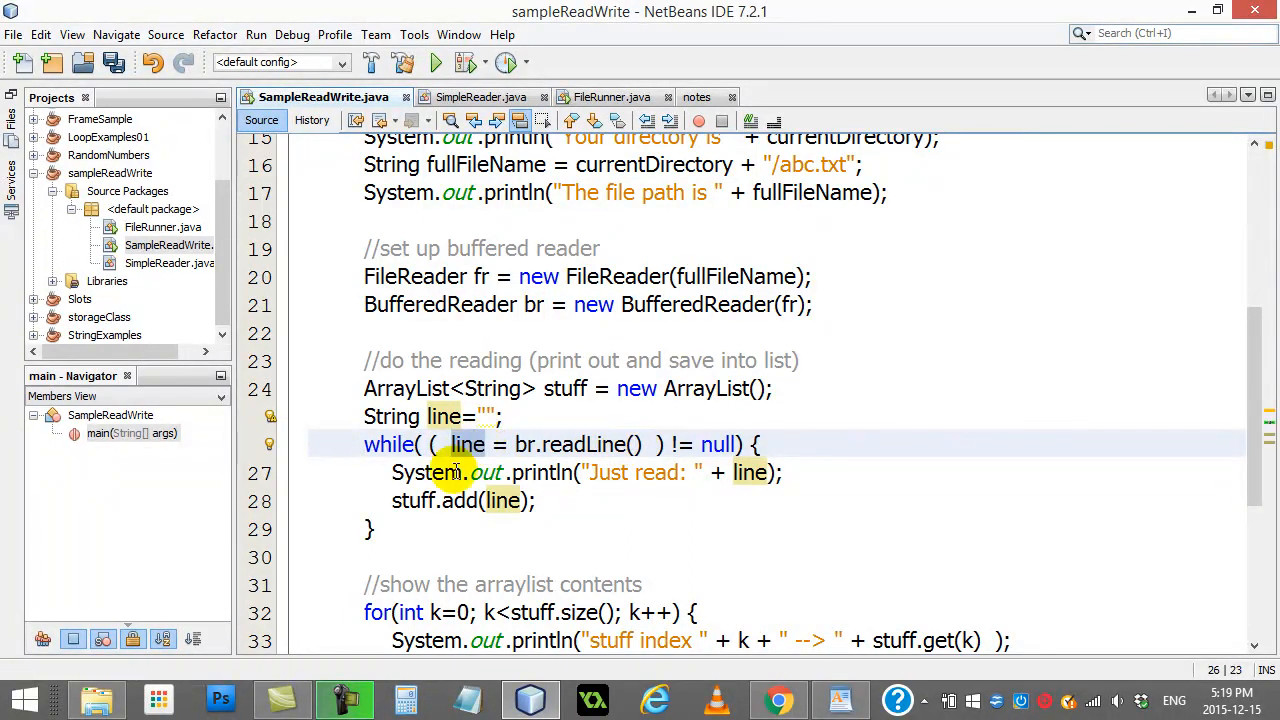
- In the readLine loop, mark the println statement and highlight the stuff list and the line value added to it
{"action": "left_click", "coordinate": [812, 472]}
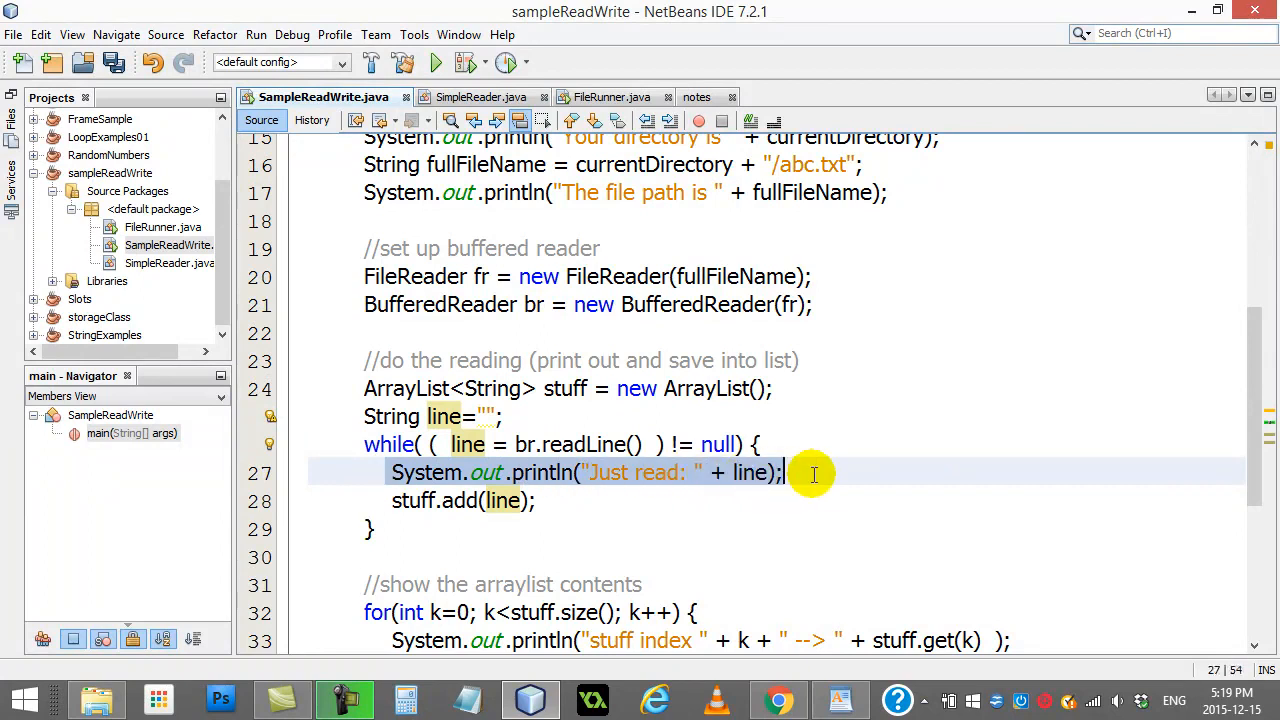
{"action": "left_click", "coordinate": [436, 500]}
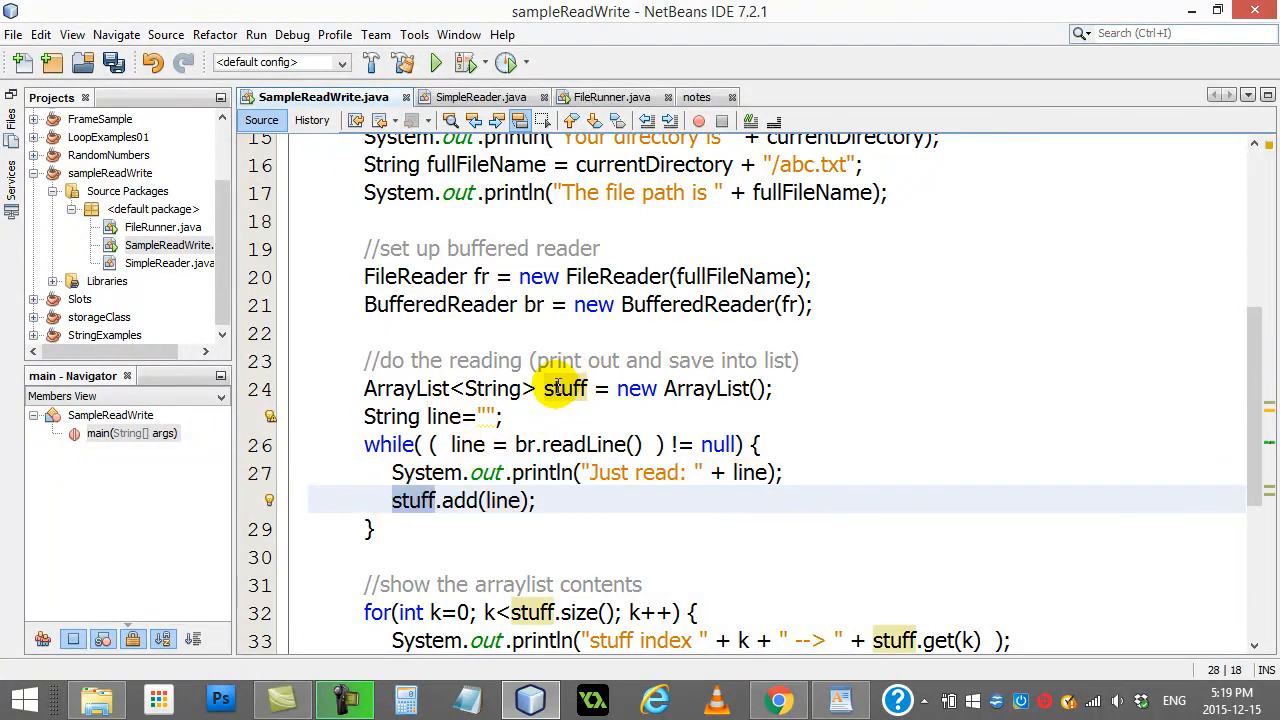
{"action": "left_click", "coordinate": [490, 500]}
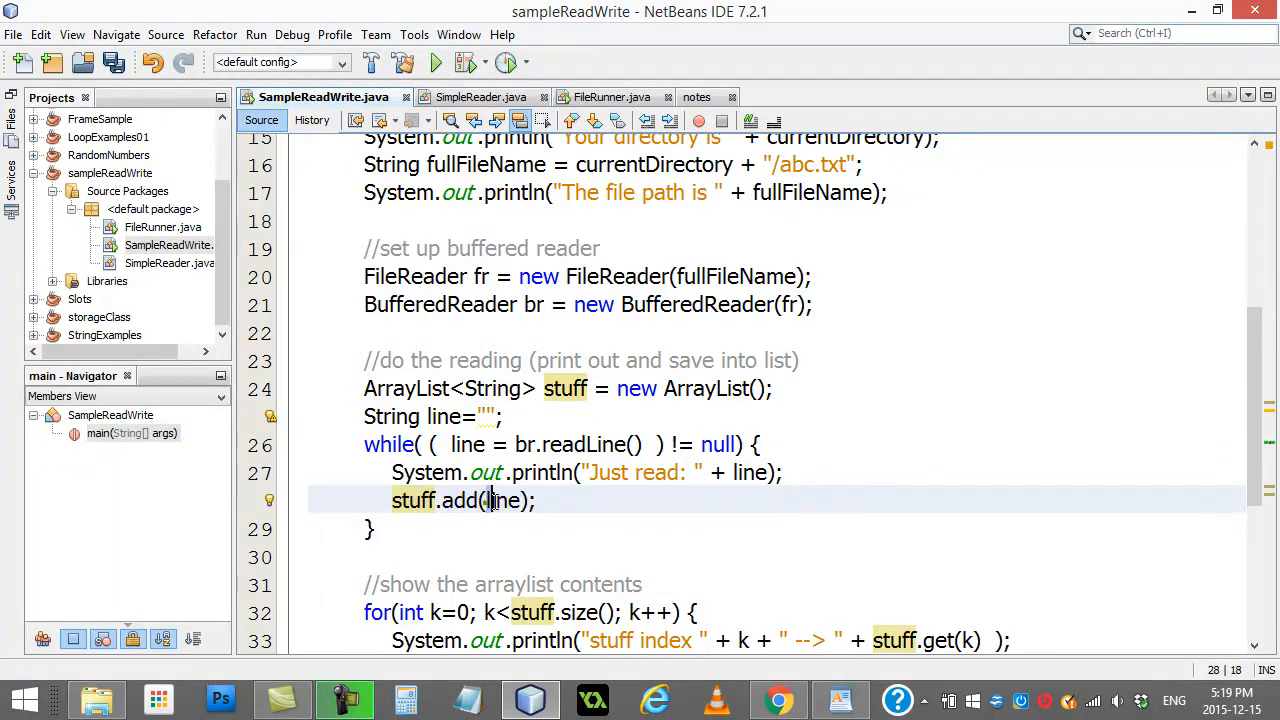
{"action": "double_click", "coordinate": [504, 500]}
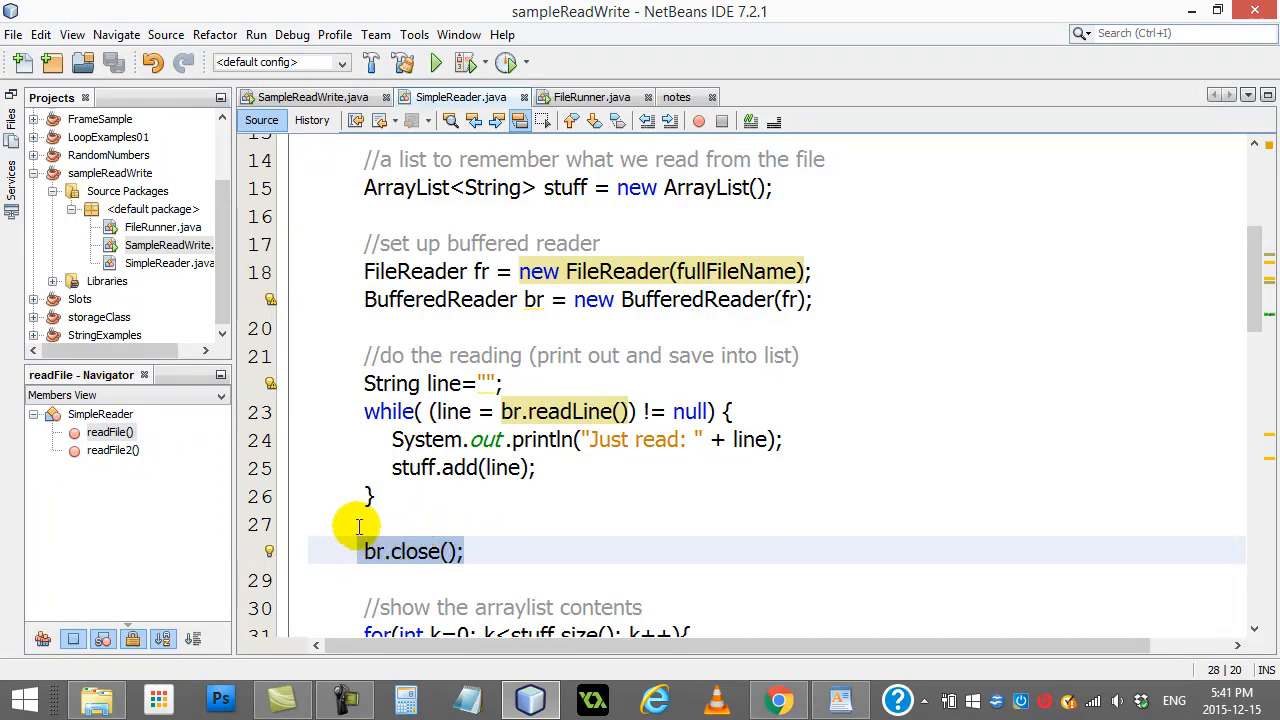
{"action": "mouse_move", "coordinate": [368, 520]}
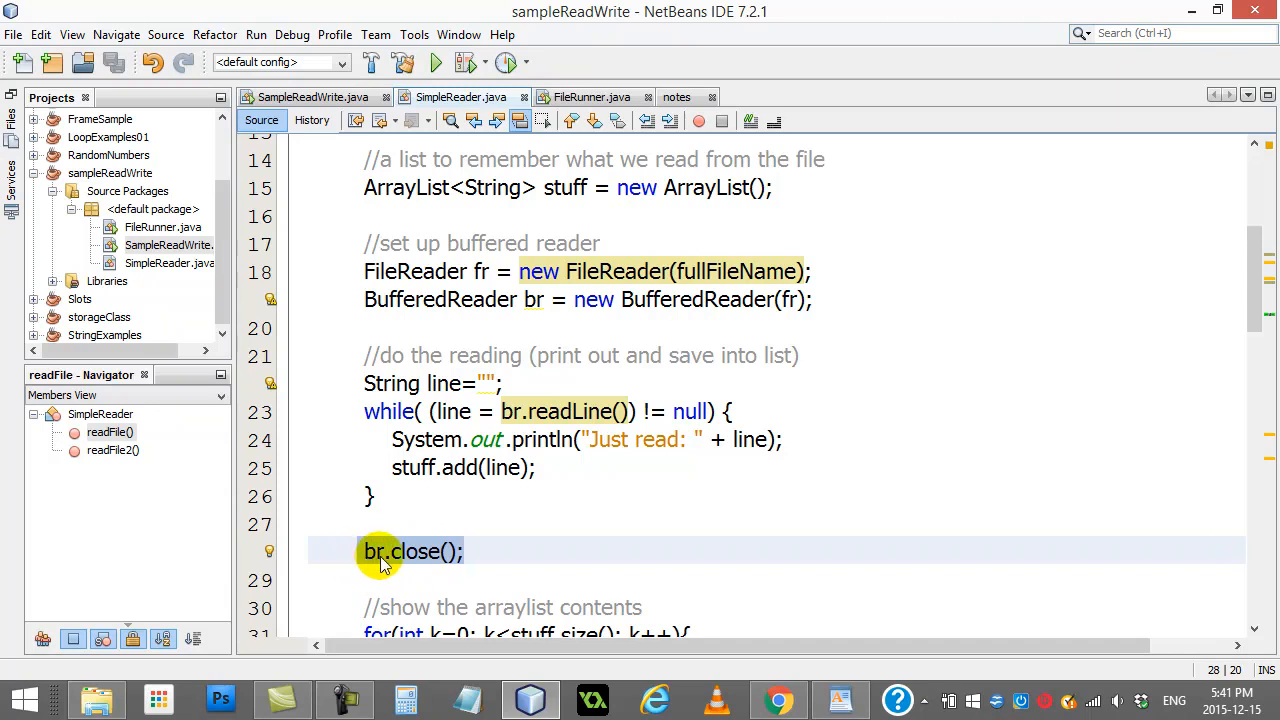
{"action": "mouse_move", "coordinate": [478, 552]}
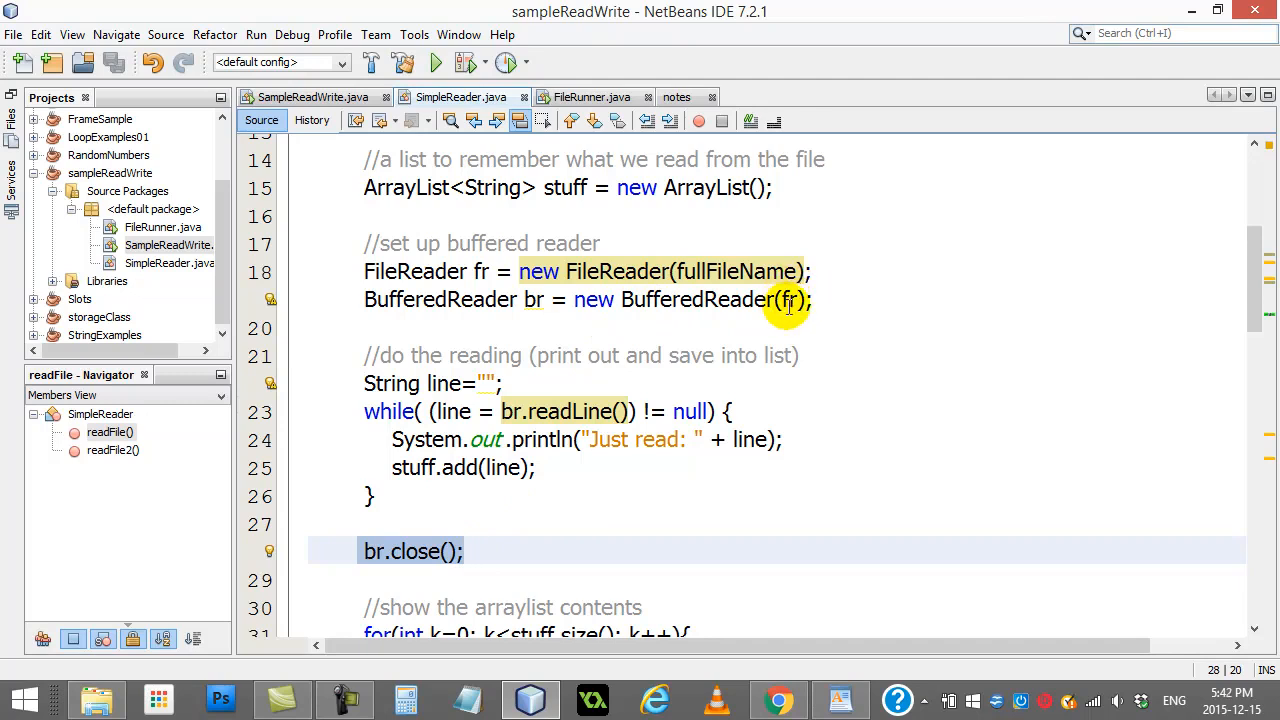
{"action": "mouse_move", "coordinate": [736, 272]}
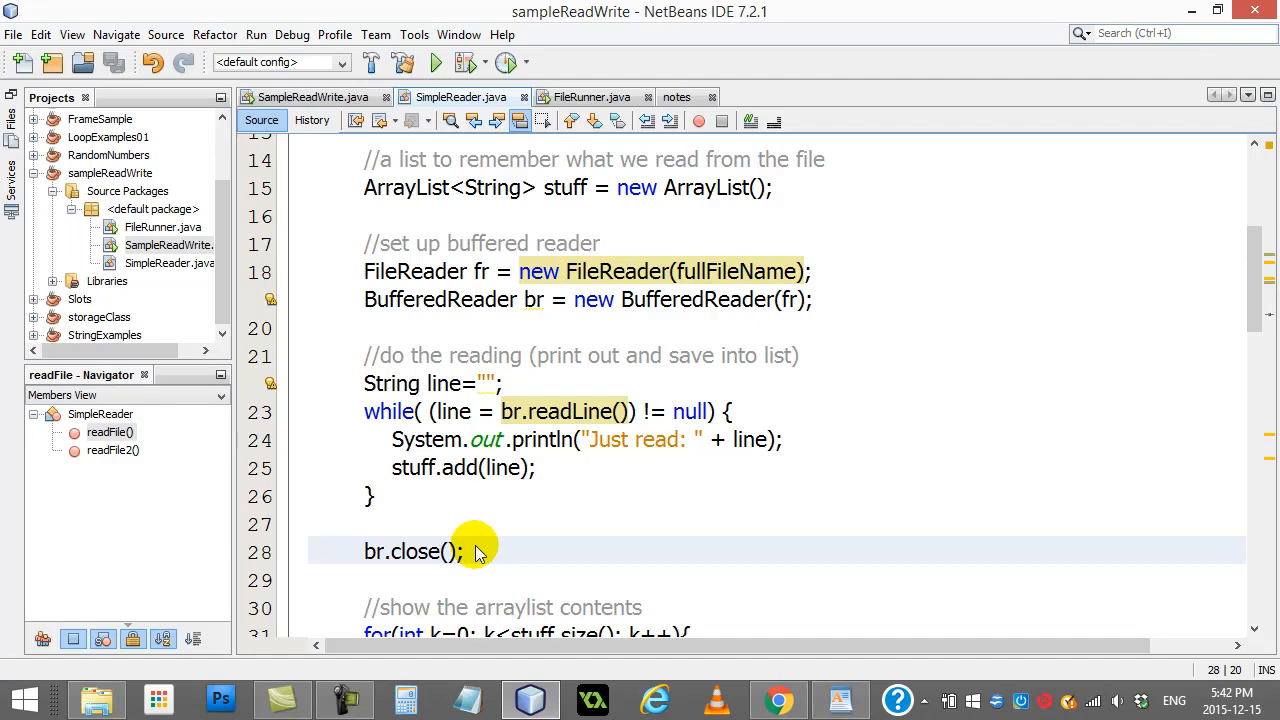
- Select the br.close() call that closes the reader after the reading loop
{"action": "left_click", "coordinate": [466, 552]}
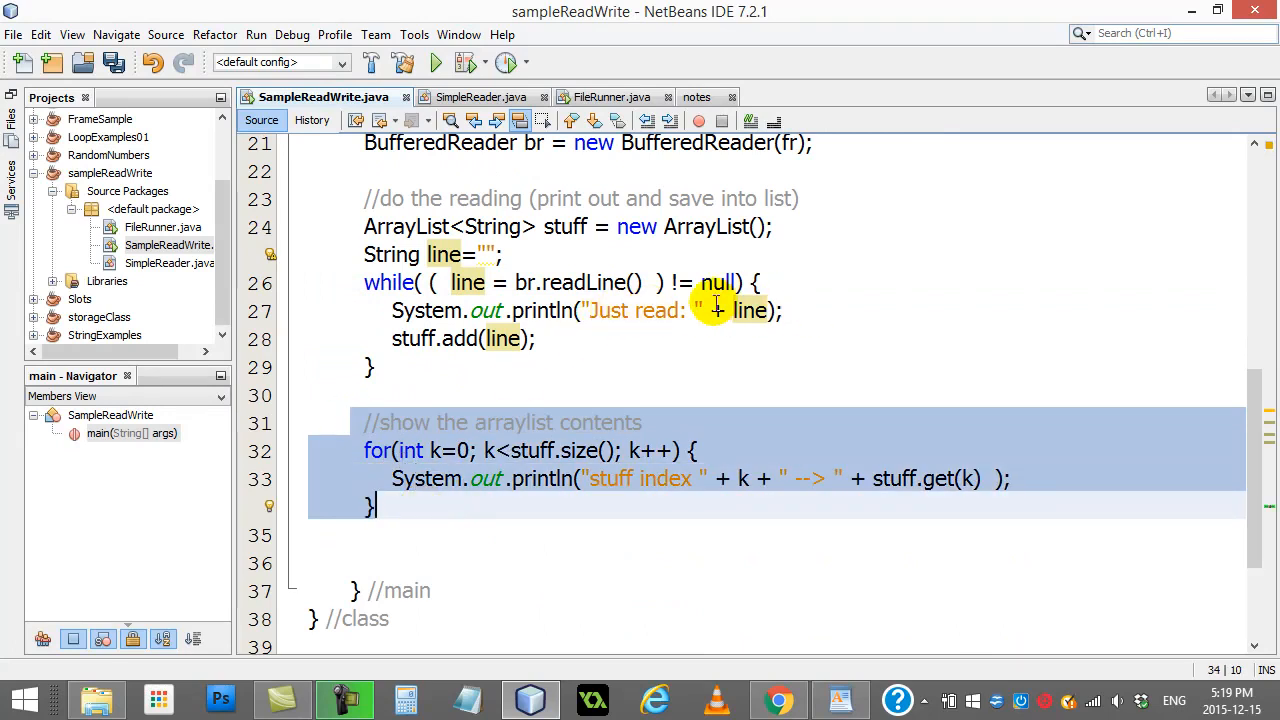
{"action": "mouse_move", "coordinate": [564, 462]}
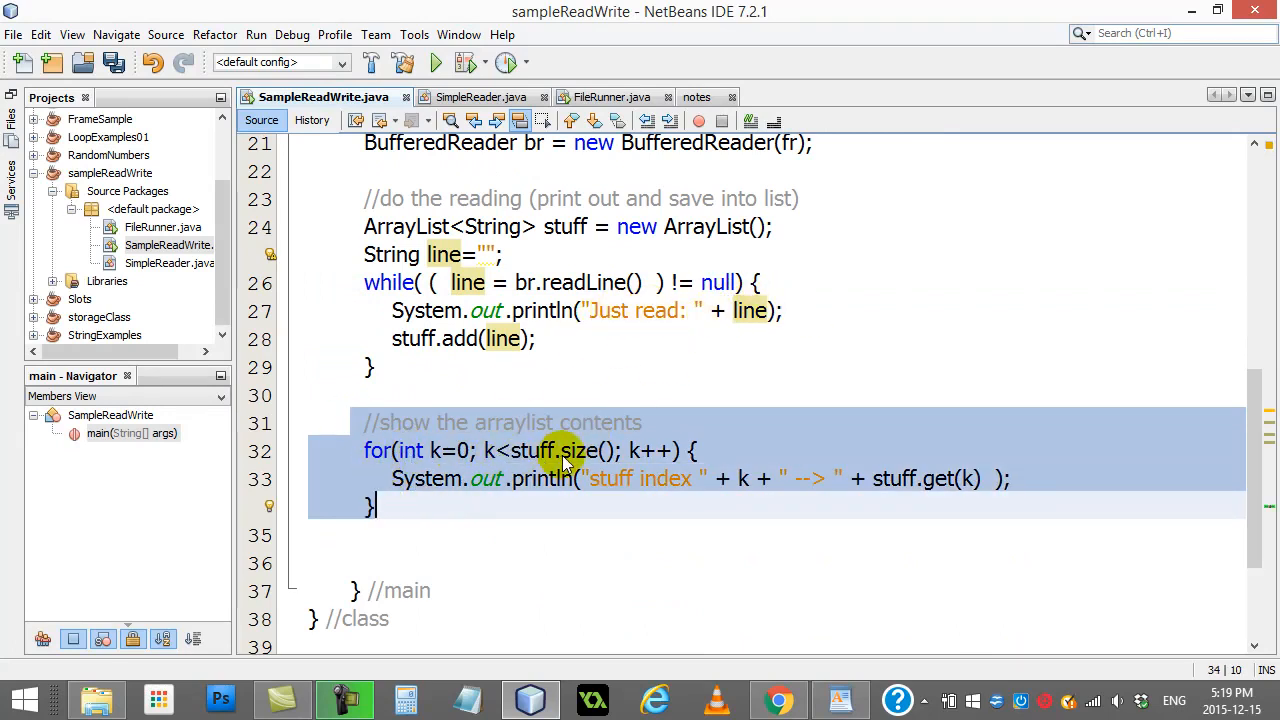
{"action": "mouse_move", "coordinate": [588, 490]}
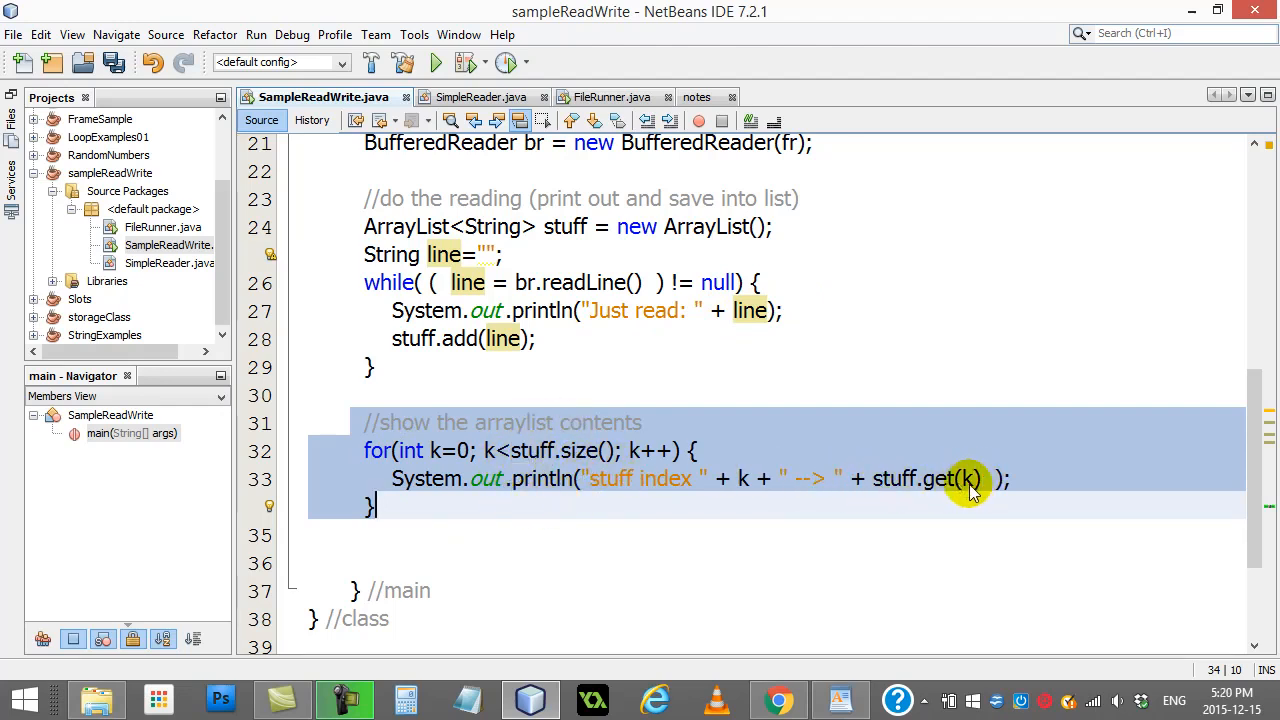
- Run SampleReadWrite.java via Run File from the Projects tree
{"action": "right_click", "coordinate": [148, 244]}
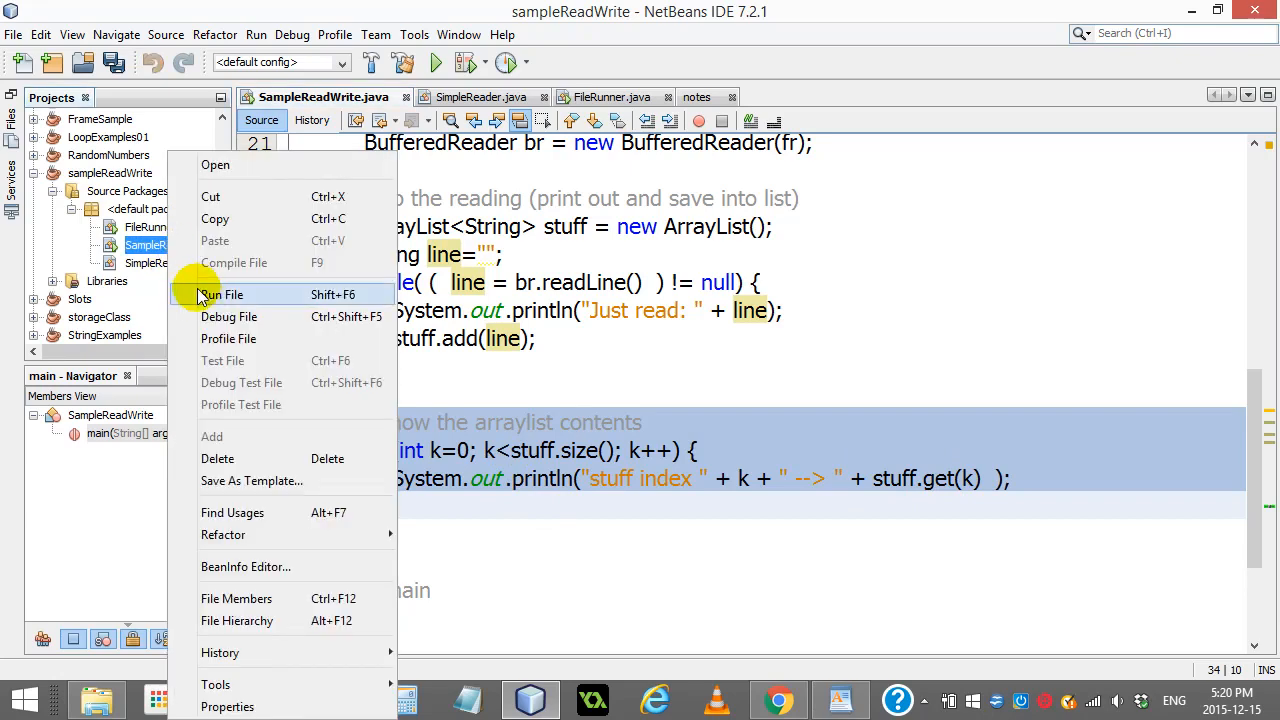
{"action": "left_click", "coordinate": [224, 294]}
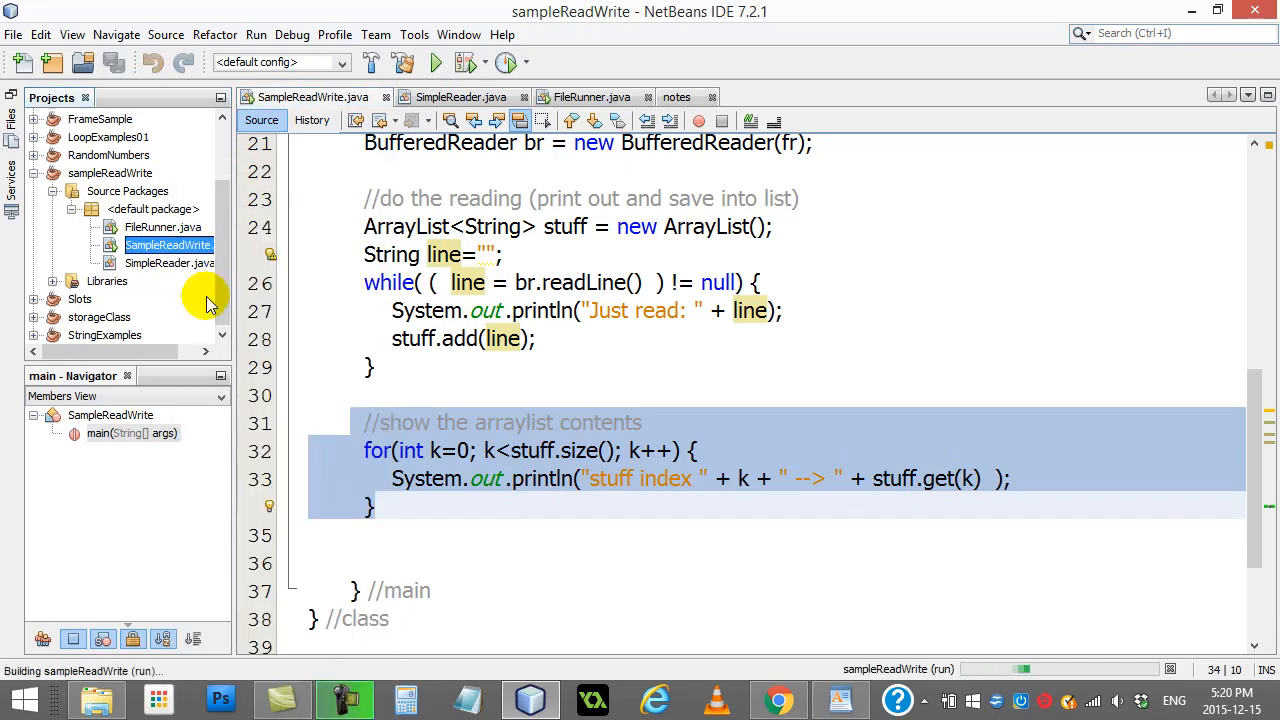
- Maximize the Output window and highlight the stuff index 0 → one, 1 → two, 2 → three lines
{"action": "left_click", "coordinate": [436, 62]}
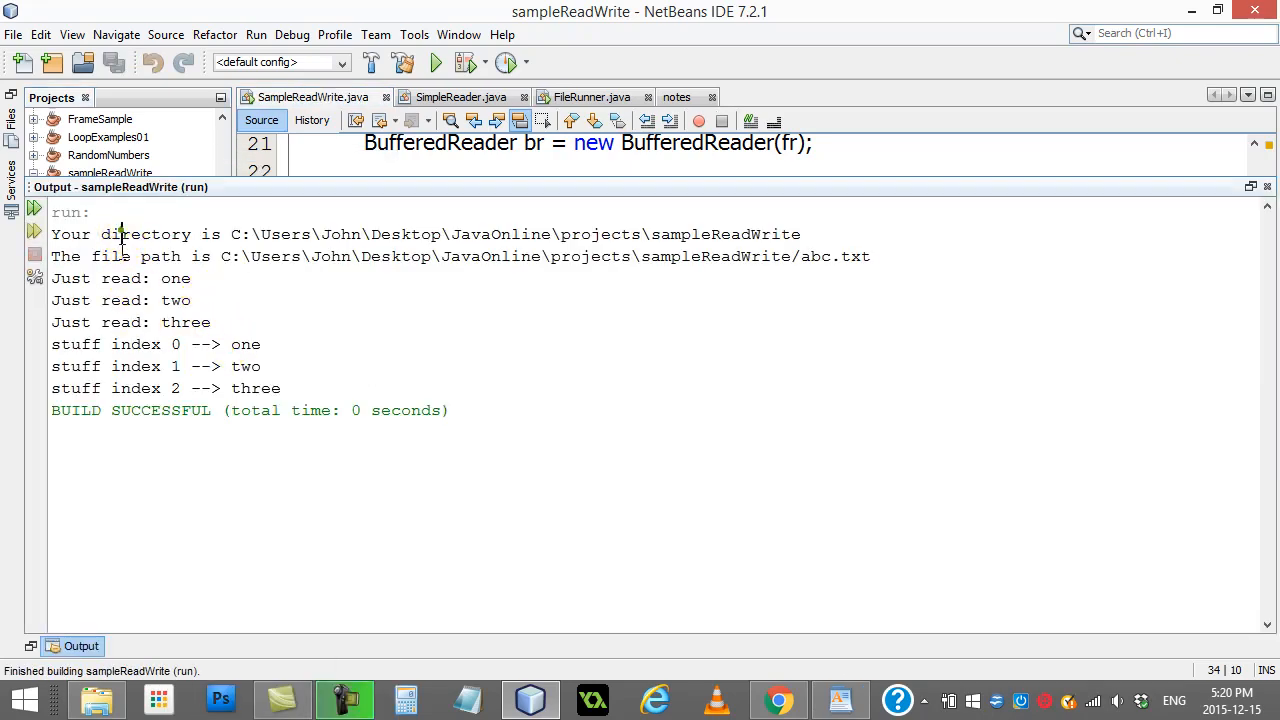
{"action": "double_click", "coordinate": [146, 278]}
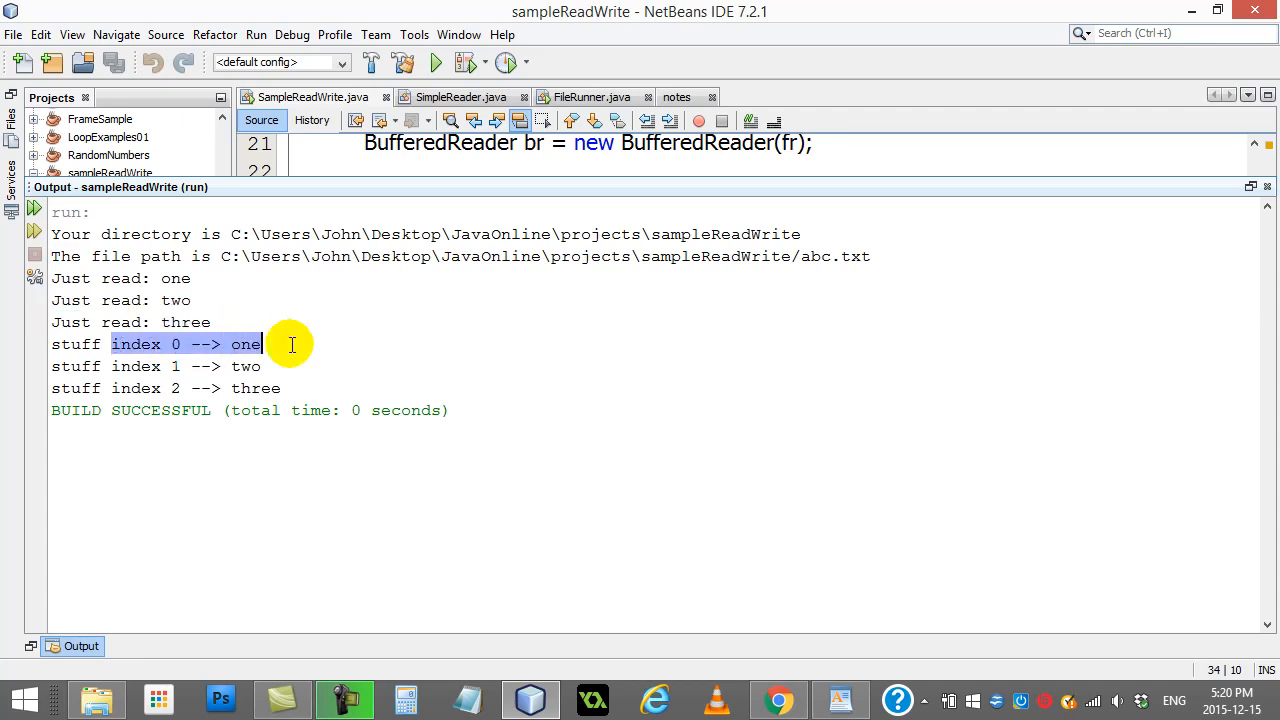
{"action": "left_click", "coordinate": [244, 366]}
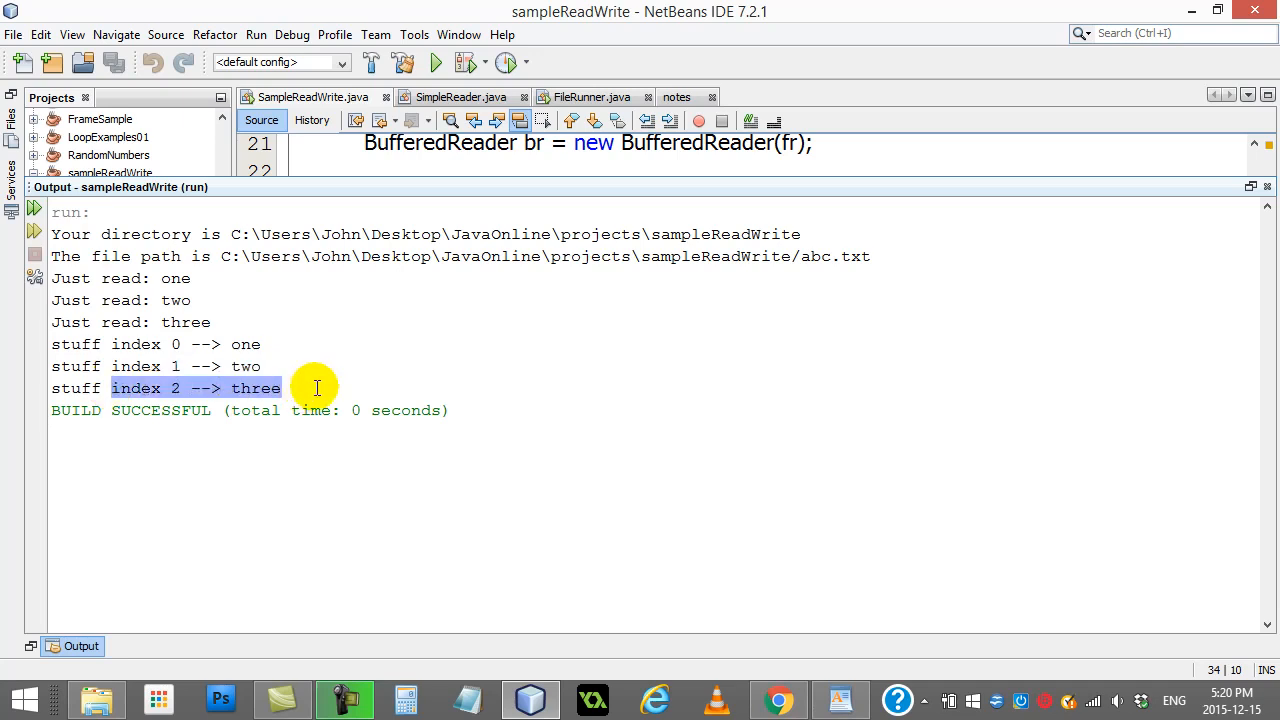
{"action": "left_click_drag", "start_coordinate": [280, 388], "coordinate": [50, 344]}
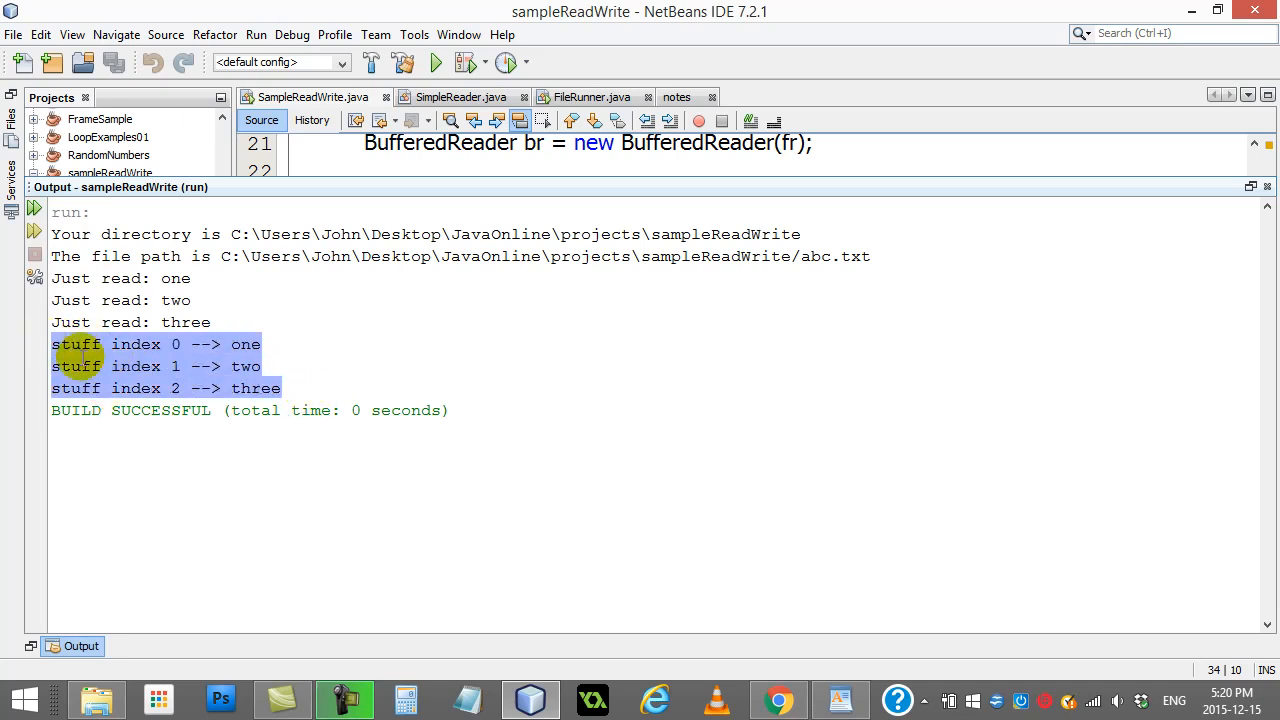
{"action": "mouse_move", "coordinate": [110, 366]}
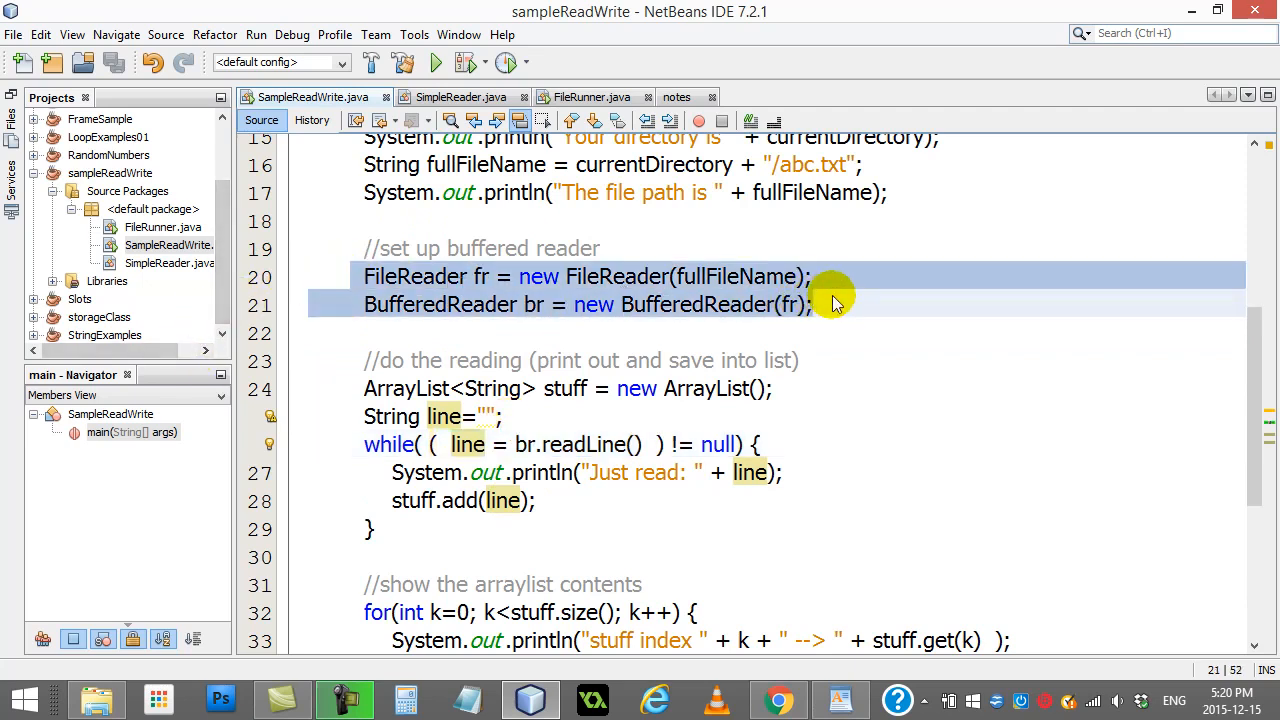
- Review SampleReadWrite's BufferedReader setup, the list-adding loop and the throws Exception clause on main
{"action": "left_click", "coordinate": [530, 332]}
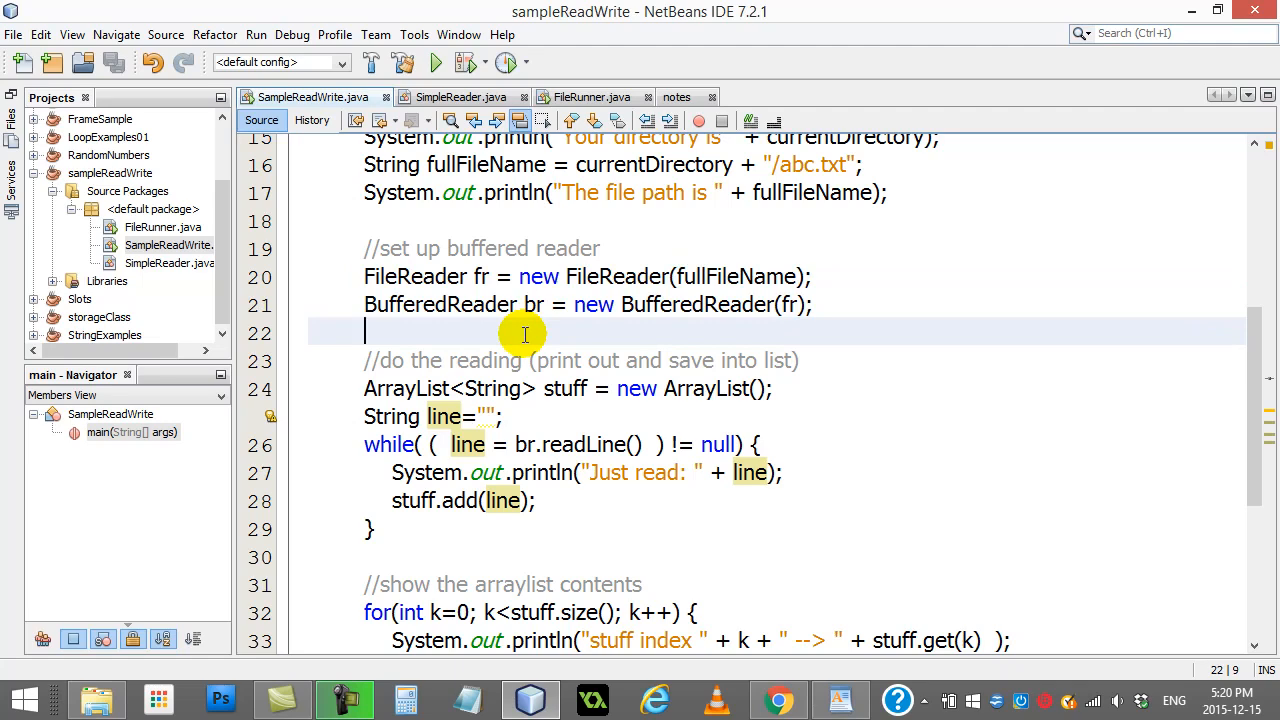
{"action": "scroll", "scroll_direction": "up", "scroll_amount": 3}
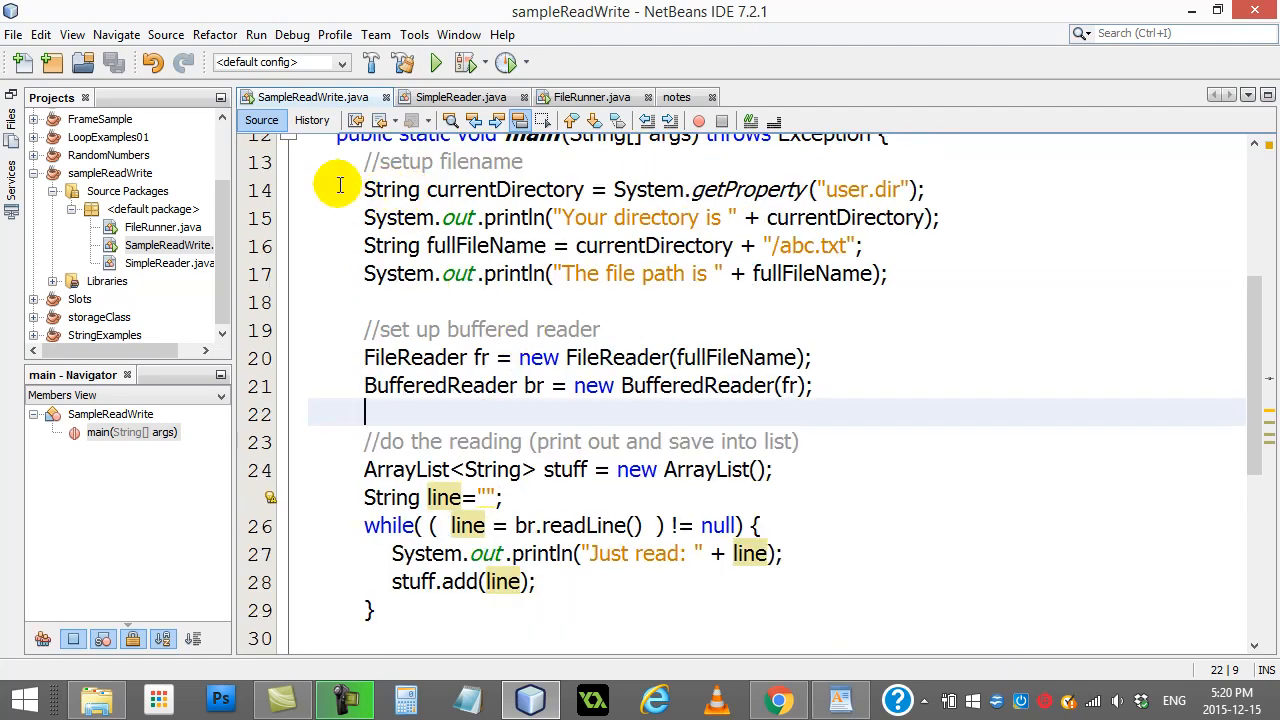
{"action": "scroll", "scroll_direction": "down", "scroll_amount": 3}
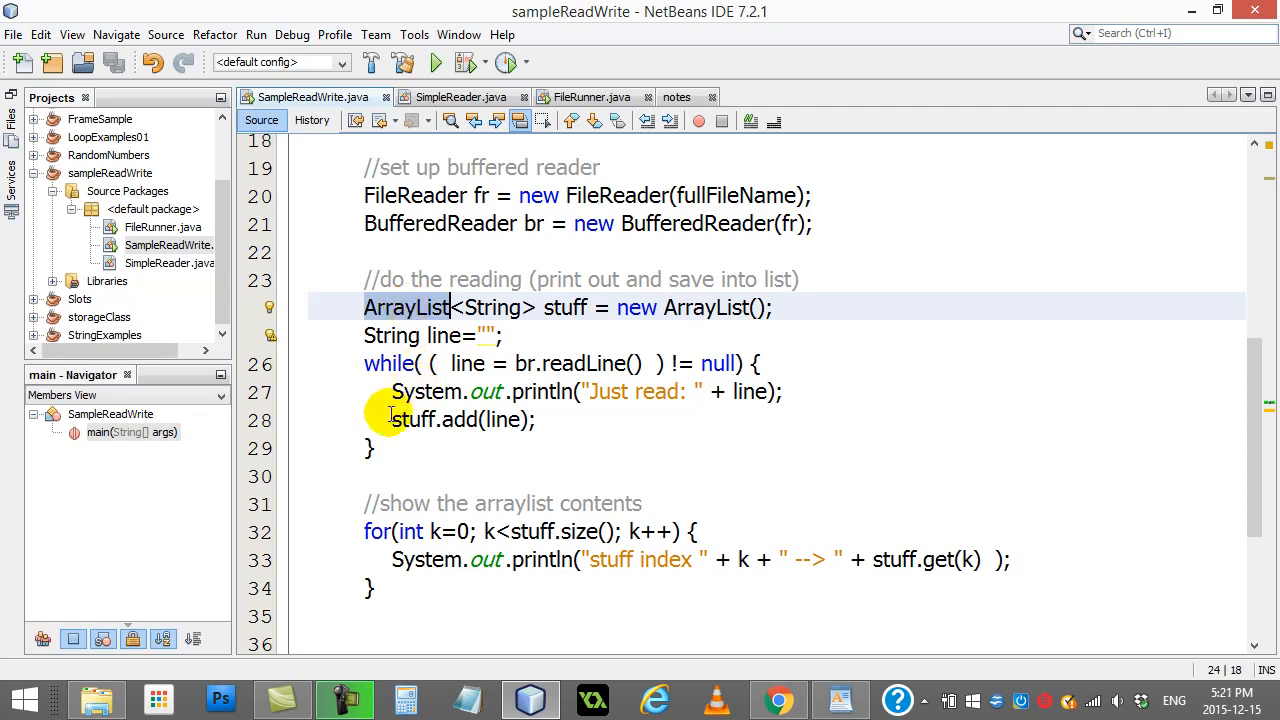
{"action": "left_click", "coordinate": [504, 448]}
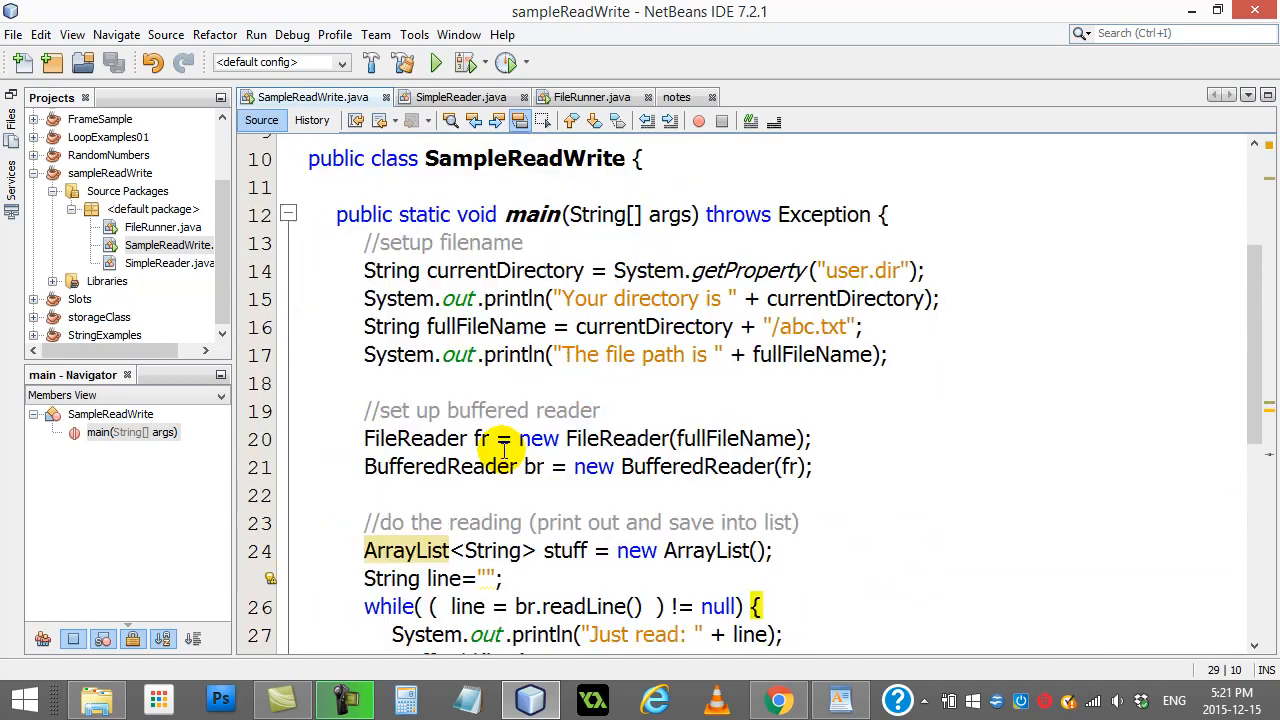
{"action": "left_click", "coordinate": [858, 214]}
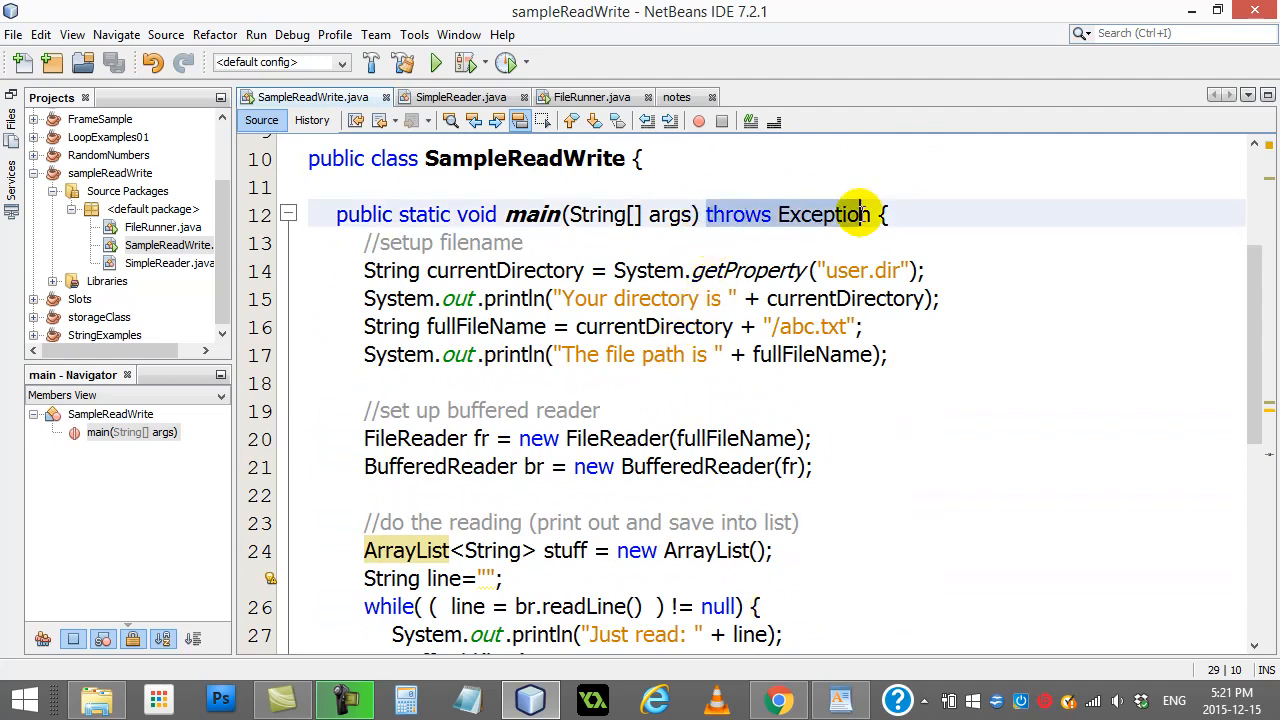
{"action": "left_click", "coordinate": [878, 214]}
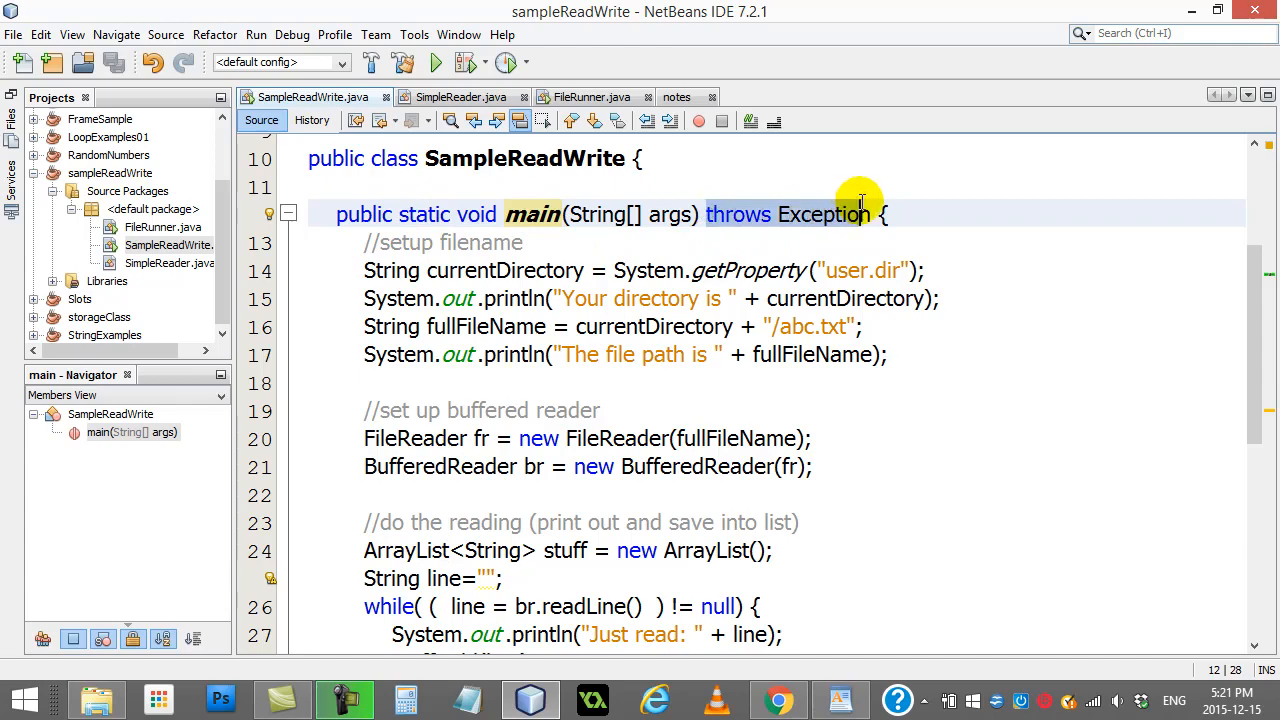
{"action": "scroll", "scroll_direction": "down", "scroll_amount": 3}
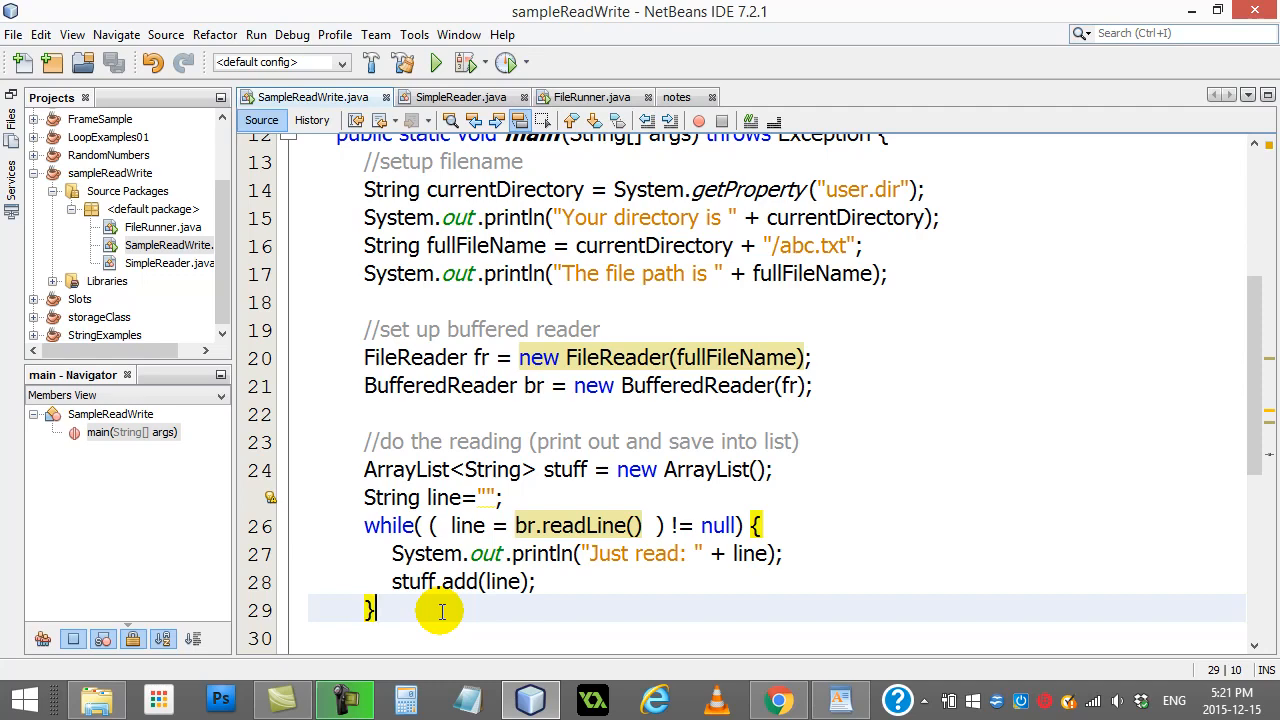
- Switch to SimpleReader.java showing its readFile method
{"action": "left_click", "coordinate": [460, 96]}
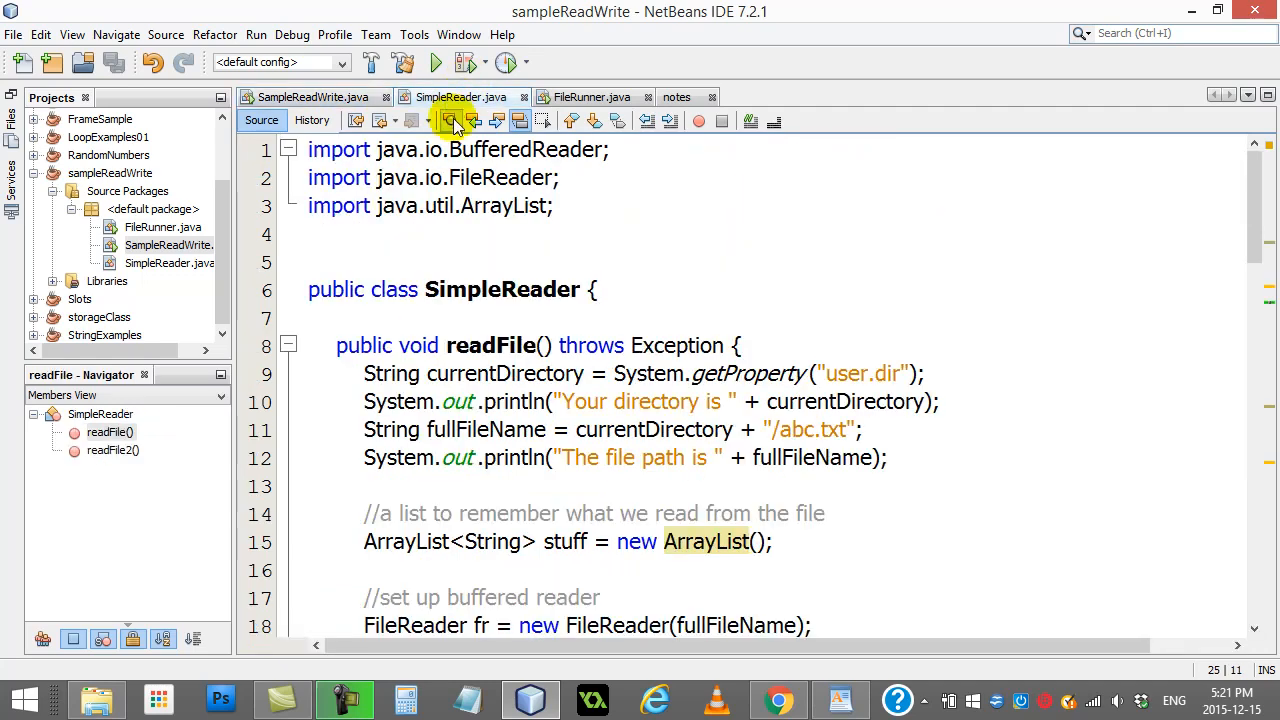